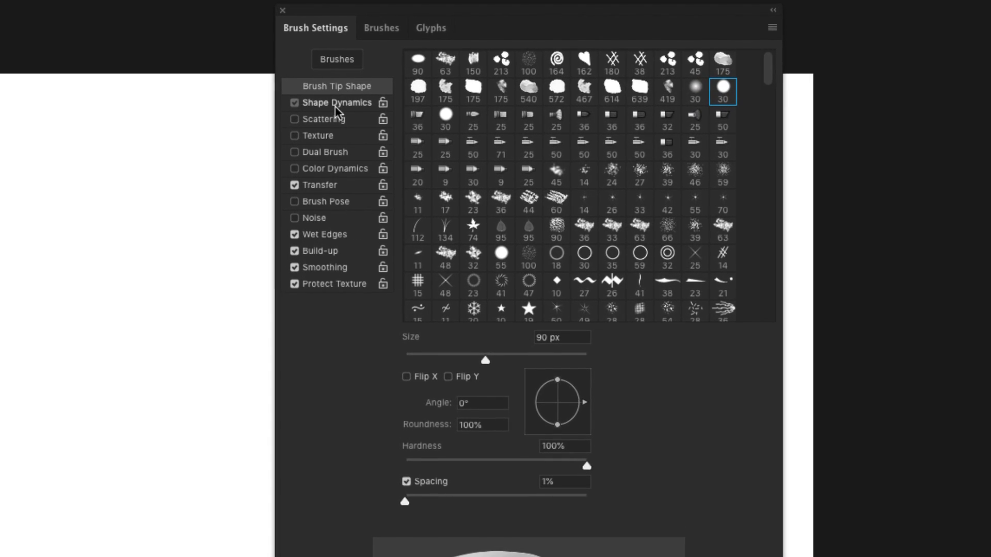
Step through Scattering, Texture and Color Dynamics to land on the Transfer opacity and flow jitter options
click(319, 118)
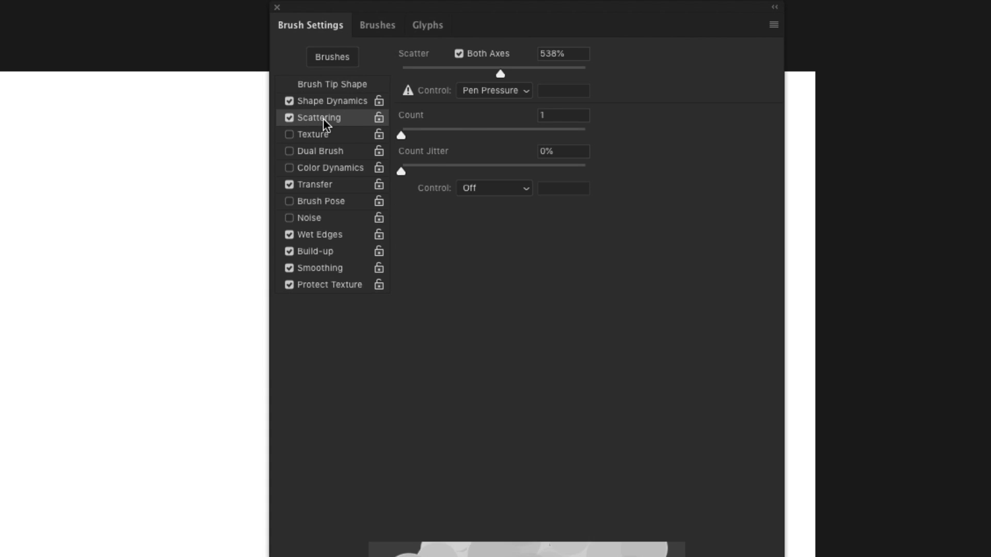
click(313, 134)
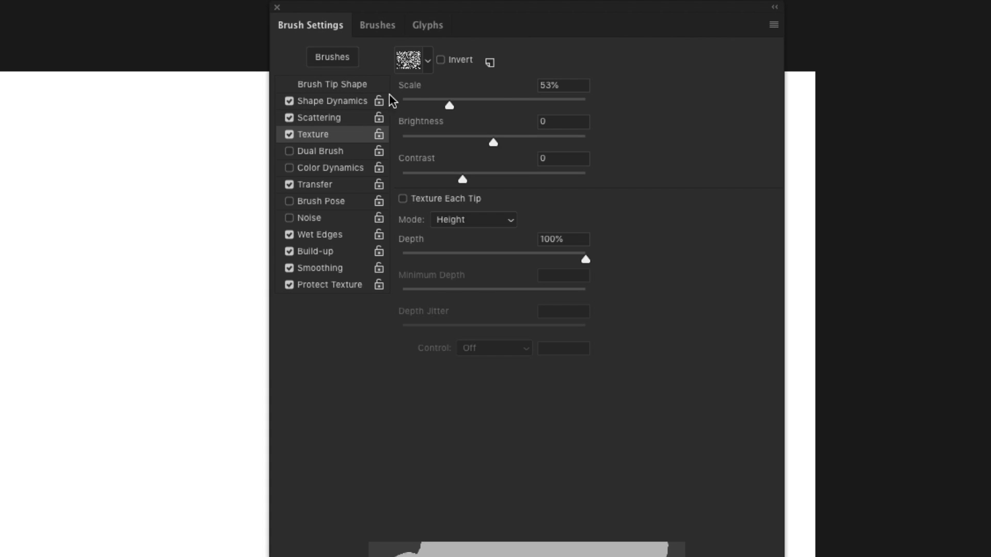
mouse_move(311, 163)
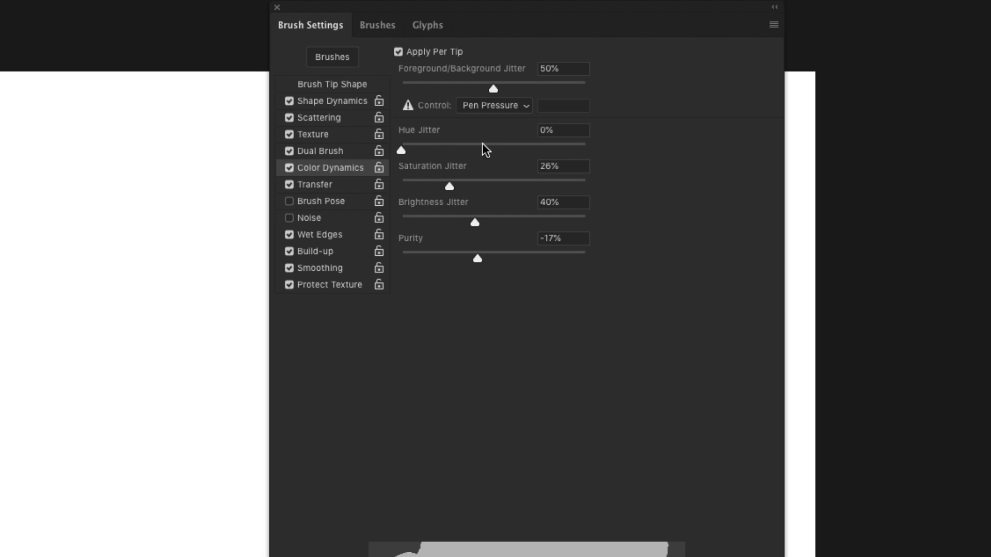
click(314, 184)
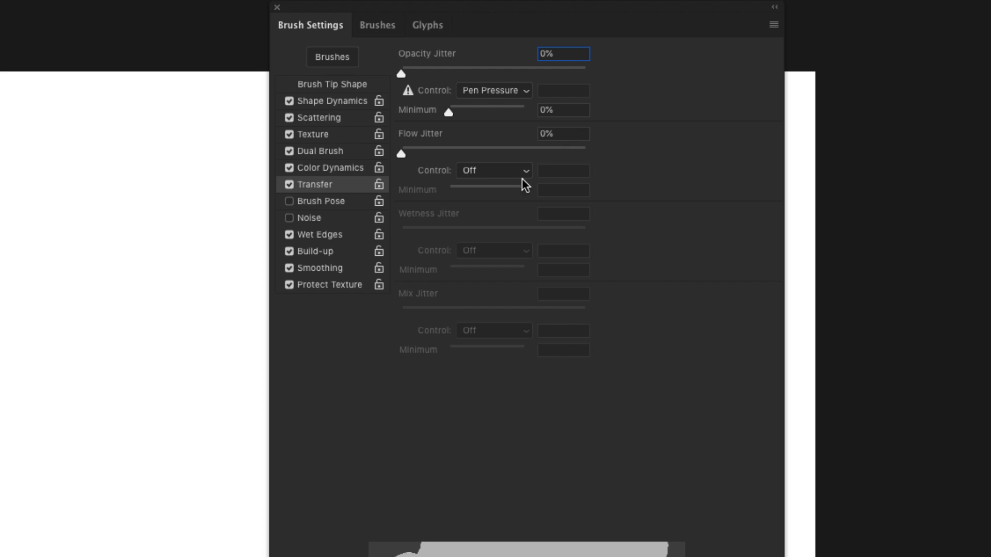
click(320, 202)
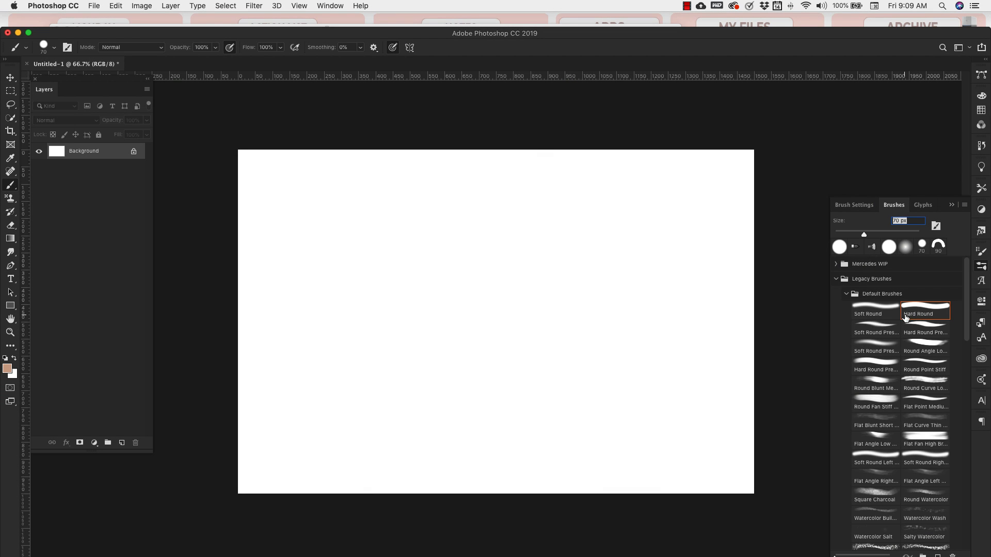
mouse_move(893, 303)
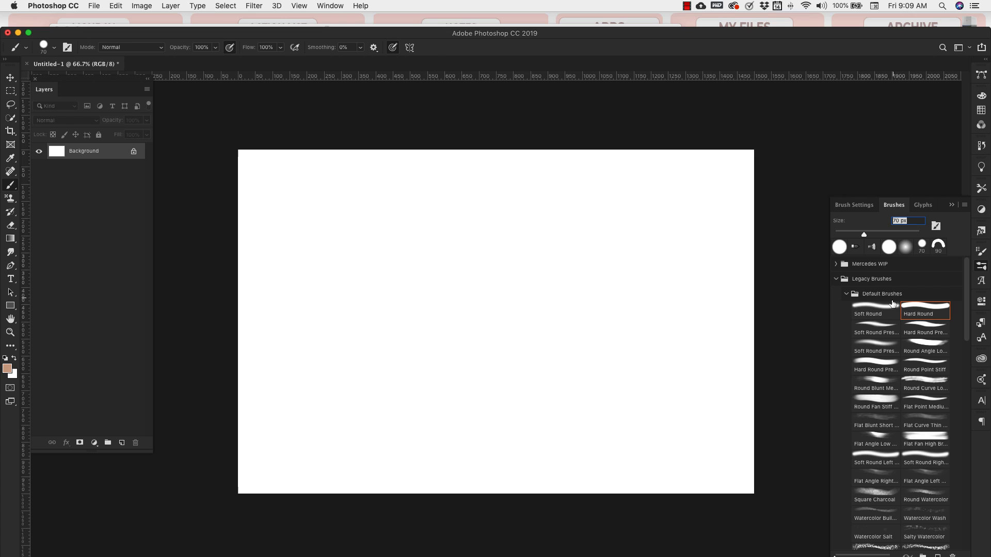
mouse_move(951, 207)
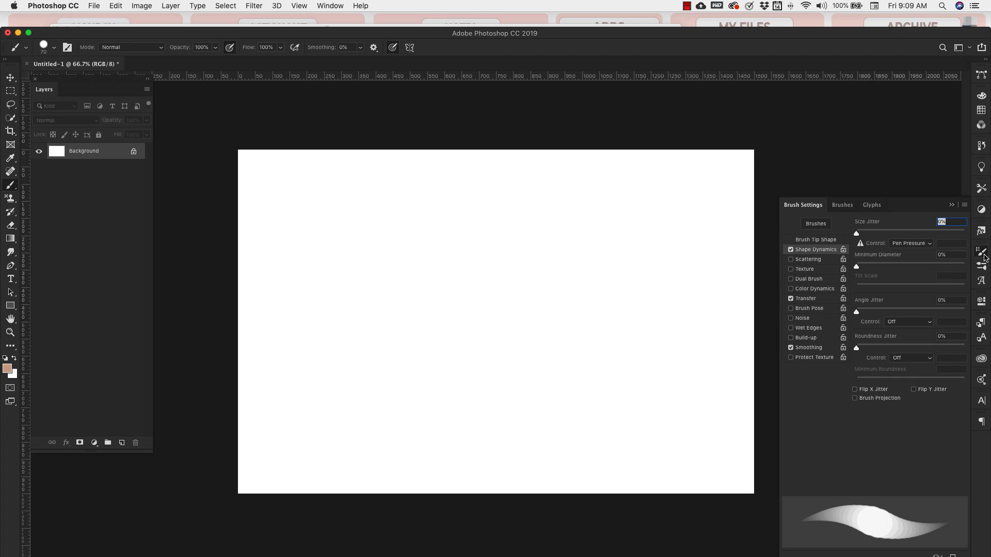
mouse_move(844, 209)
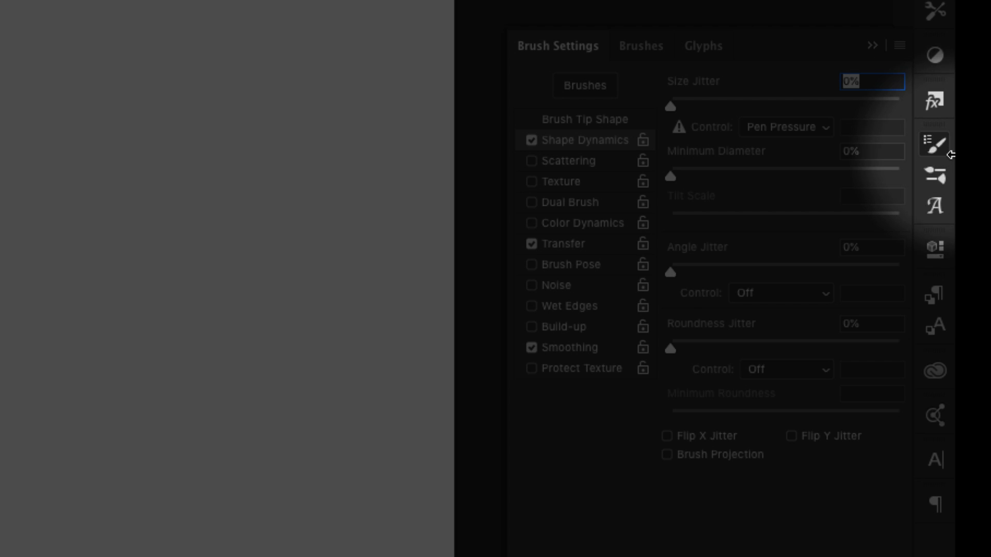
mouse_move(935, 144)
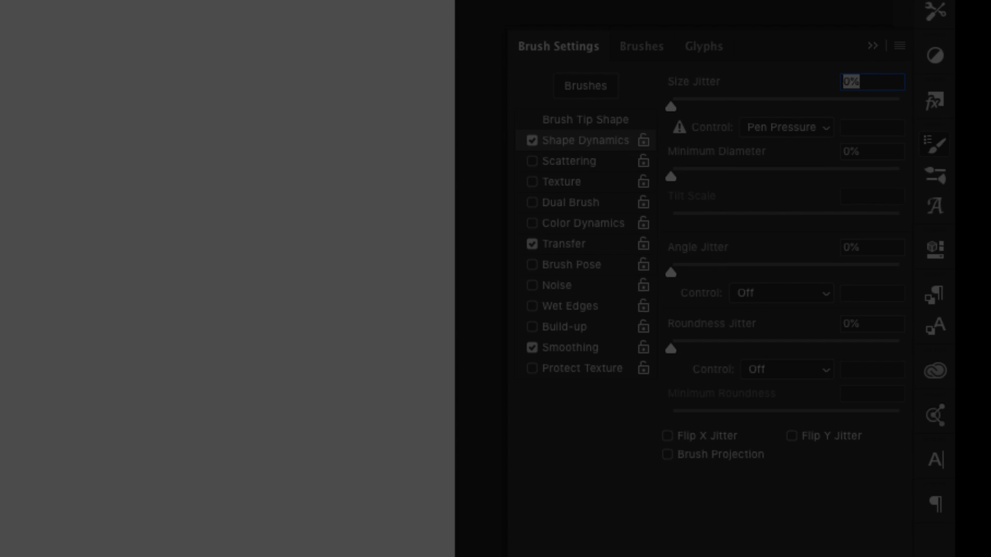
Show the Brush Settings panel with Shape Dynamics for the Hard Round brush via the Window menu
click(330, 6)
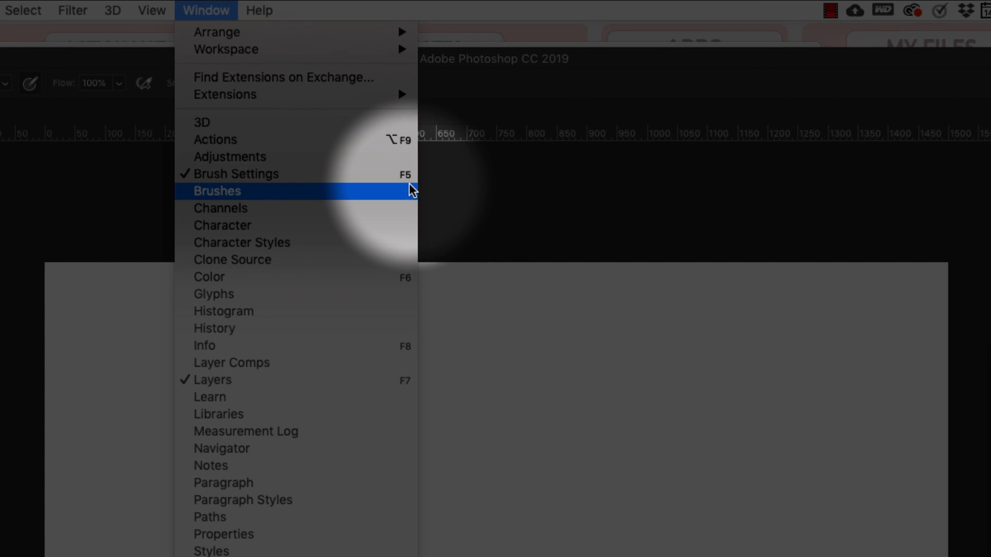
click(216, 191)
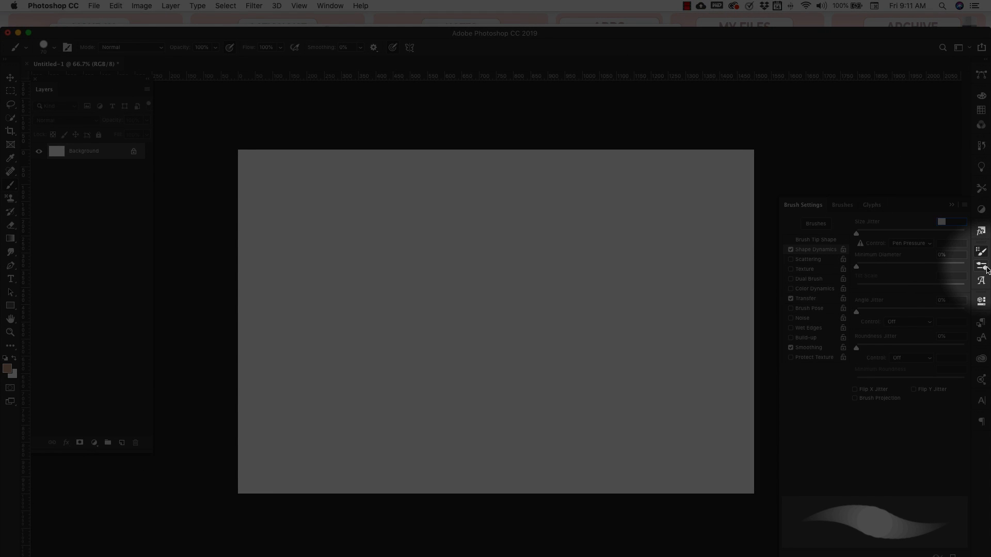
mouse_move(471, 83)
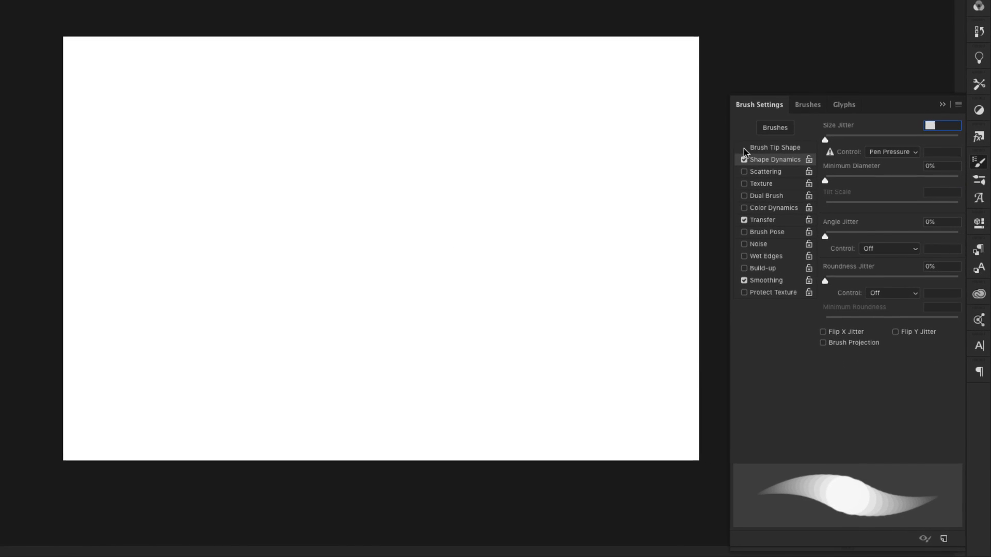
In Brush Tip Shape, flatten the tip to an ellipse tilted to -61°, restore full hardness and paint test dabs and a curve
click(773, 147)
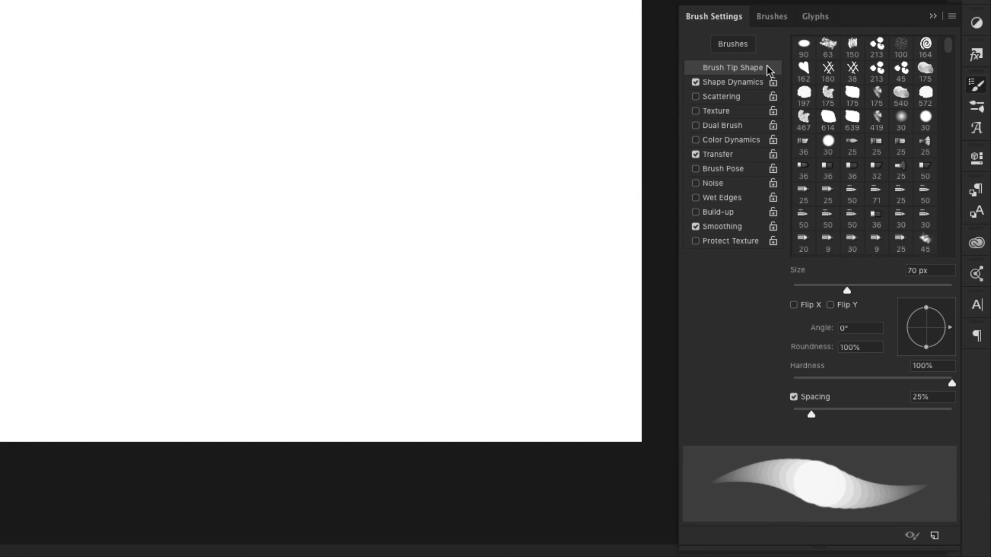
mouse_move(694, 210)
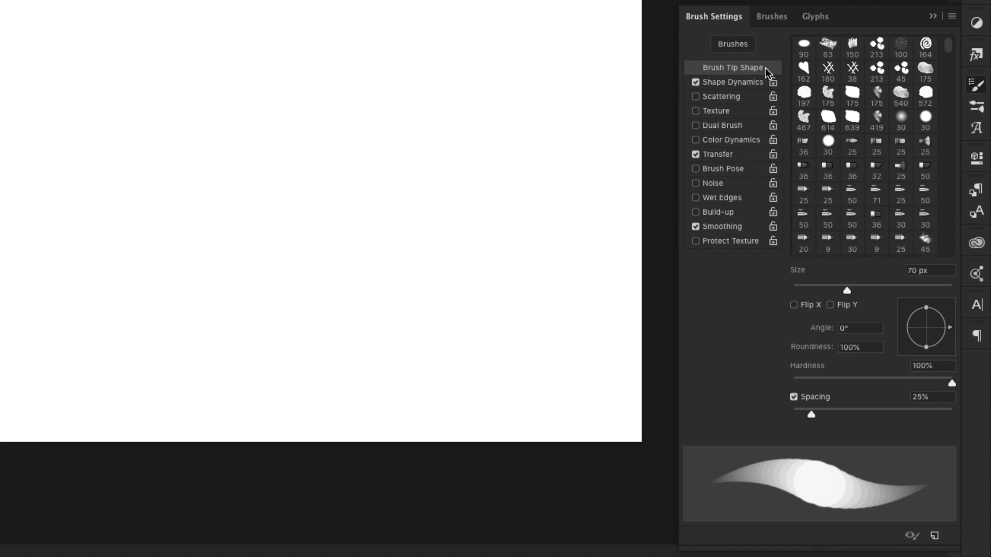
mouse_move(752, 69)
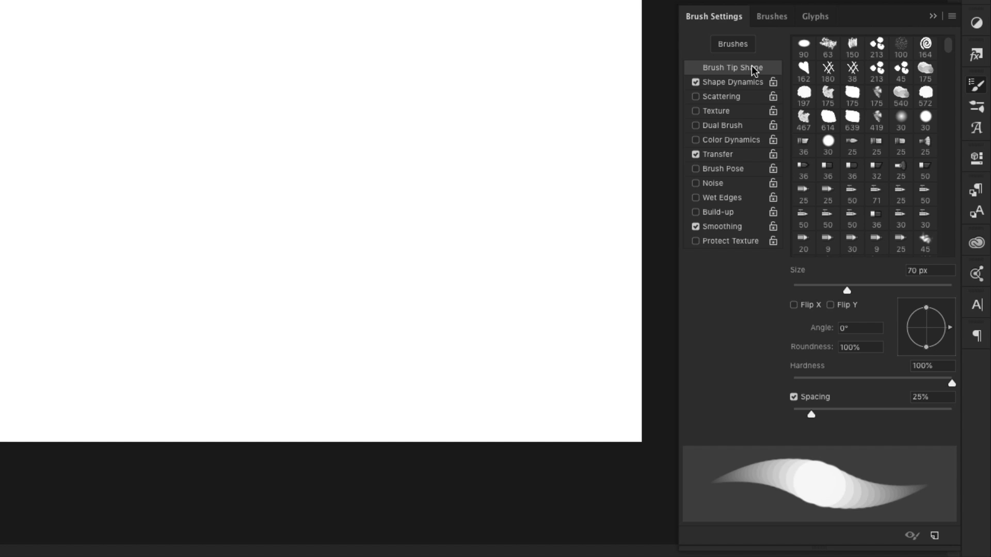
mouse_move(798, 278)
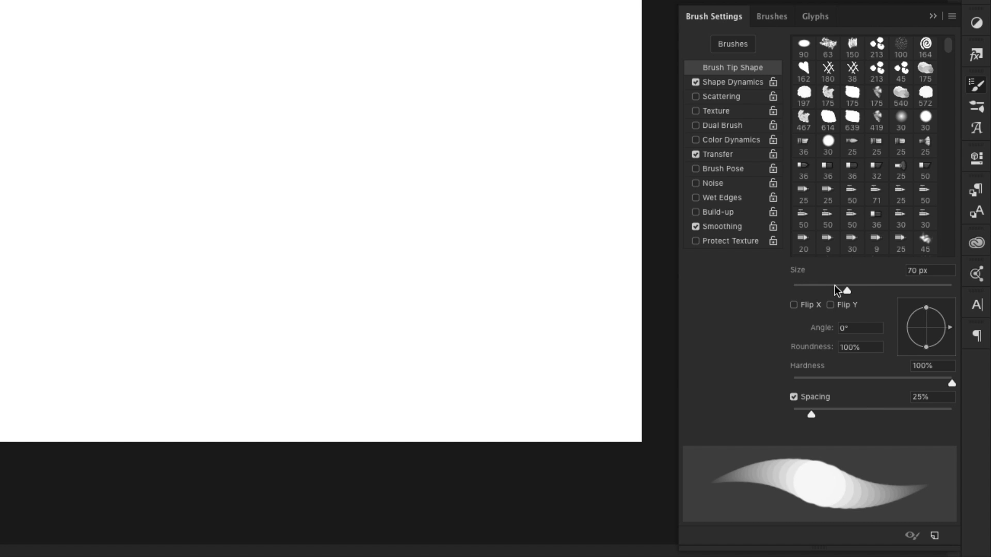
mouse_move(851, 301)
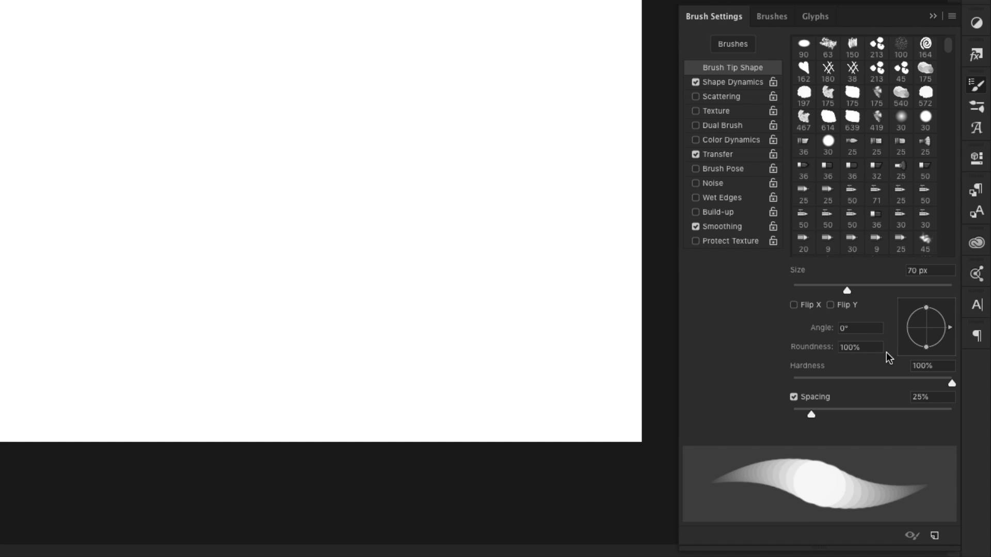
click(292, 210)
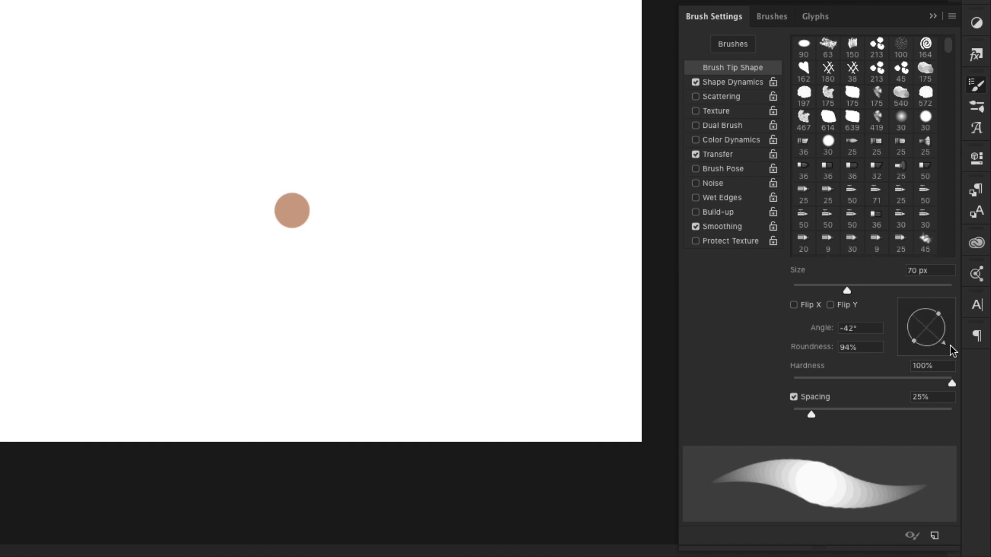
drag(941, 348, 924, 342)
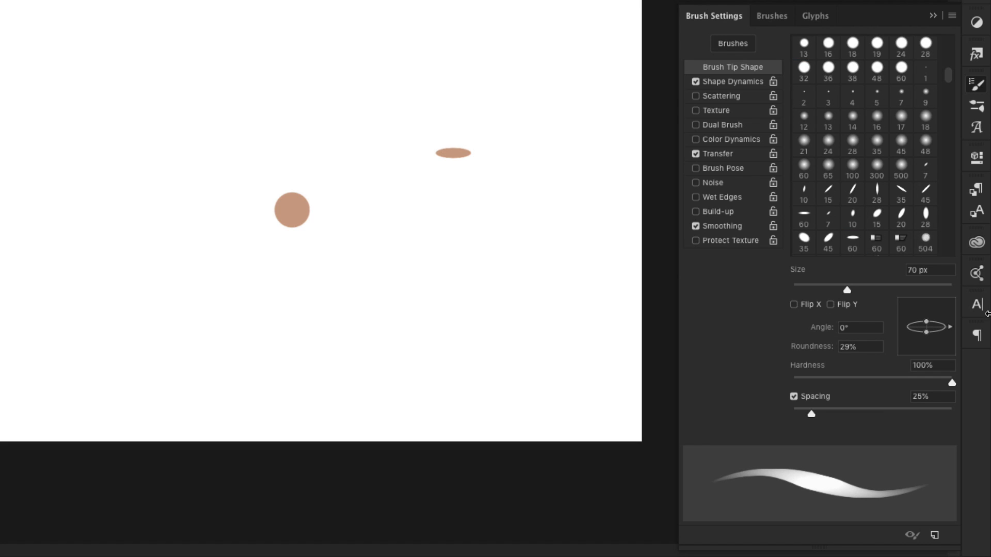
mouse_move(635, 258)
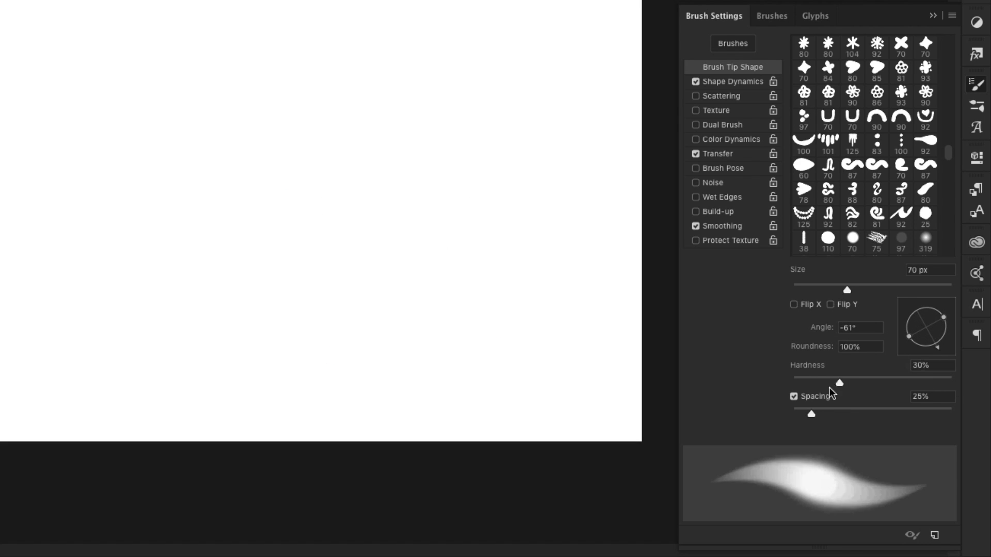
drag(840, 383, 953, 383)
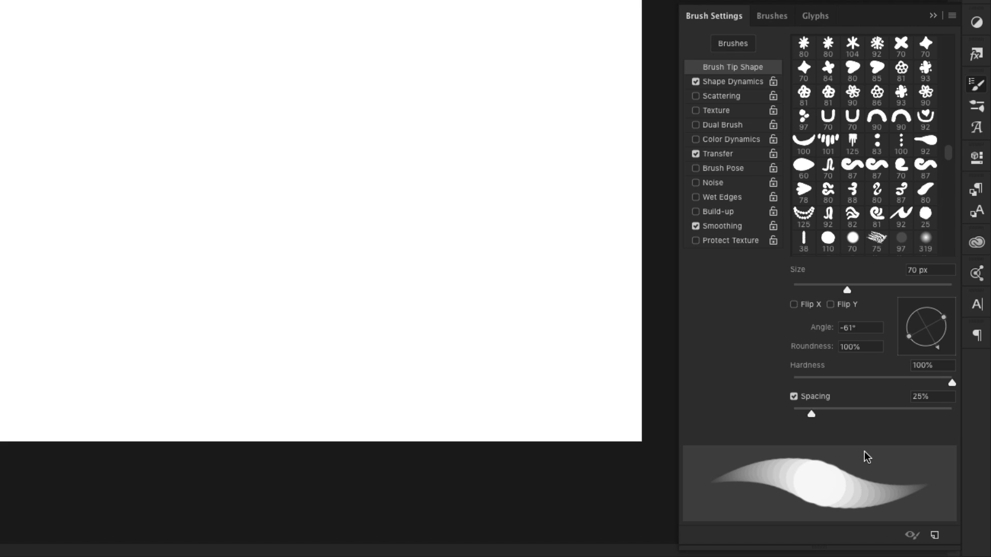
drag(952, 383, 899, 383)
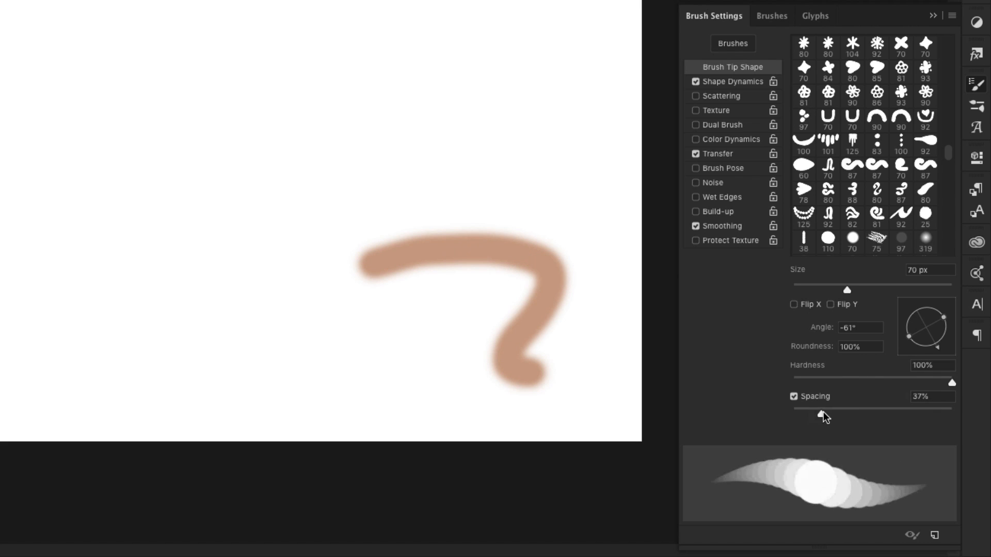
Widen the dab spacing in stages so test strokes turn from lines into rows of separate dots
drag(825, 407, 868, 407)
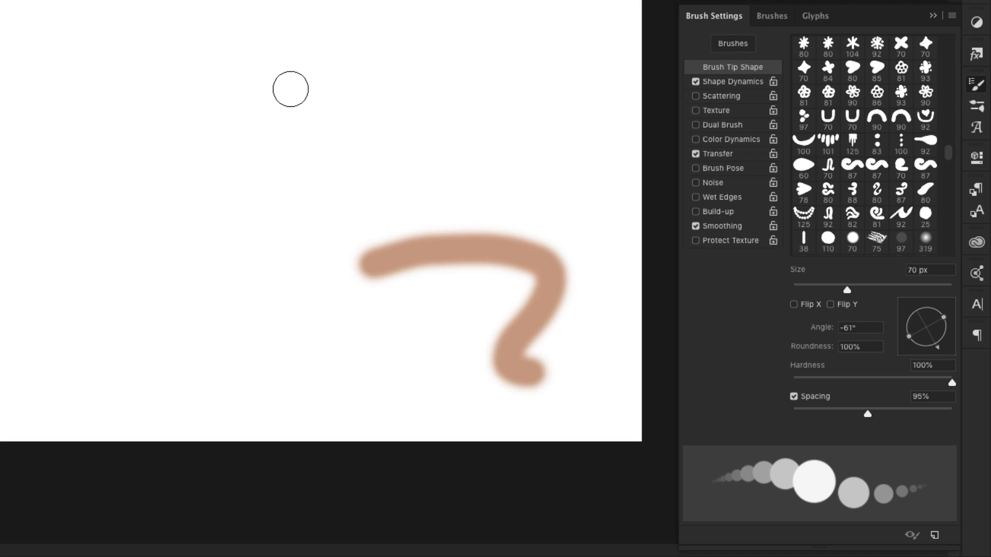
click(290, 89)
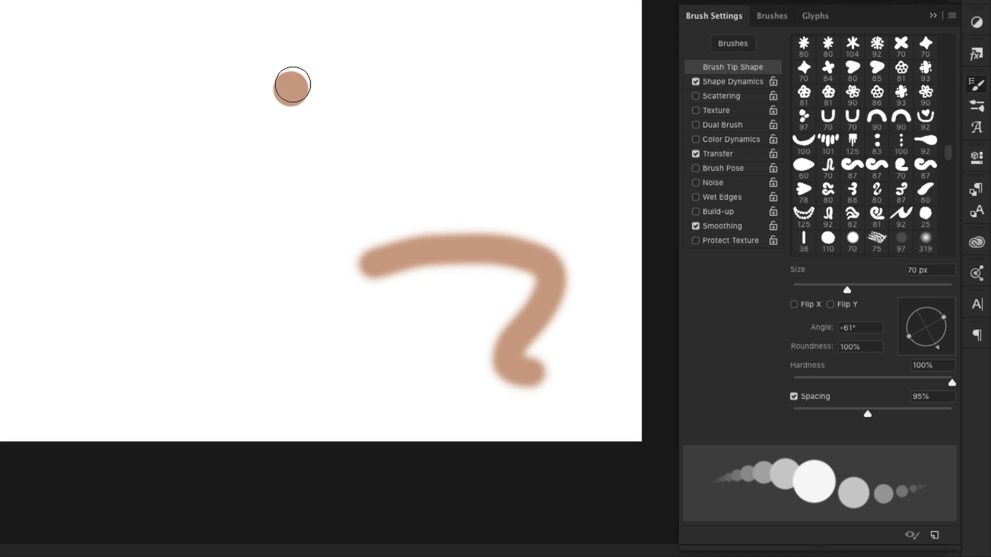
mouse_move(291, 90)
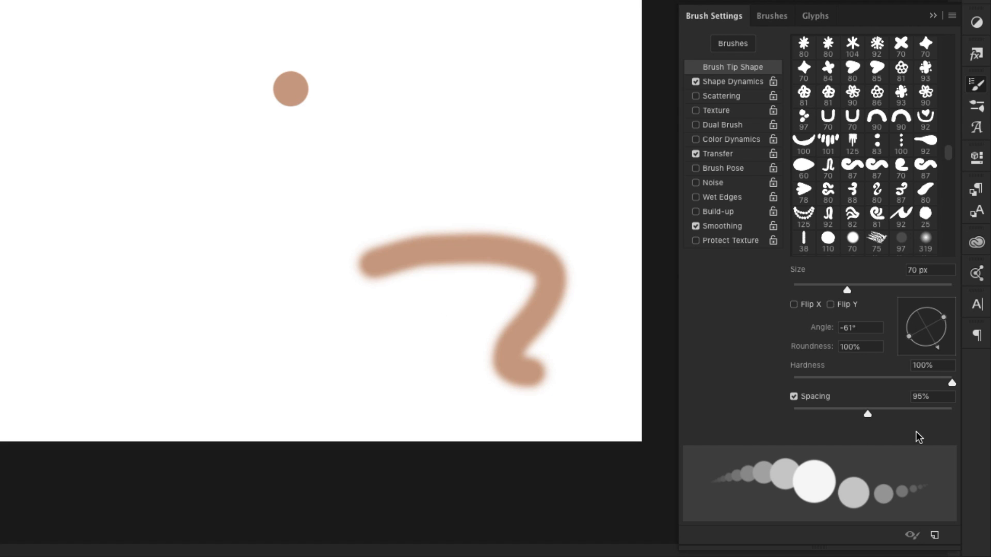
drag(868, 414, 888, 414)
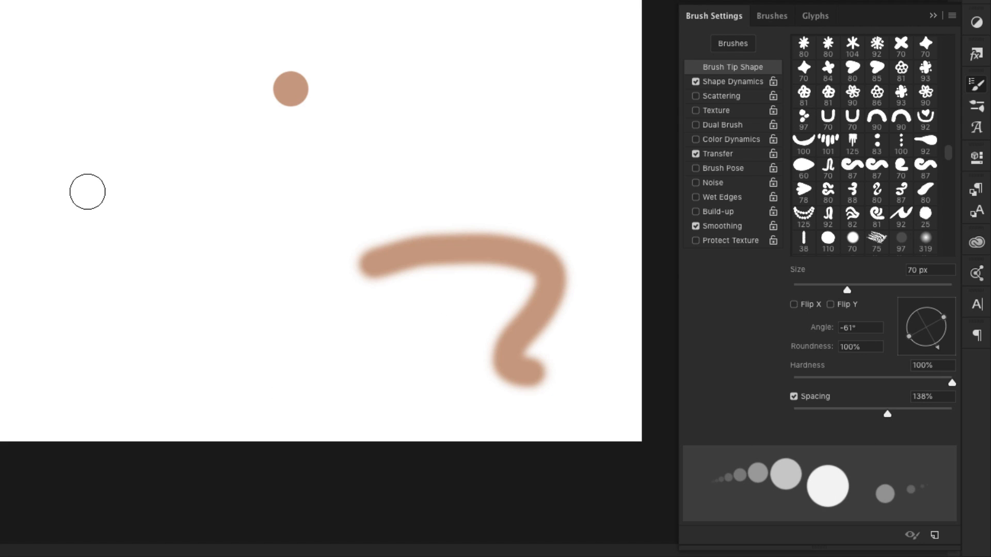
drag(888, 414, 846, 416)
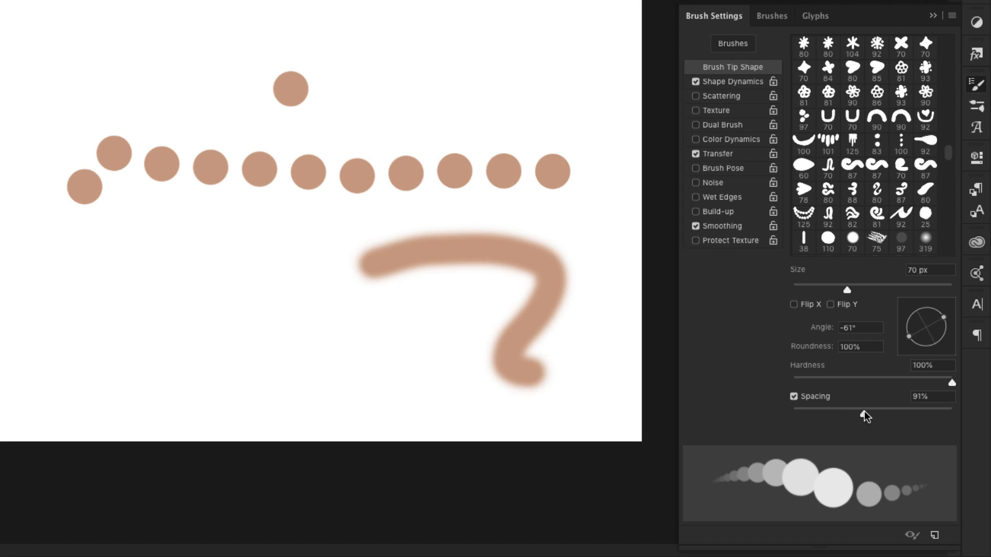
drag(951, 407, 792, 407)
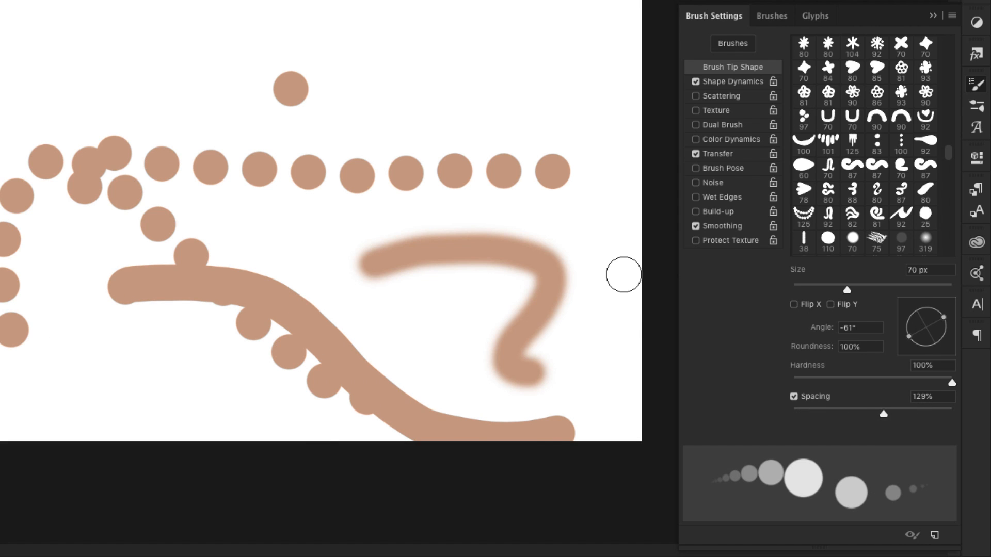
mouse_move(898, 425)
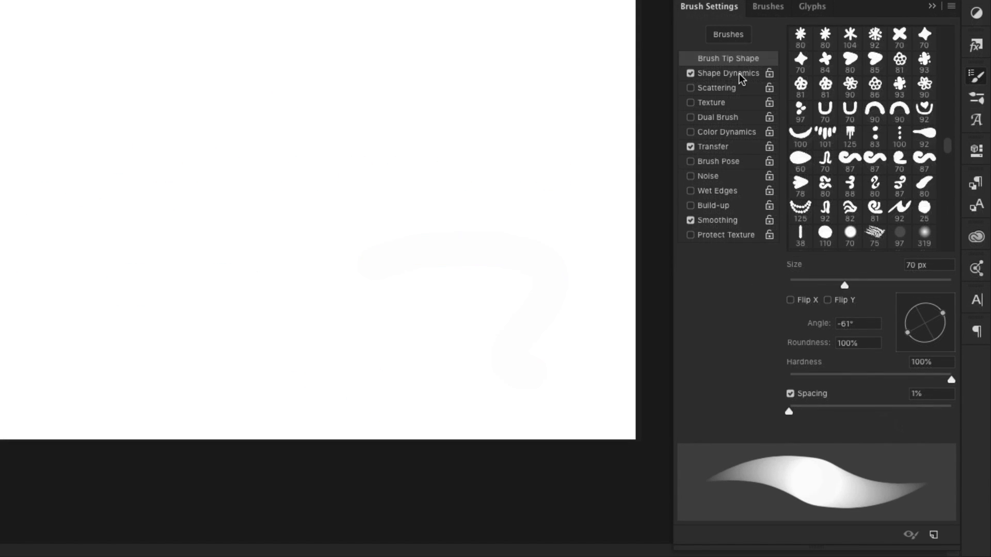
In Shape Dynamics, test size jitter with a row of dots, then set Minimum Diameter 60% and Angle Jitter 87%
click(727, 73)
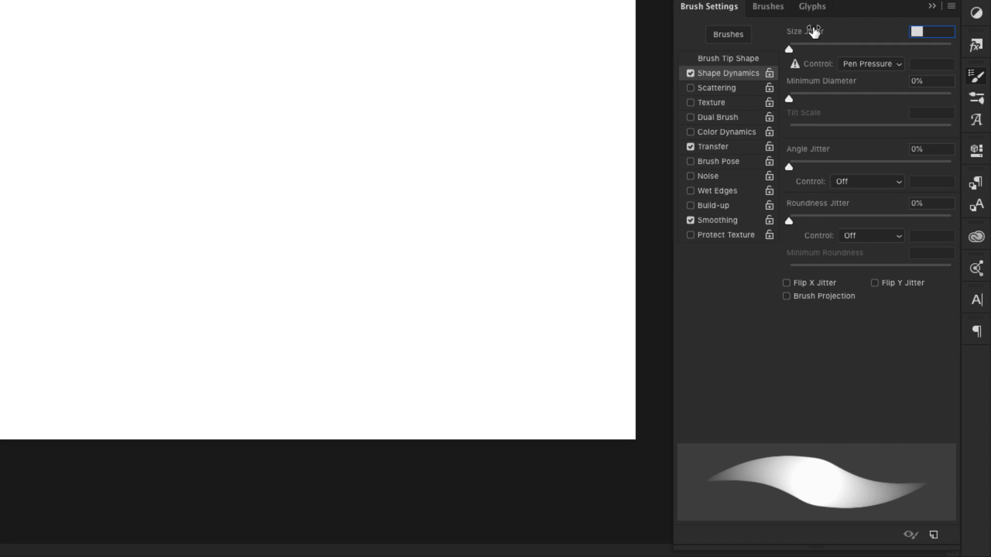
mouse_move(778, 56)
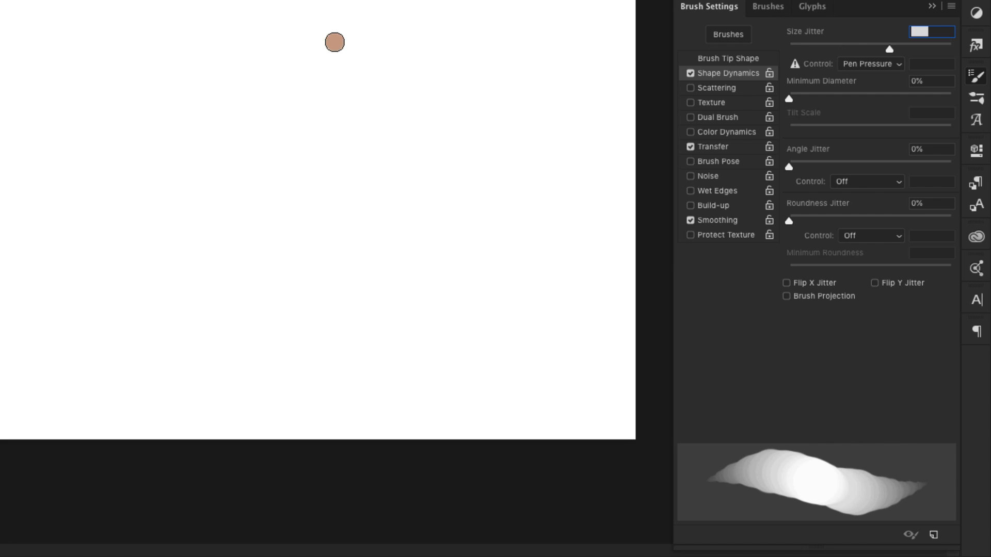
mouse_move(379, 44)
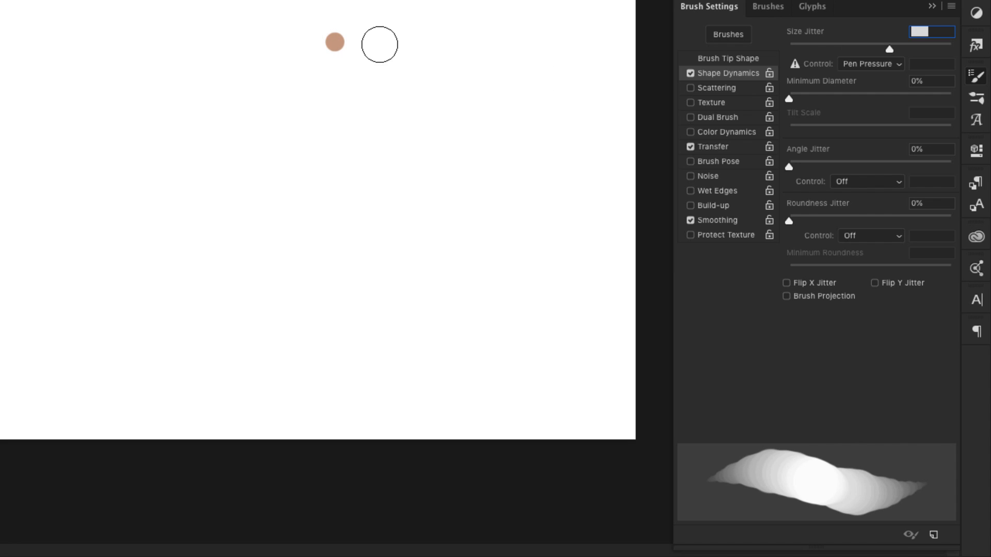
click(378, 43)
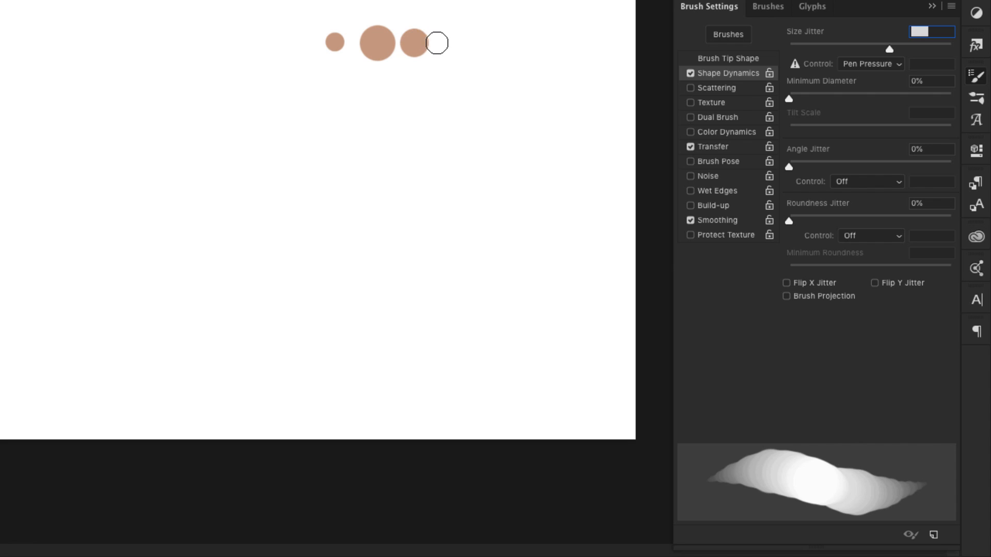
drag(436, 42, 512, 43)
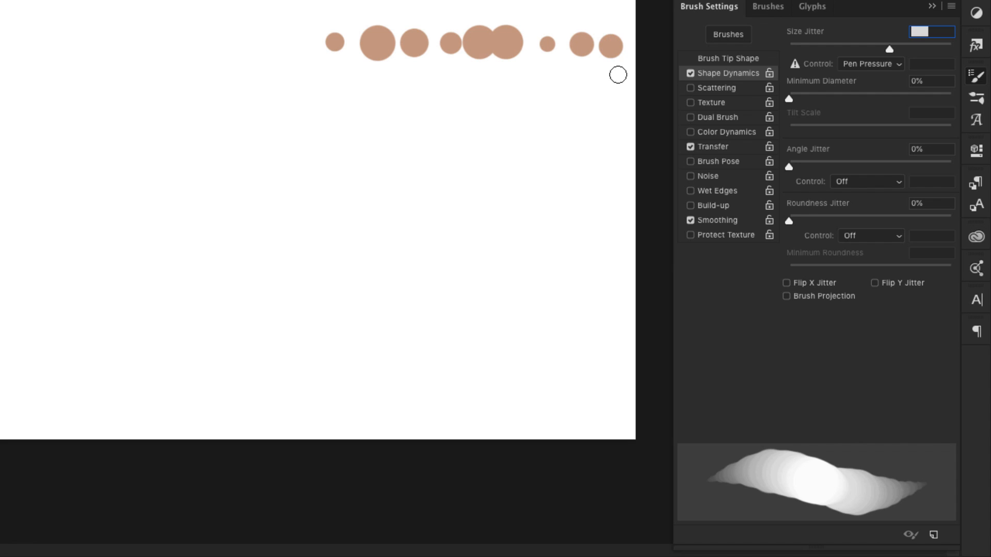
mouse_move(694, 89)
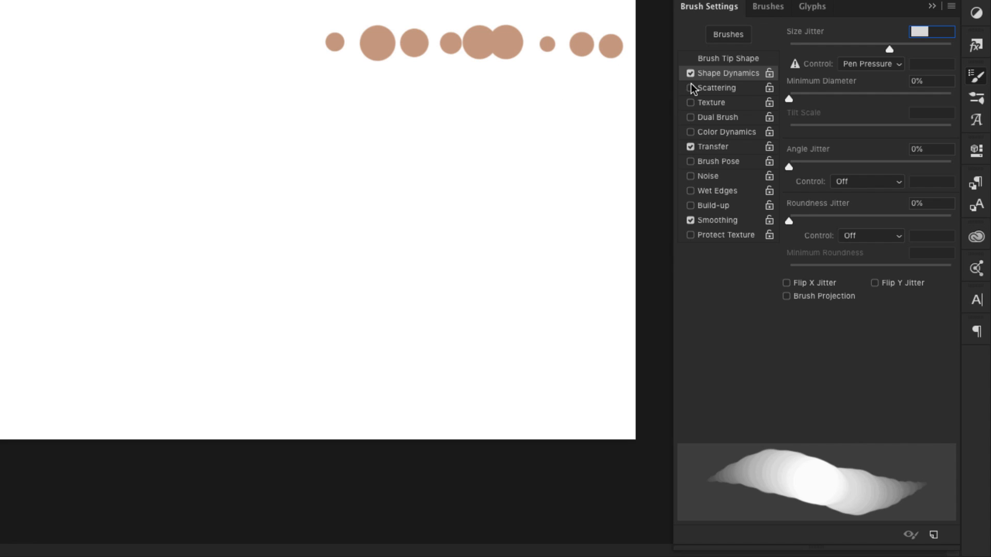
mouse_move(818, 43)
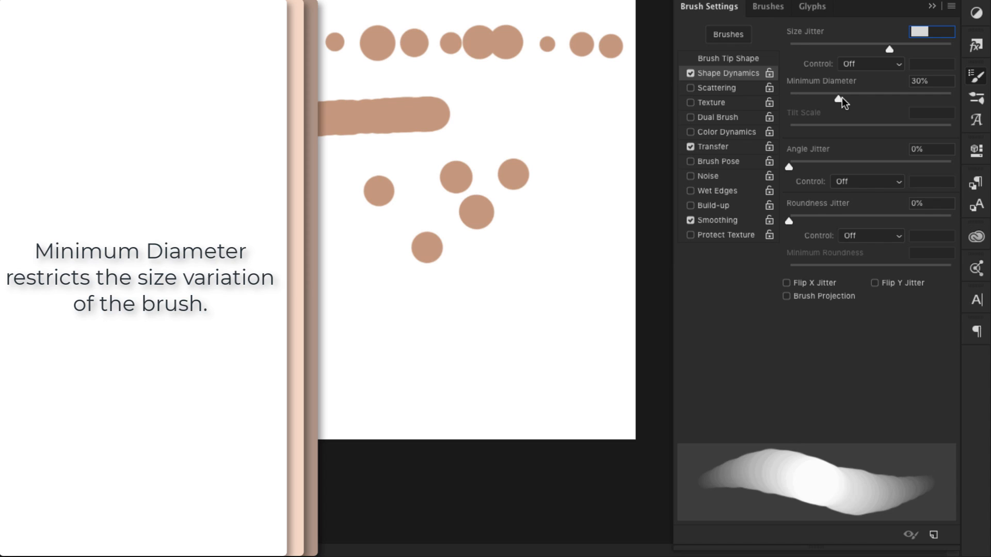
drag(839, 99, 887, 100)
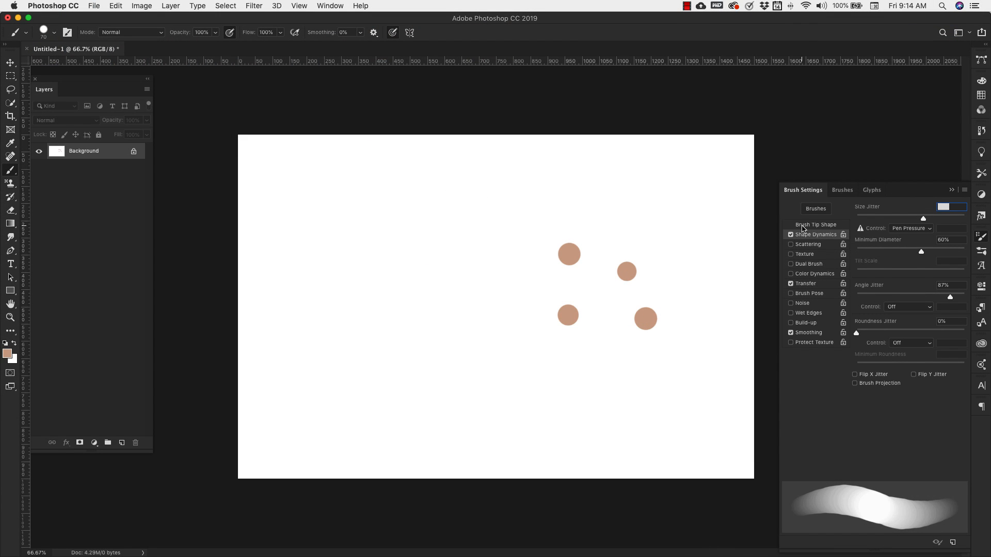
Choose a flattened oval brush tip and stamp rows of randomly rotated oval dabs across the canvas top
click(816, 224)
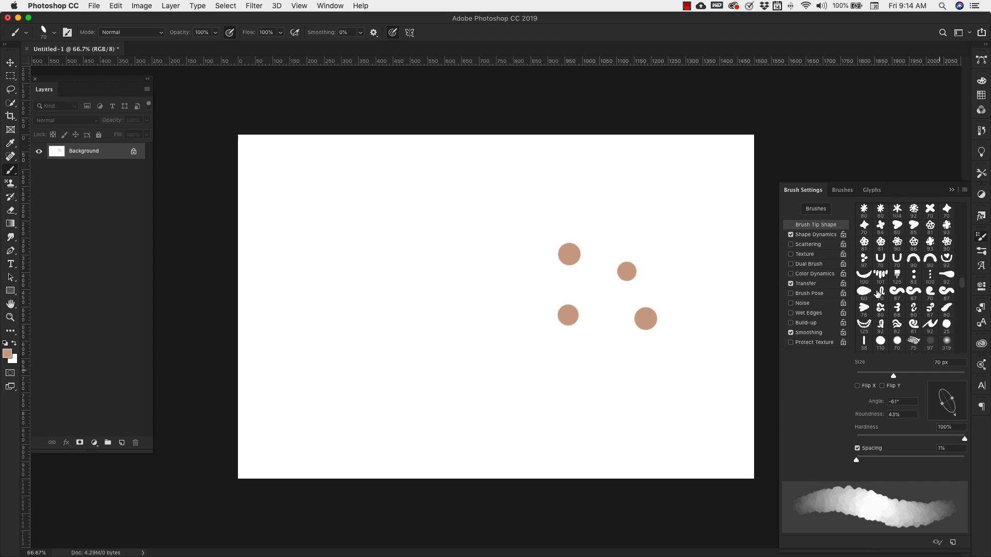
click(818, 234)
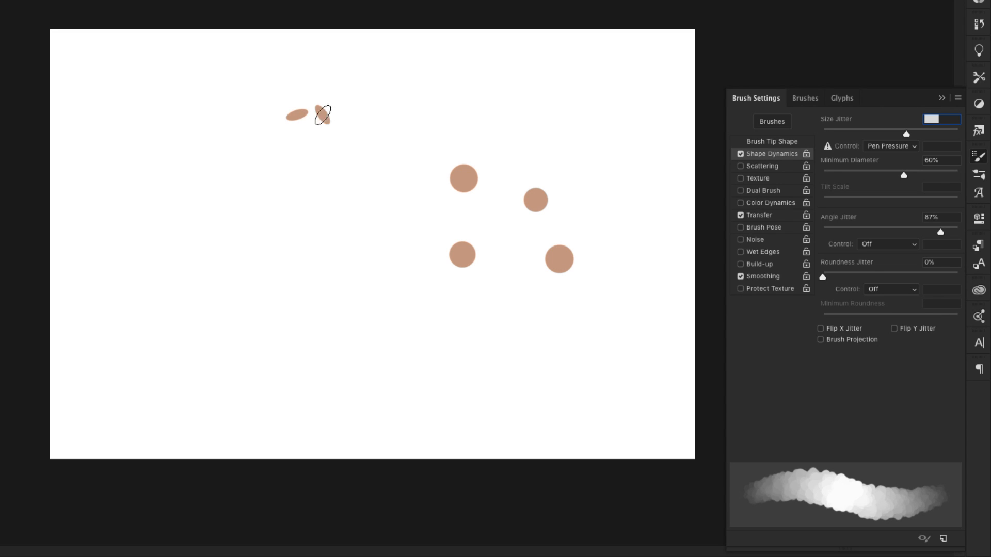
drag(322, 115, 390, 119)
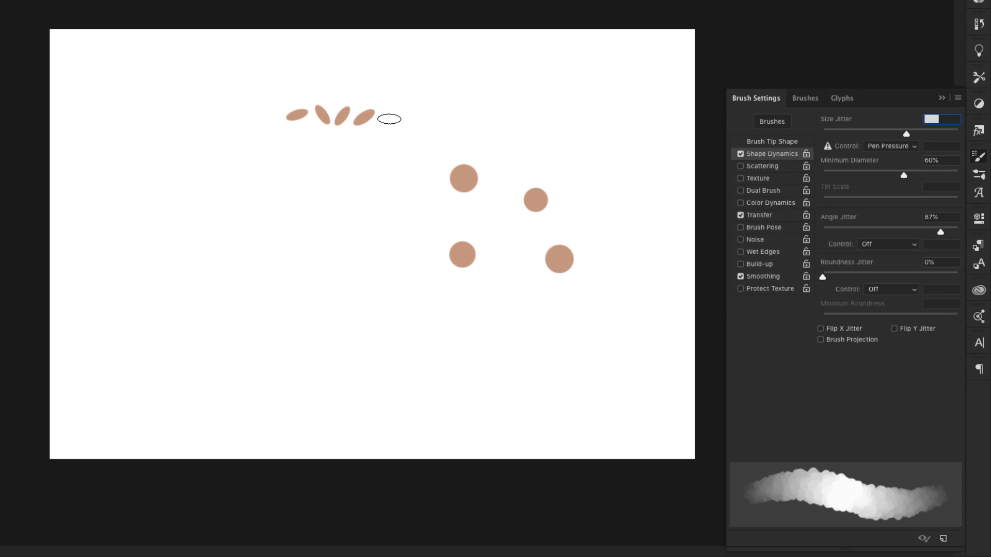
drag(389, 119, 482, 122)
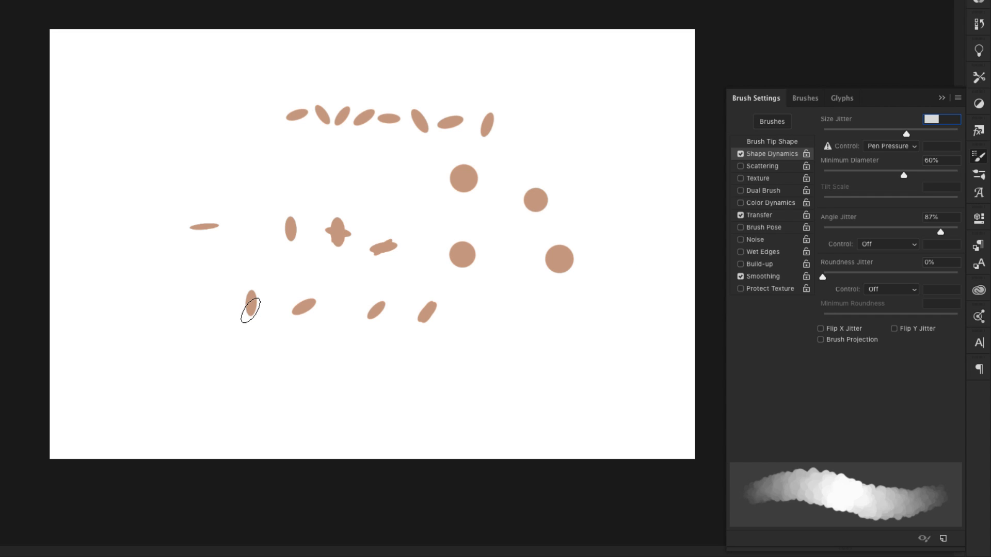
mouse_move(572, 309)
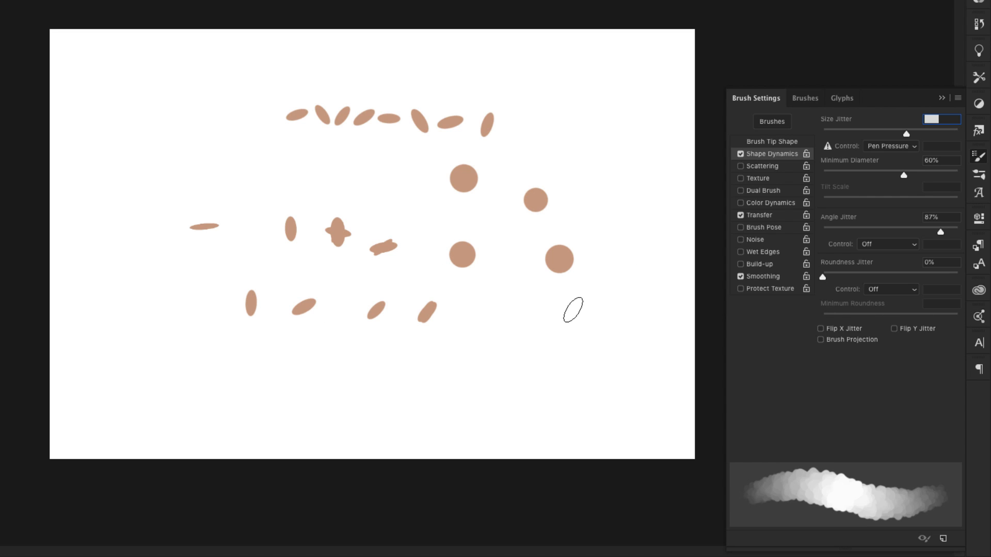
Raise Roundness Jitter to 75%, stamp ovals of varying thickness at top left, then switch off shape dynamics
drag(823, 276, 899, 277)
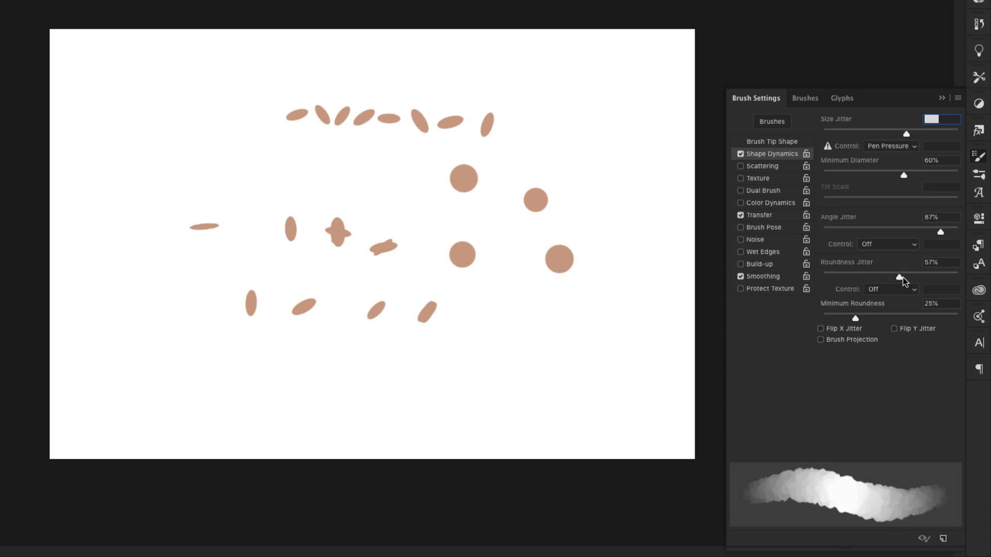
drag(897, 278, 913, 278)
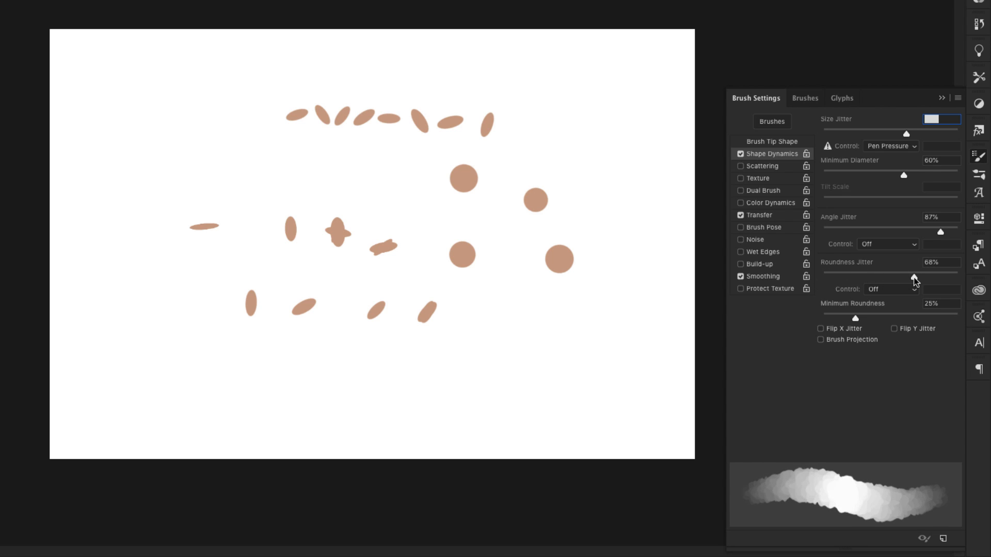
drag(911, 280, 926, 280)
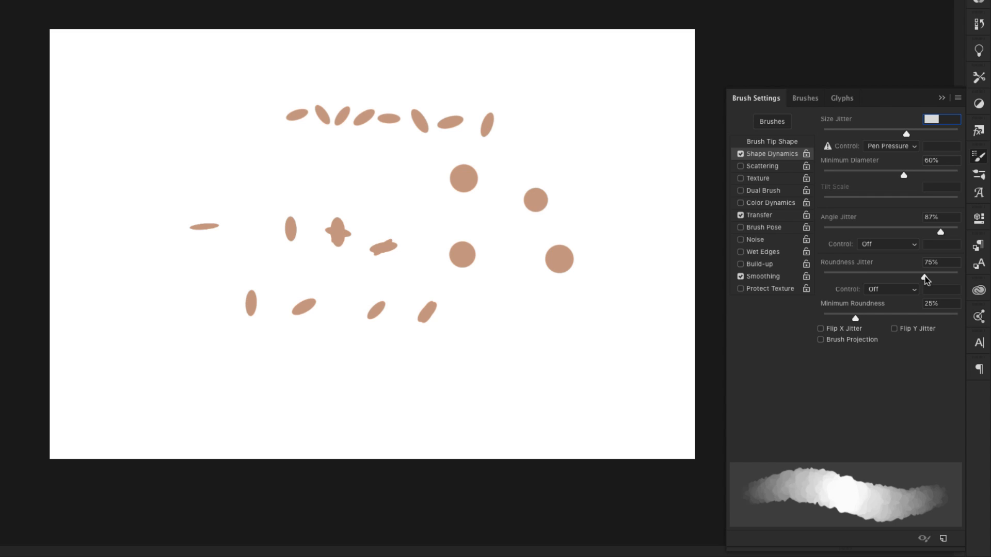
click(122, 91)
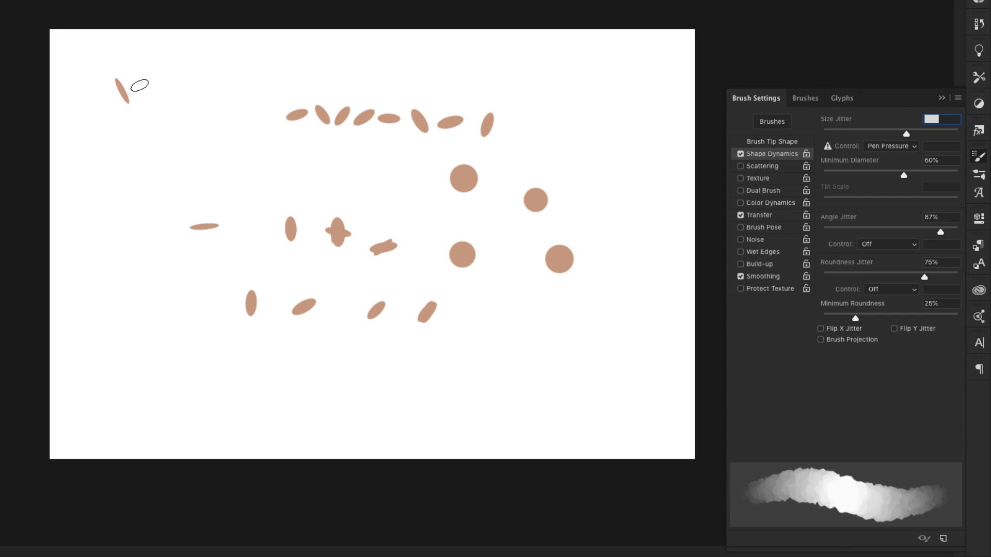
drag(139, 86, 184, 89)
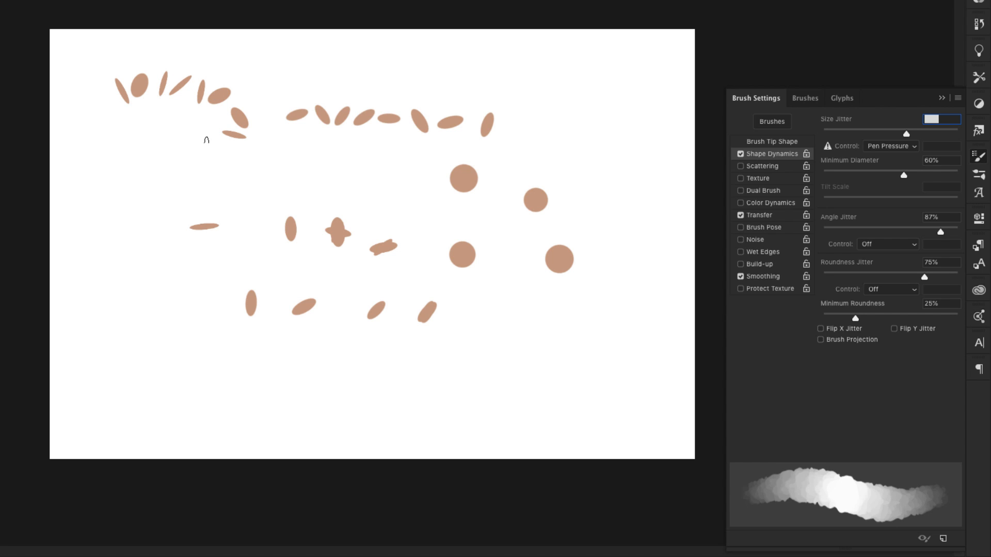
click(762, 165)
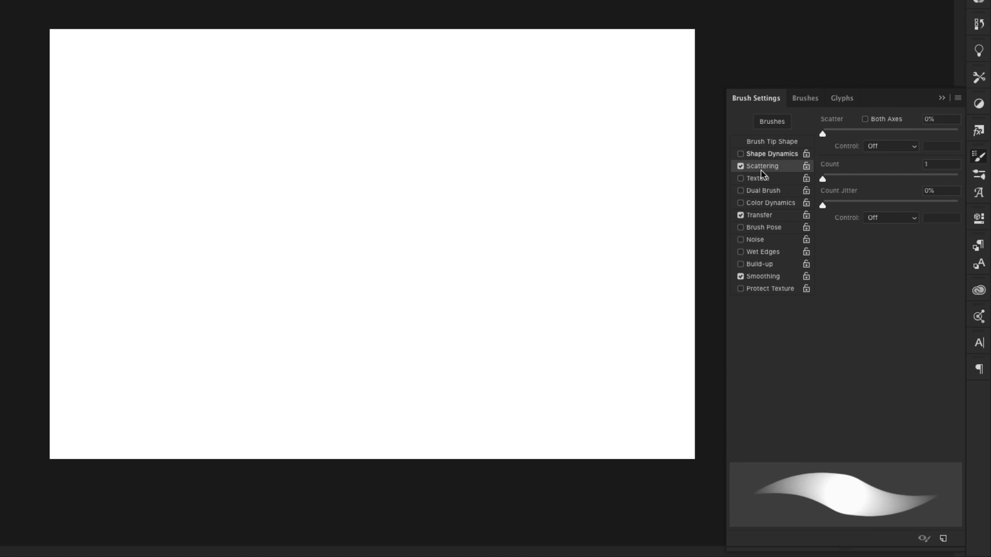
Enable Scattering and raise Scatter to 190% so the stroke becomes a lumpy band
click(139, 101)
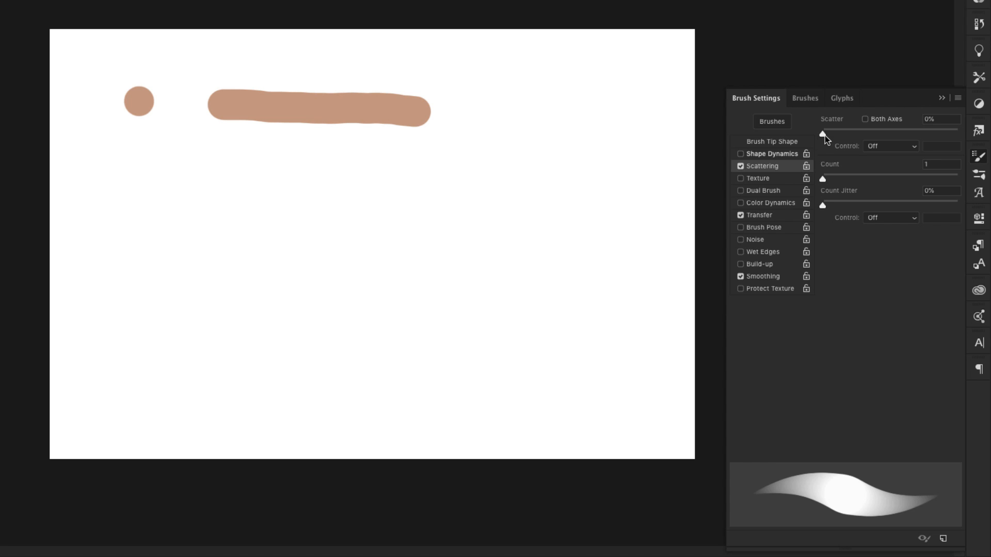
drag(822, 133, 848, 133)
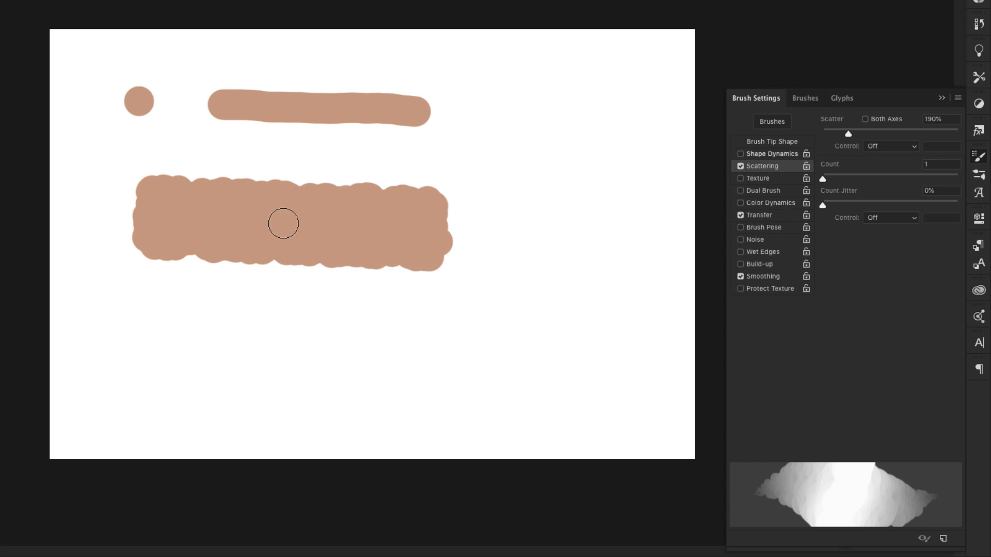
Set brush Spacing to 24% in Brush Tip Shape
click(771, 142)
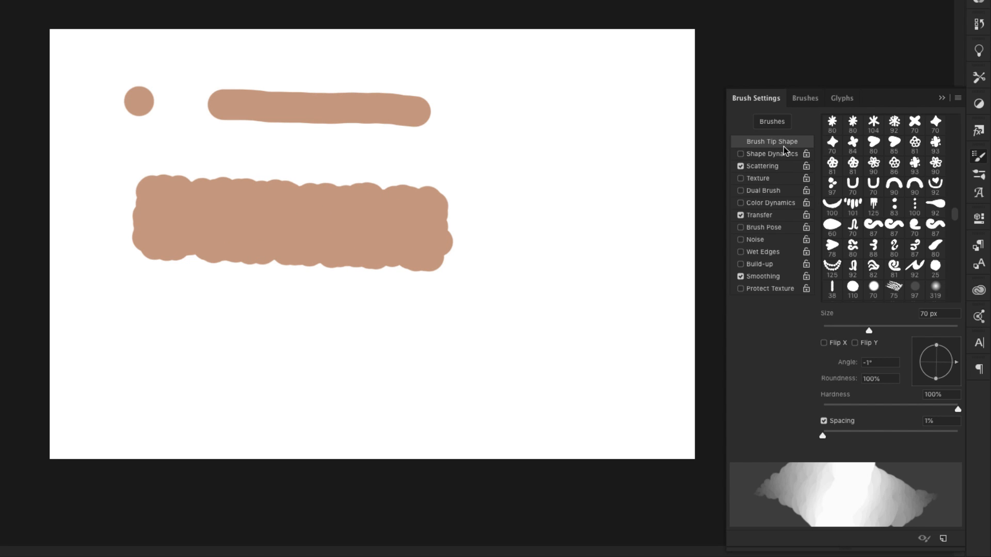
drag(823, 434, 844, 434)
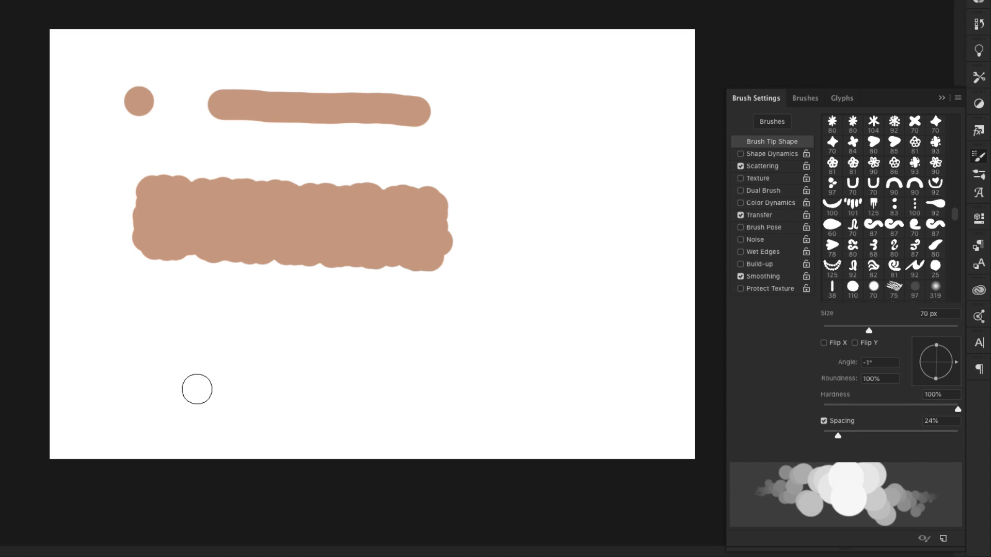
mouse_move(218, 375)
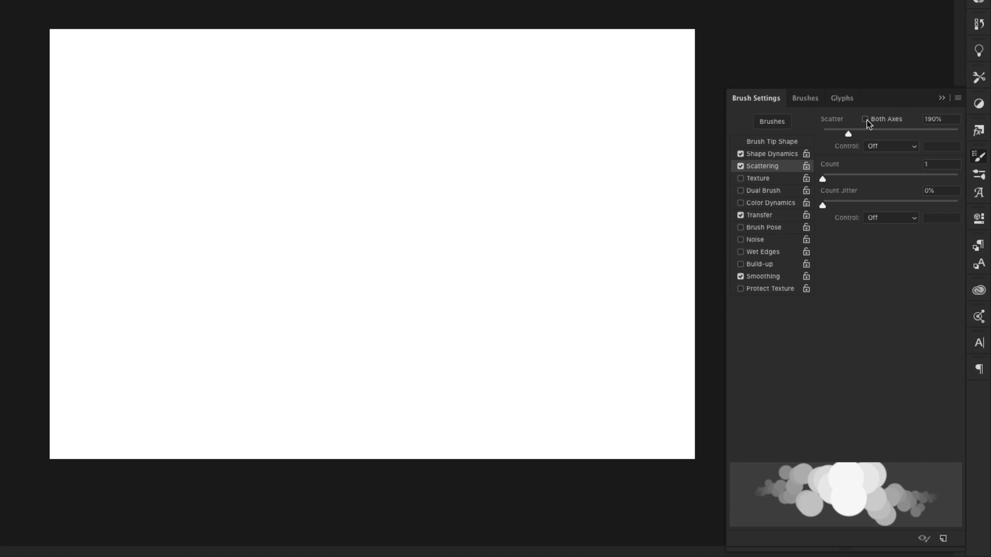
Scatter on Both Axes at 538% and paint a widely scattered test stroke
click(866, 118)
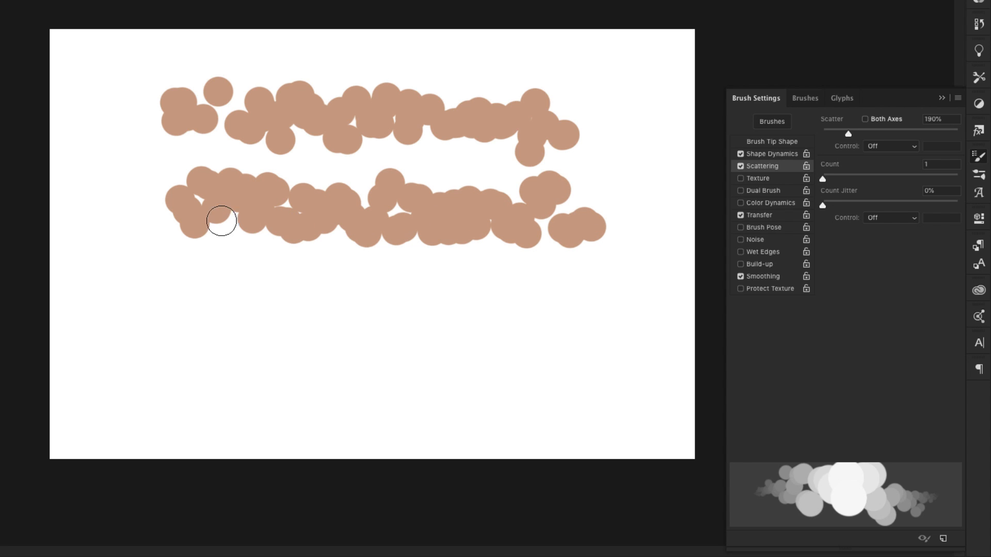
click(865, 118)
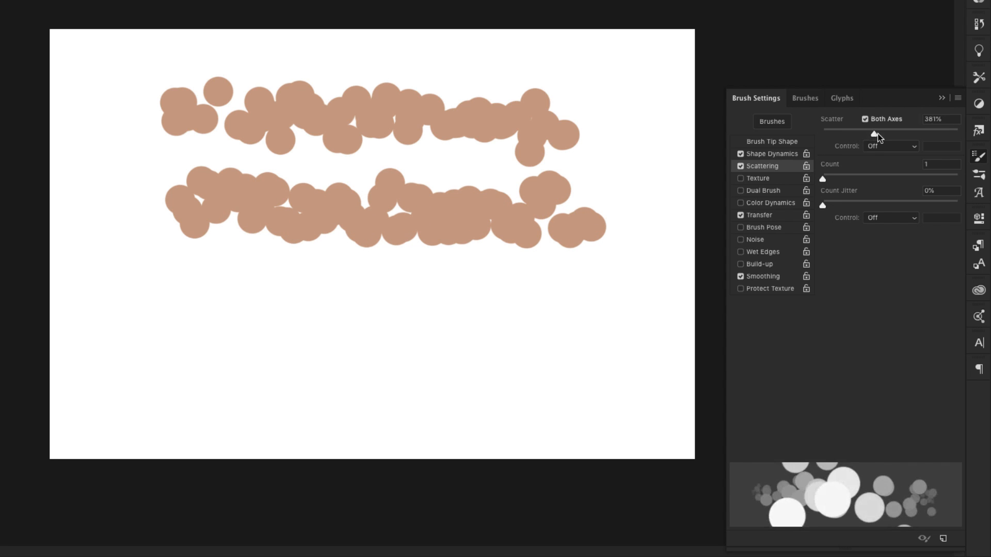
drag(875, 134, 895, 134)
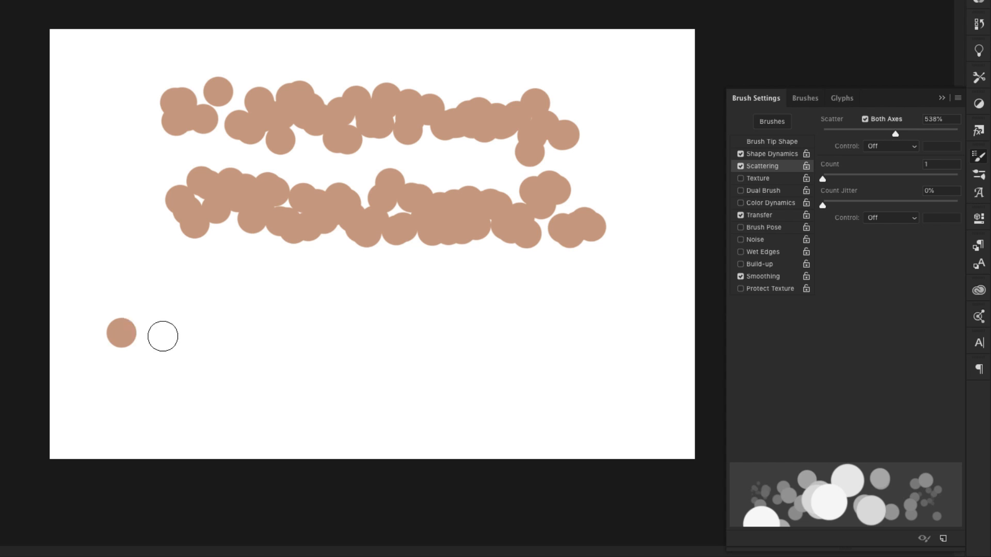
drag(126, 328, 606, 314)
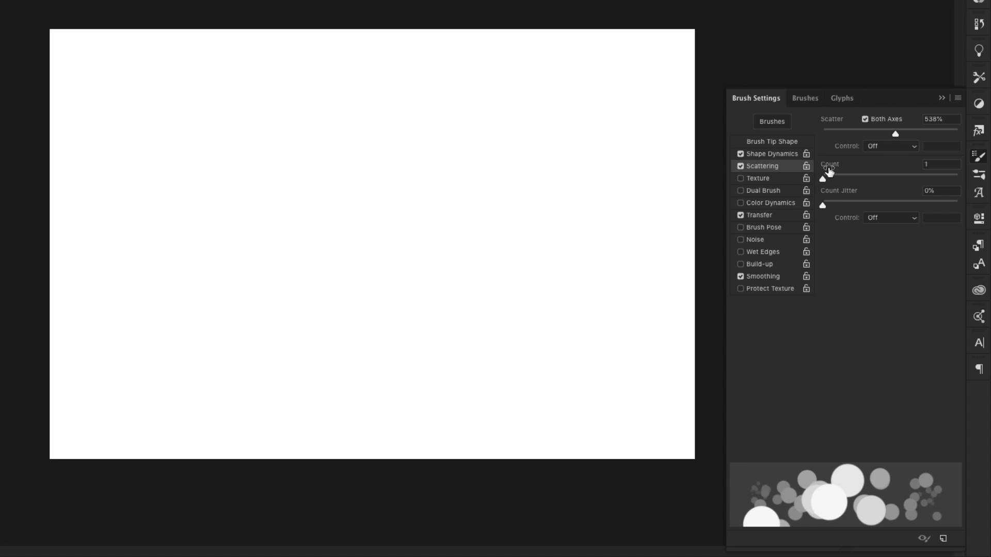
Raise the dab Count to 3 and paint a dense scattered band across the lower canvas
drag(139, 36, 226, 81)
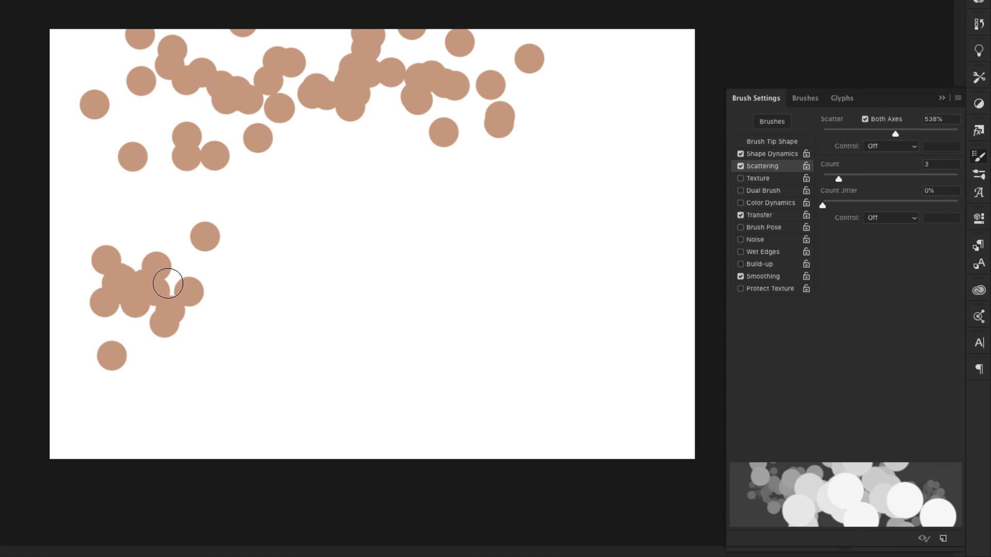
drag(168, 283, 527, 294)
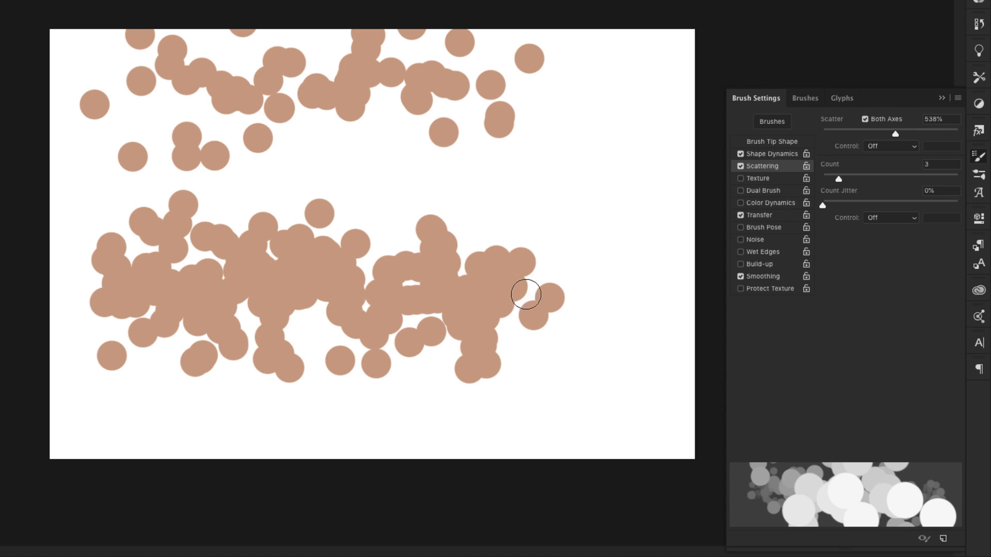
drag(525, 294, 675, 276)
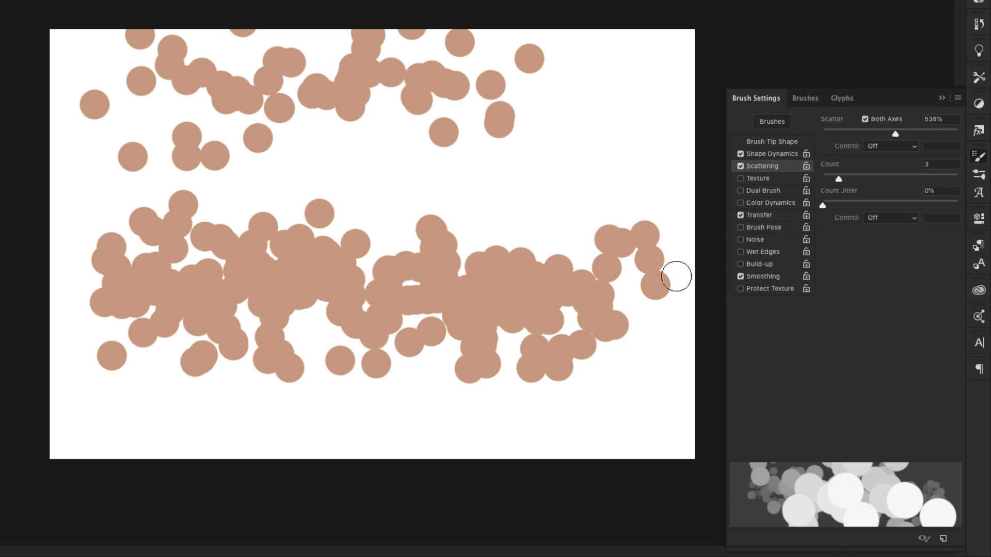
Add 38% Count Jitter and paint a second band of scattered peach dots
drag(822, 205, 843, 205)
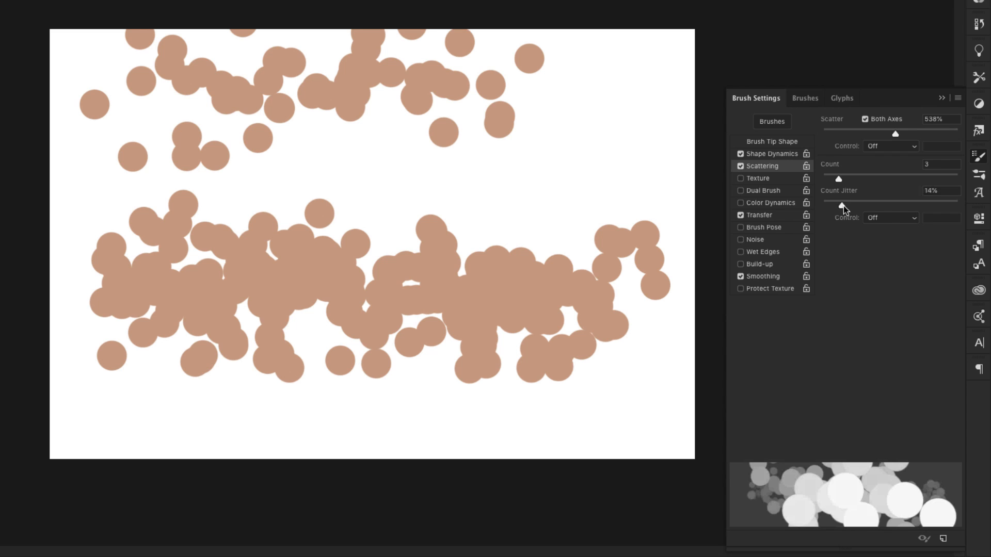
drag(842, 204, 875, 203)
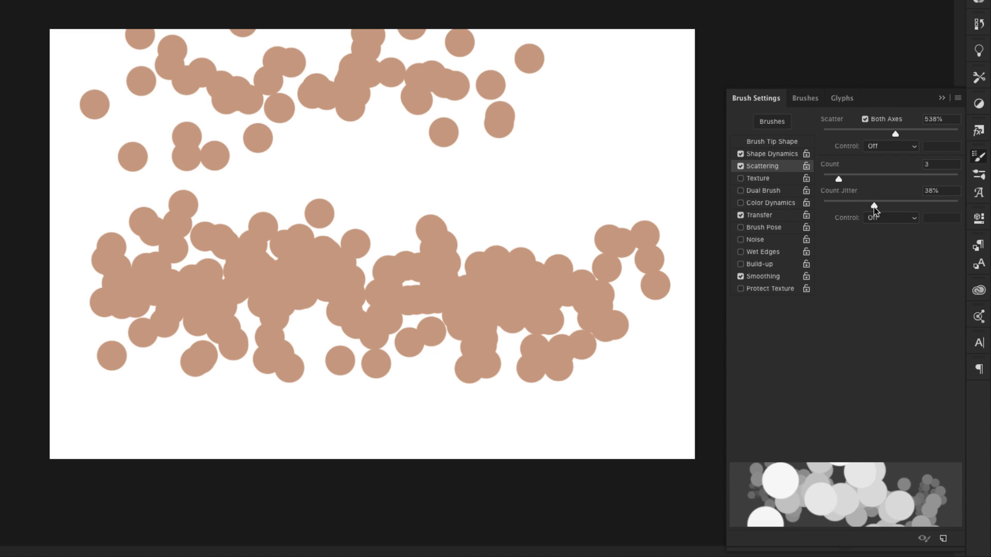
mouse_move(803, 185)
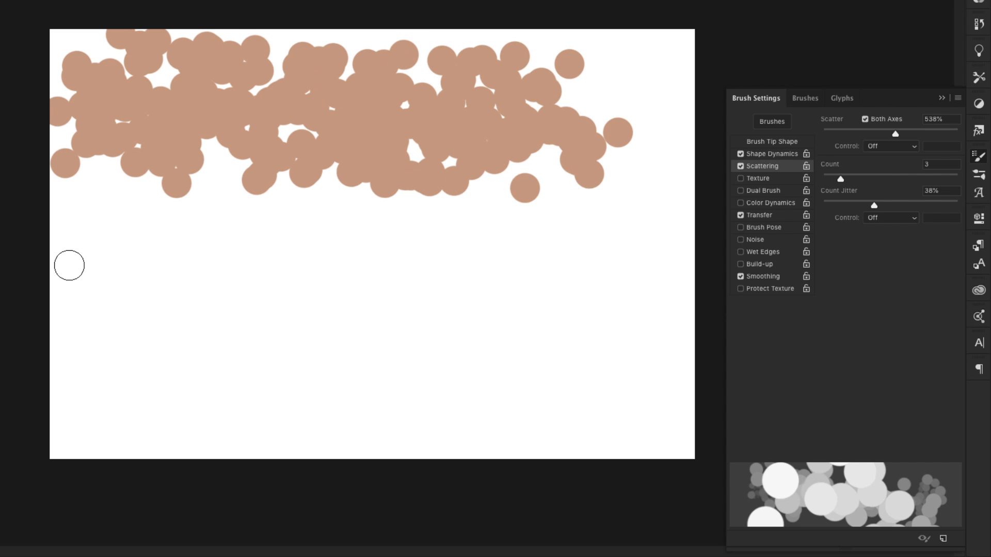
drag(69, 266, 556, 277)
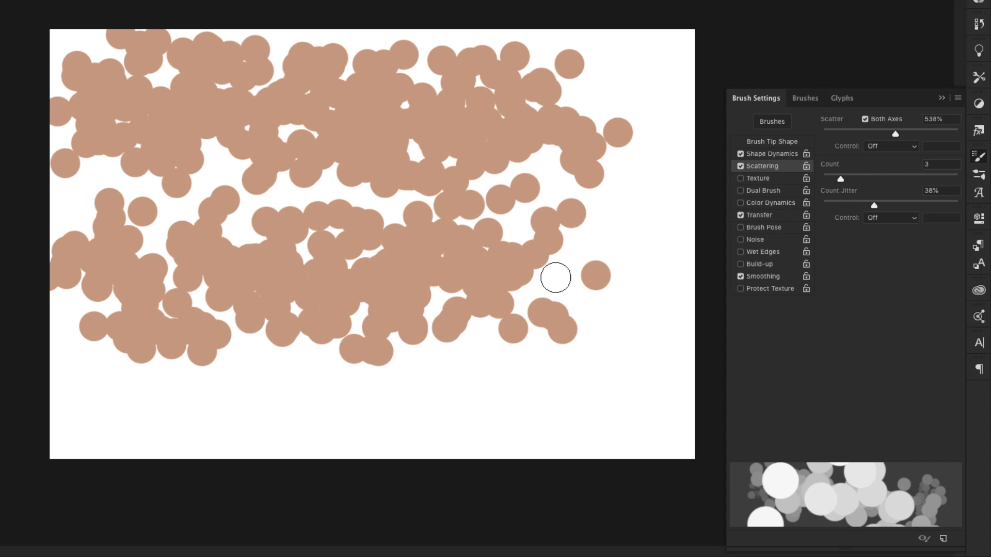
Set the scatter Control to Pen Pressure and paint a band of scattered dabs near the top
click(889, 146)
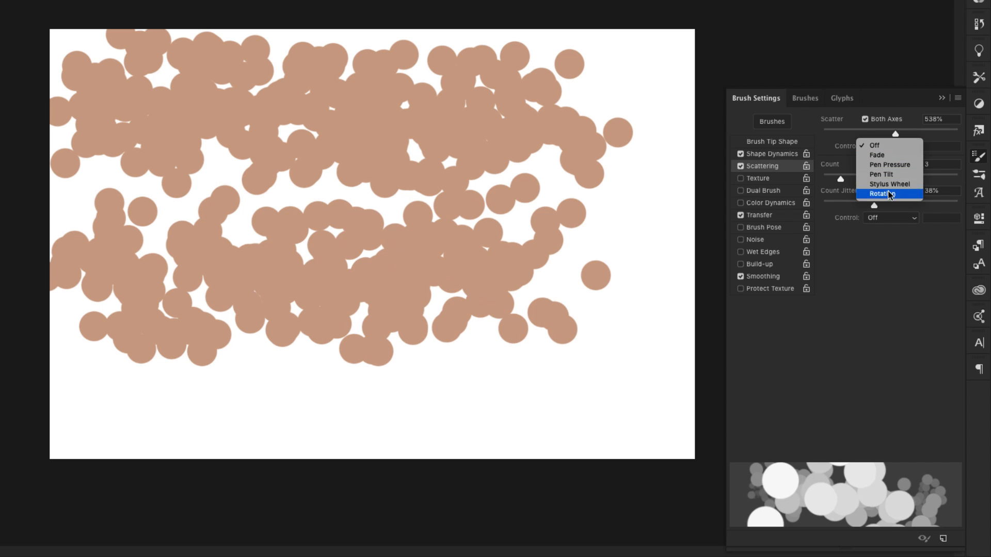
mouse_move(882, 174)
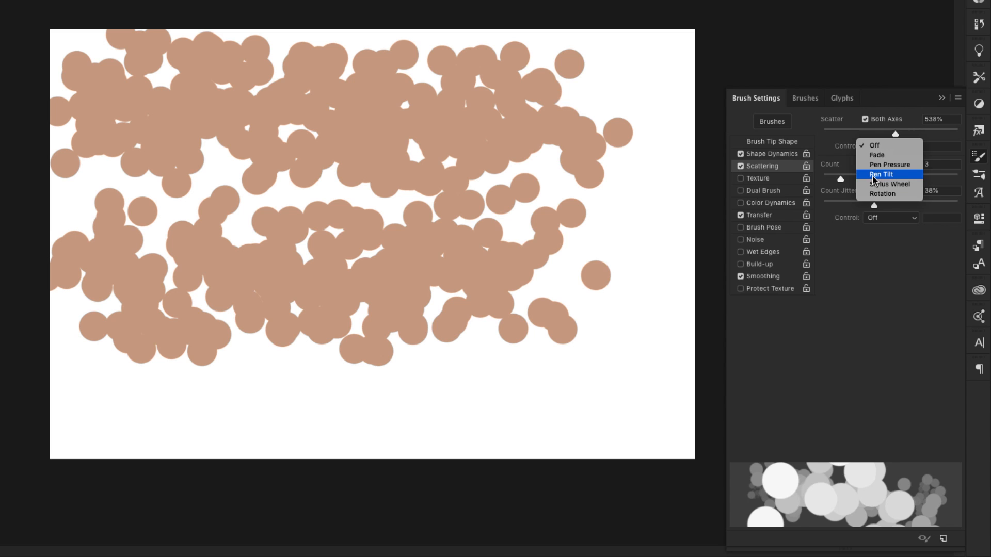
click(890, 165)
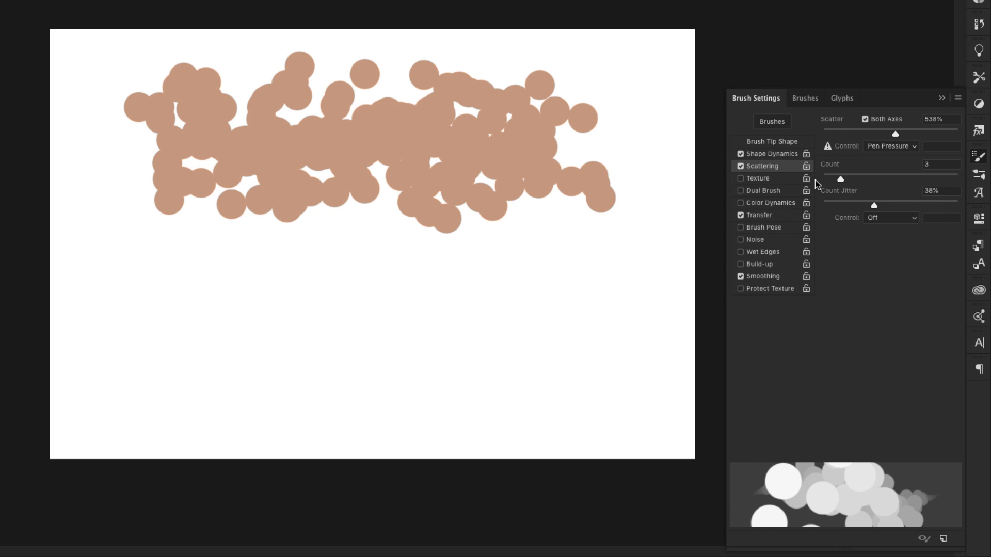
click(889, 145)
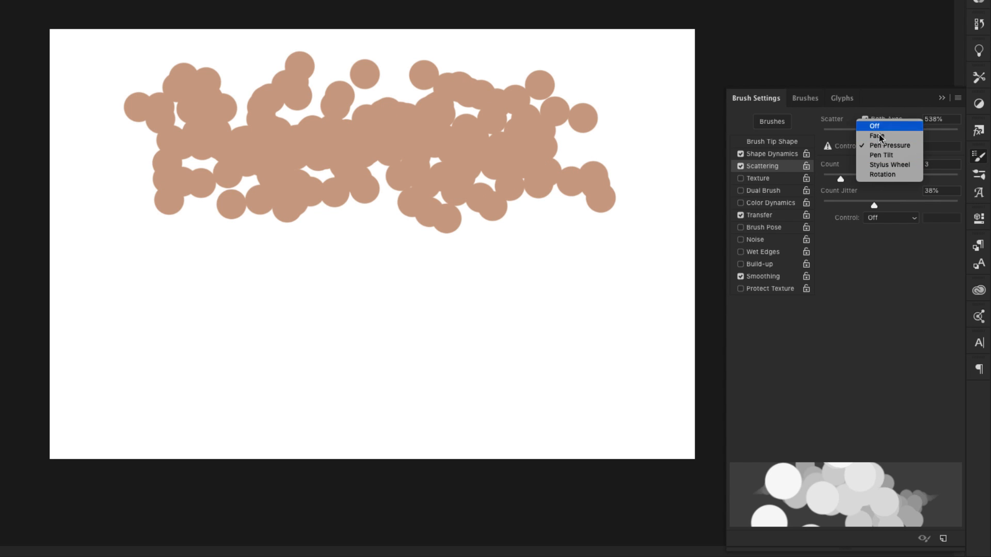
mouse_move(877, 135)
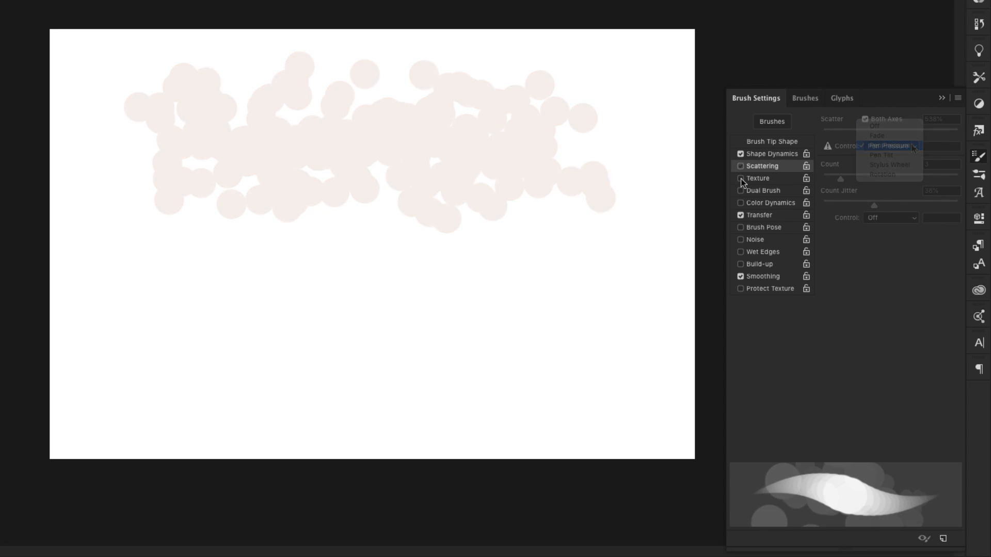
Toggle Texture on and off, testing a curved stroke and a plain horizontal stroke near the top
click(757, 179)
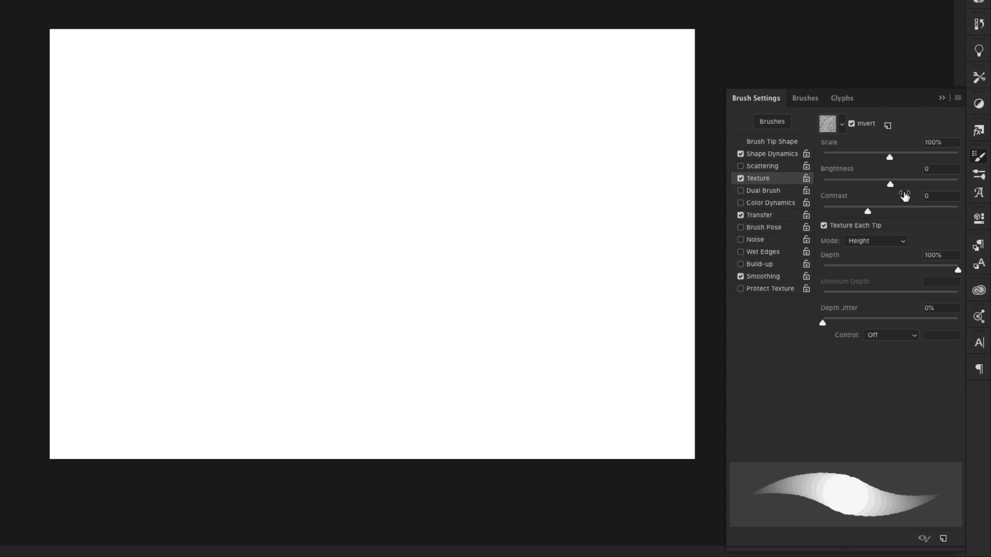
drag(163, 117, 451, 166)
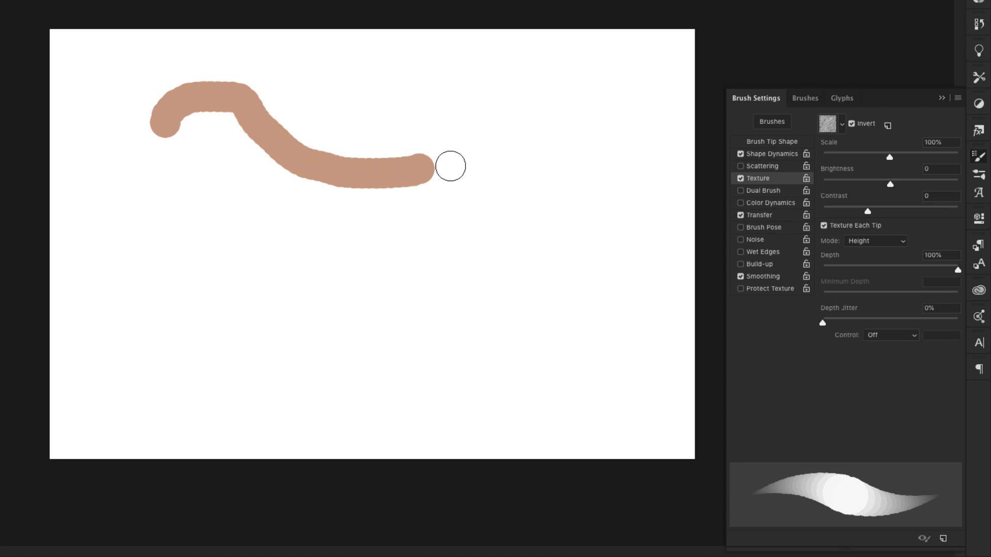
key(ctrl+z)
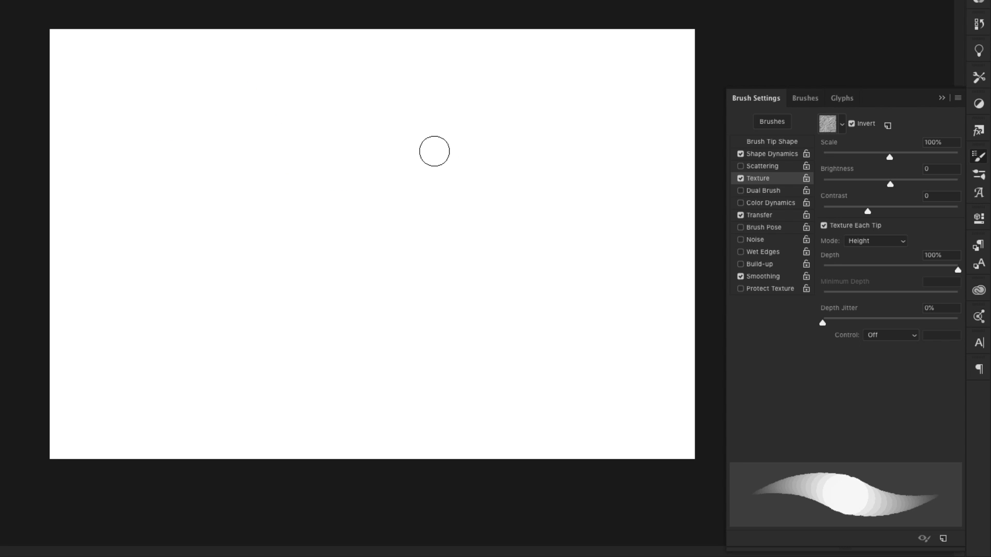
click(741, 178)
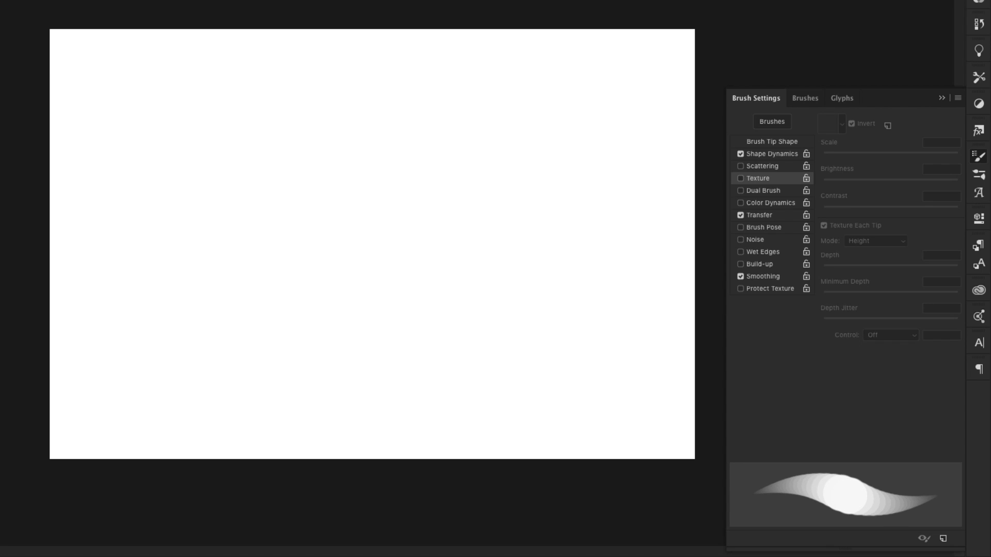
drag(69, 63, 452, 63)
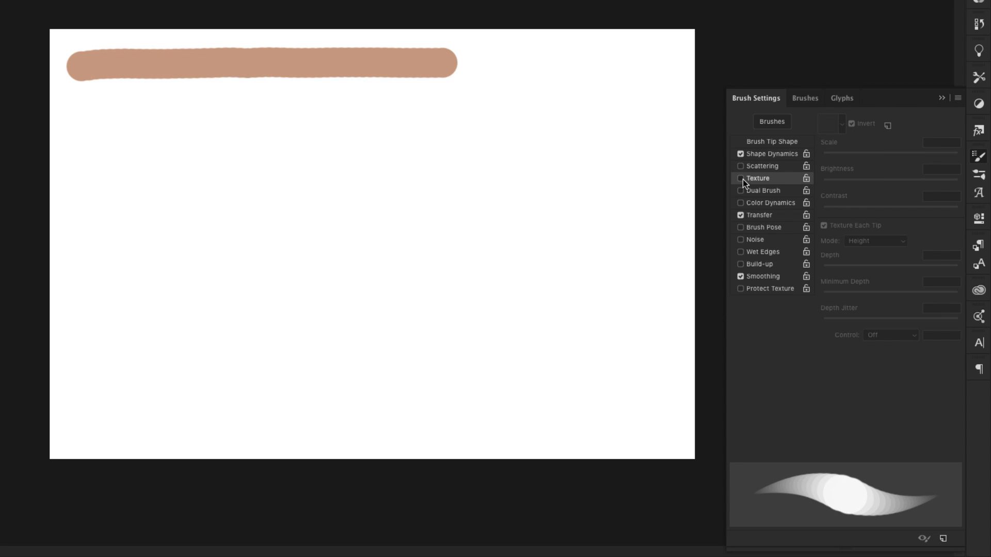
click(741, 179)
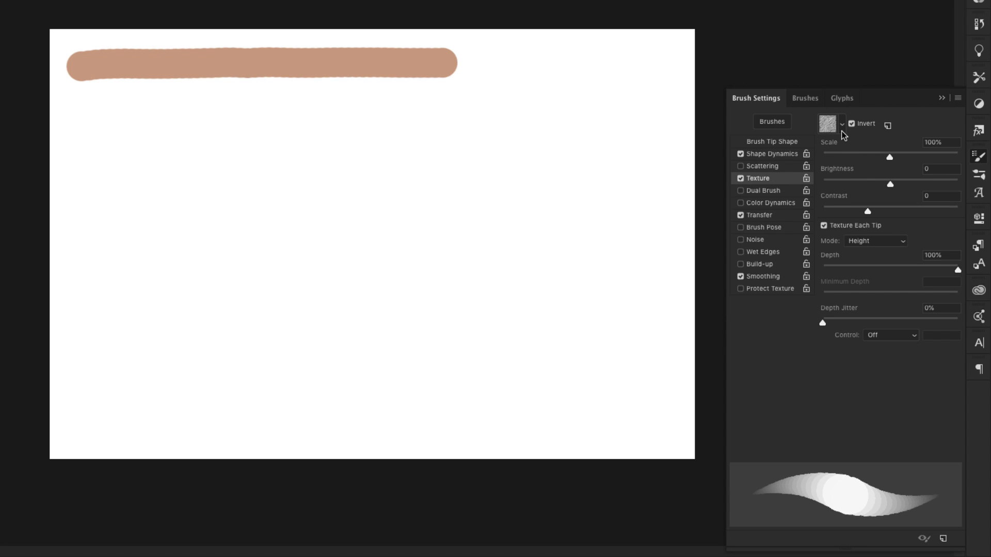
Pick a different texture pattern, raise Scale to 310% and paint two more horizontal strokes
click(842, 123)
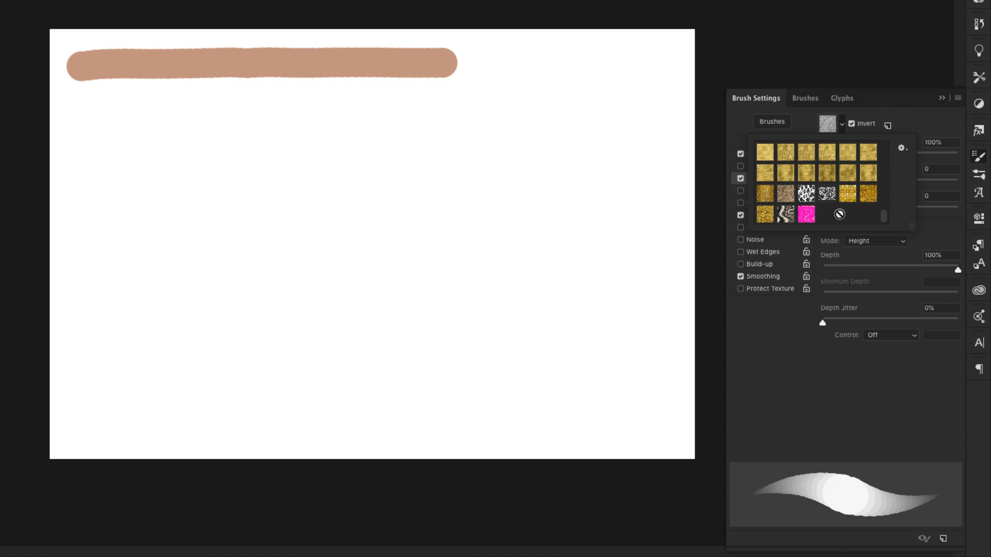
click(826, 192)
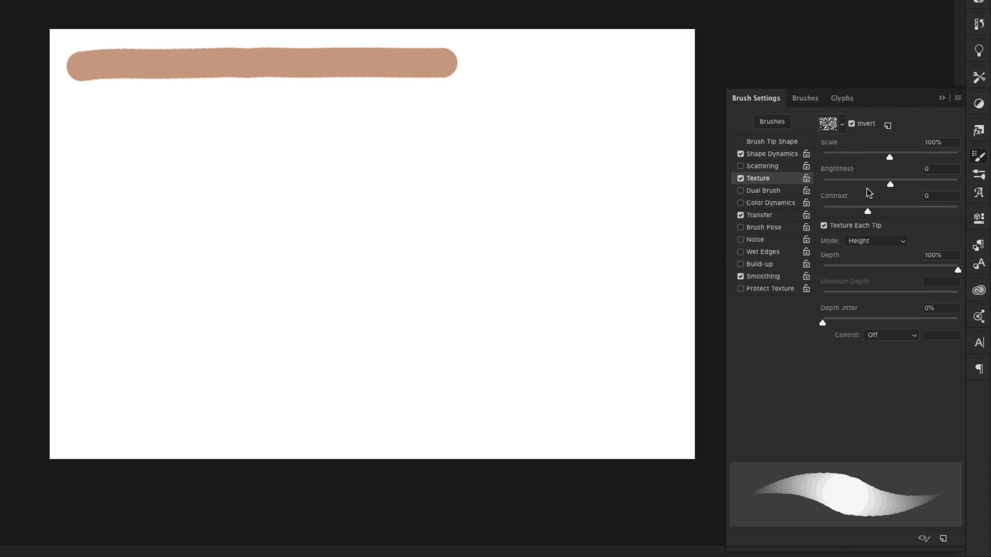
click(170, 165)
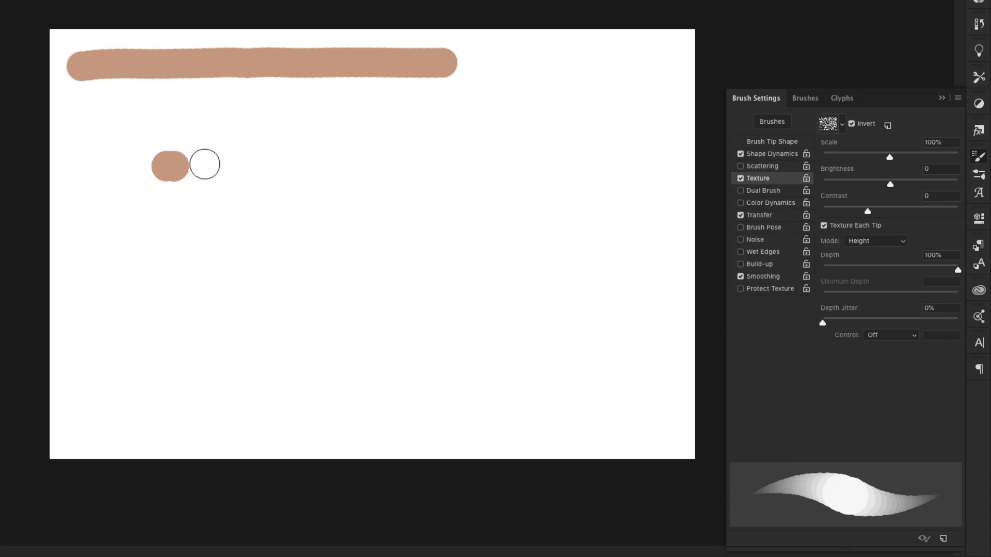
drag(168, 165, 499, 176)
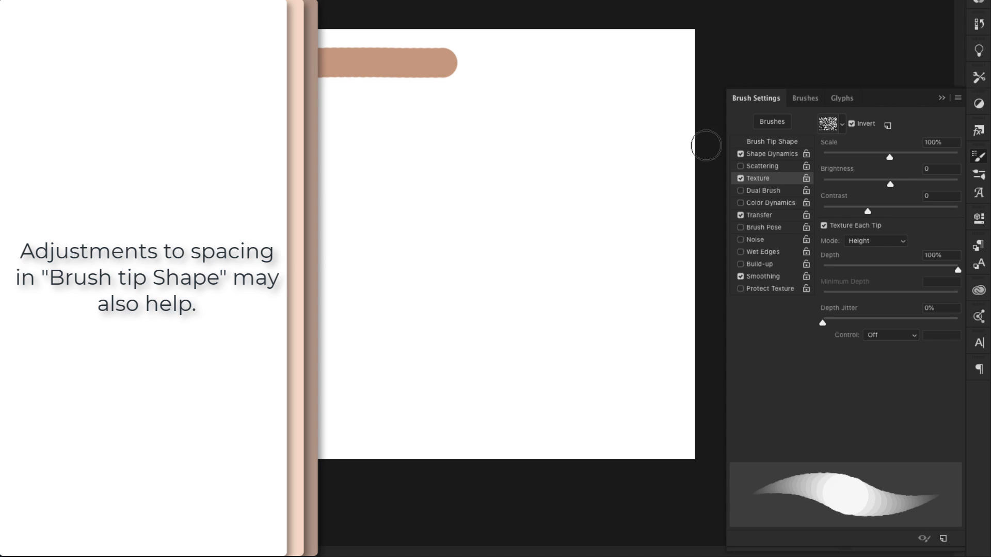
mouse_move(886, 159)
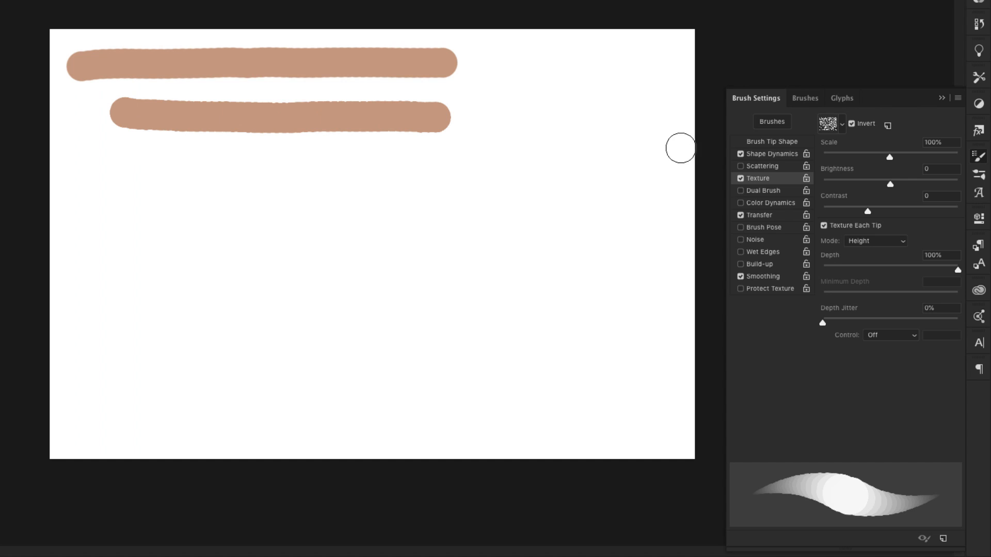
drag(889, 157, 927, 156)
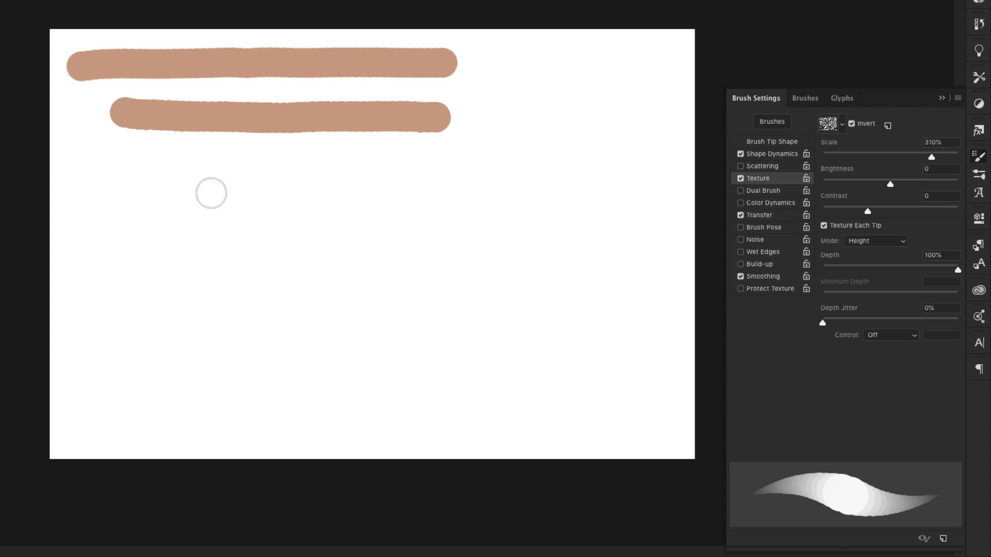
drag(111, 177, 537, 178)
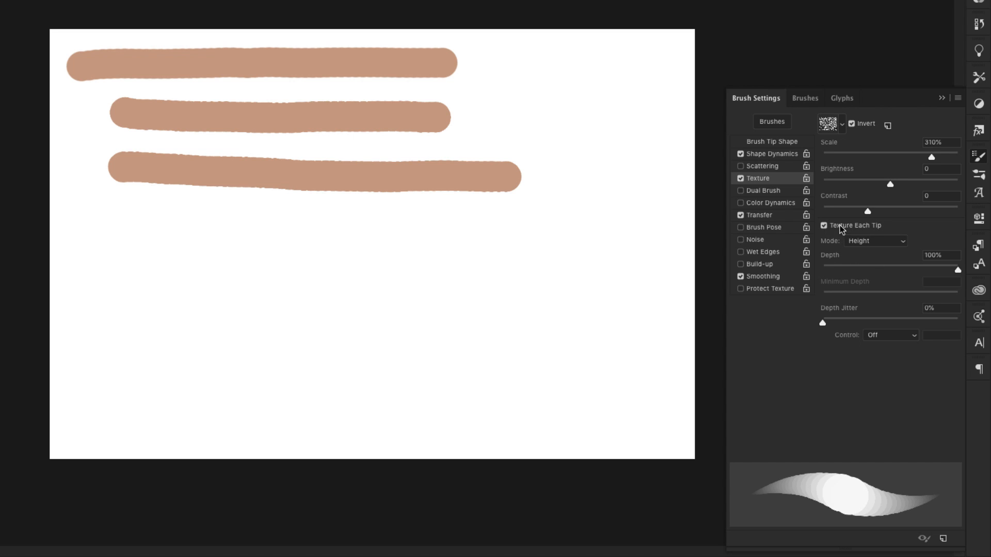
mouse_move(871, 248)
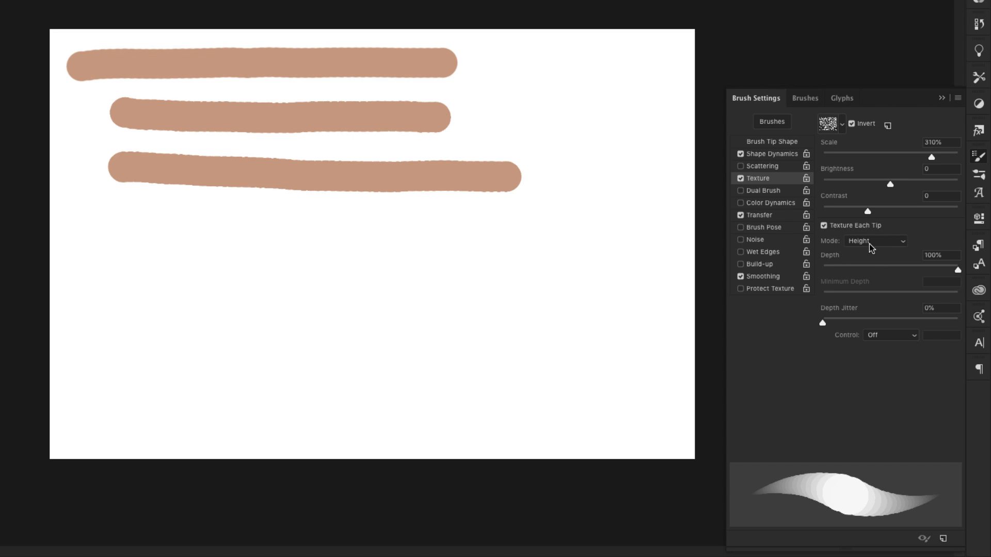
click(874, 240)
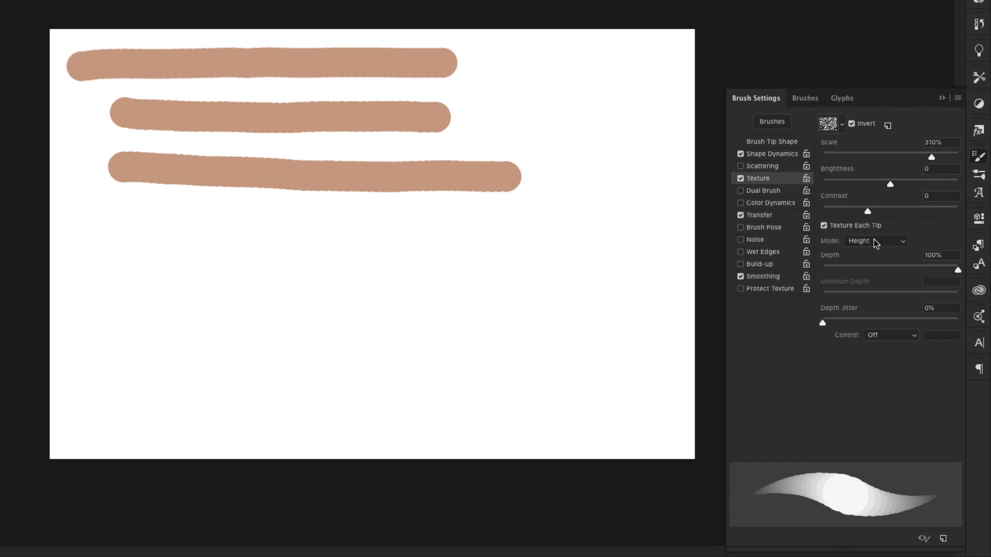
mouse_move(489, 235)
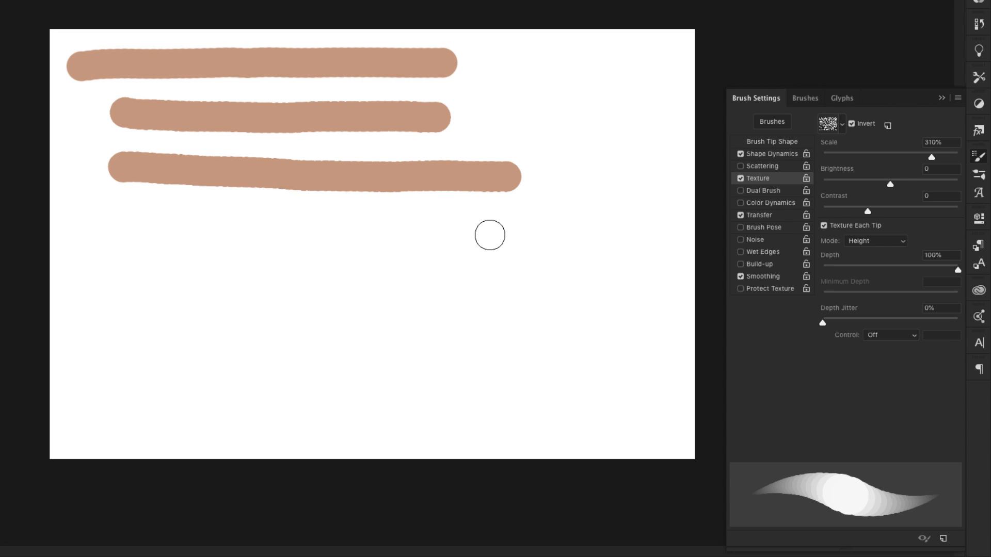
mouse_move(587, 190)
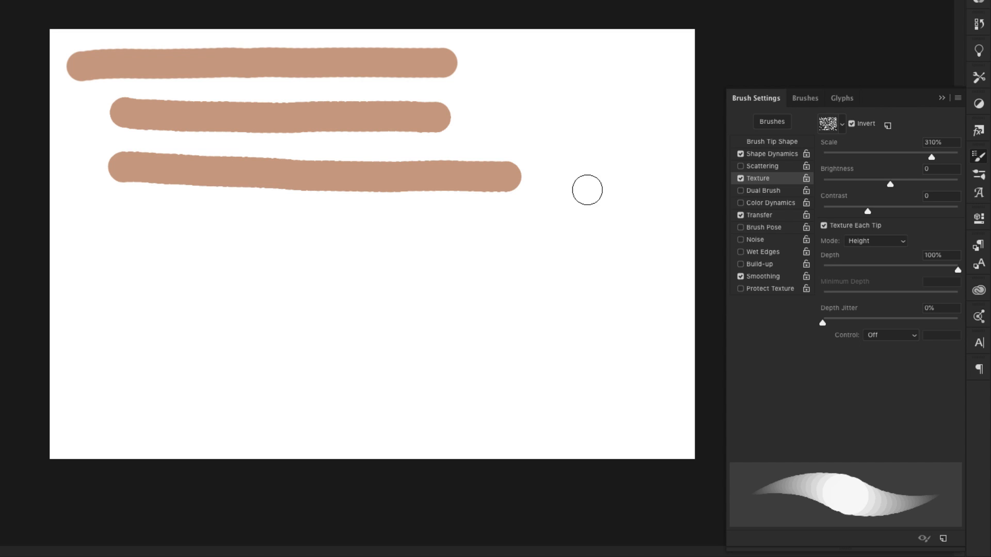
mouse_move(905, 246)
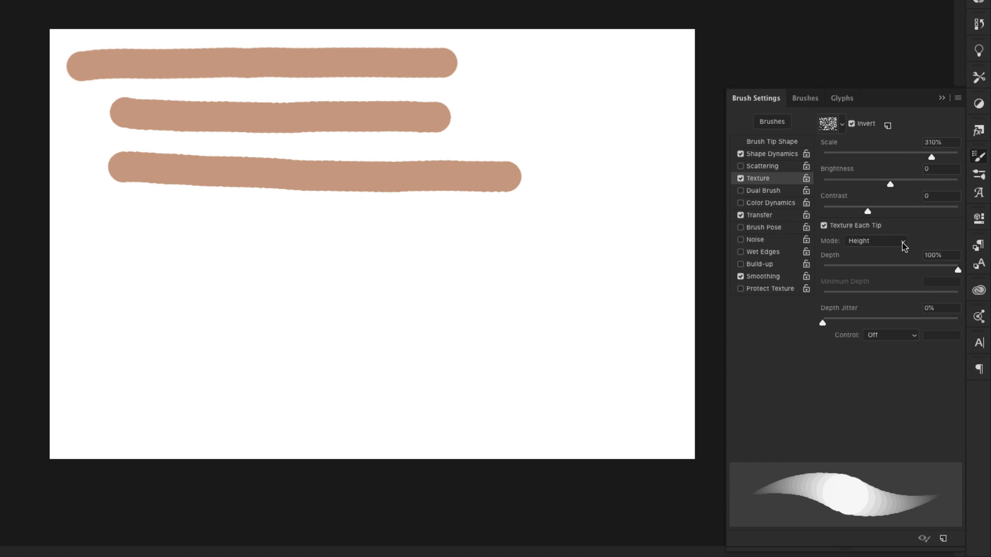
Shrink the texture scale to 53%, paint two finer-textured strokes and set Depth Jitter to about 49%
click(875, 240)
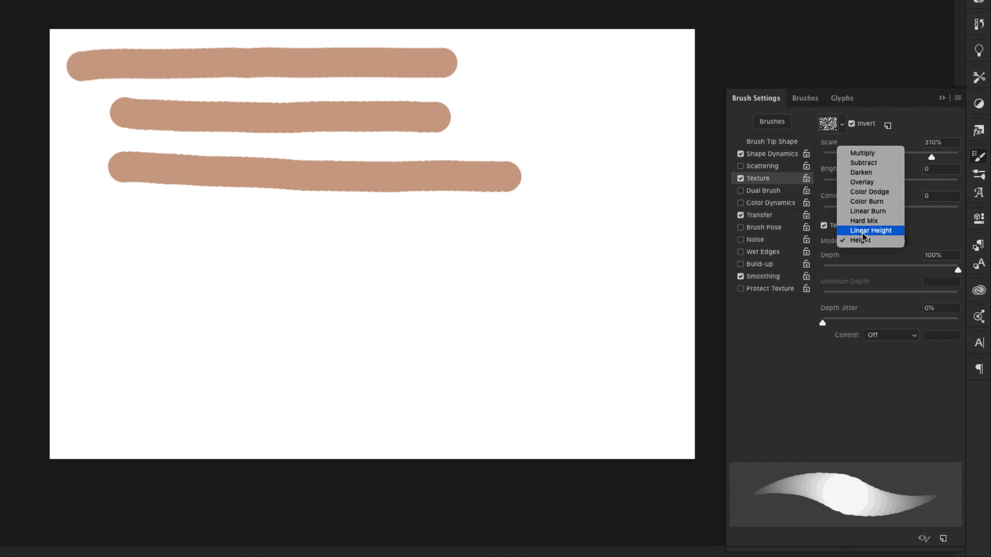
mouse_move(861, 153)
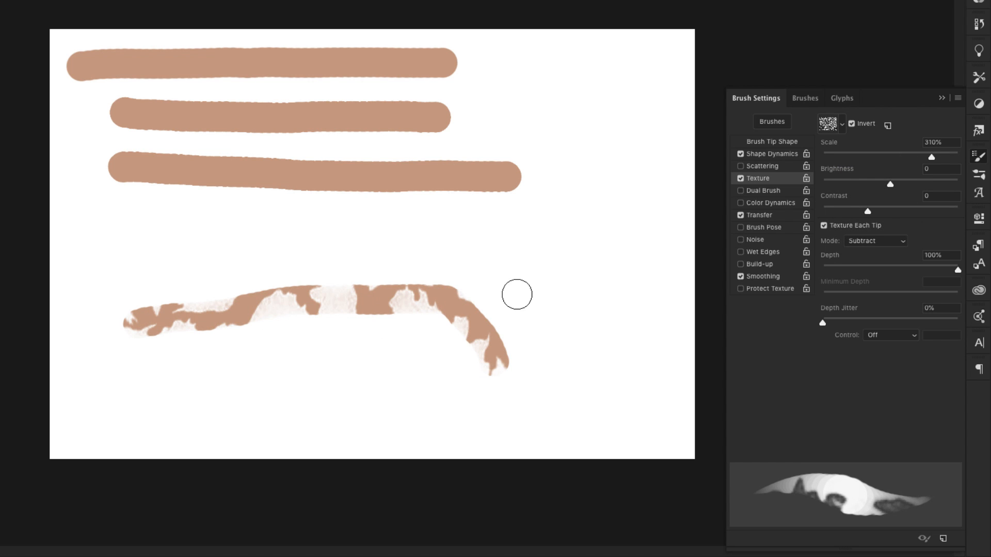
drag(927, 156, 907, 156)
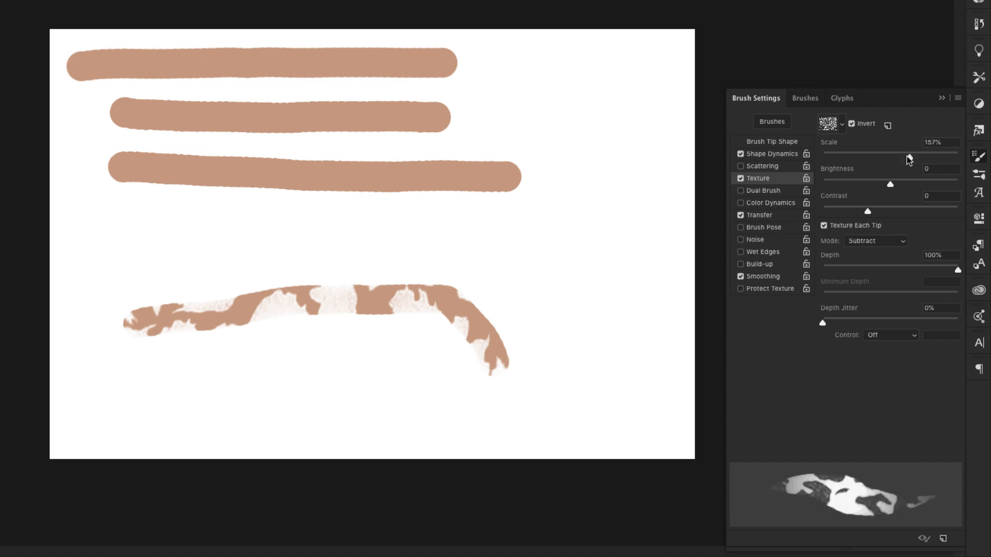
drag(908, 154, 857, 154)
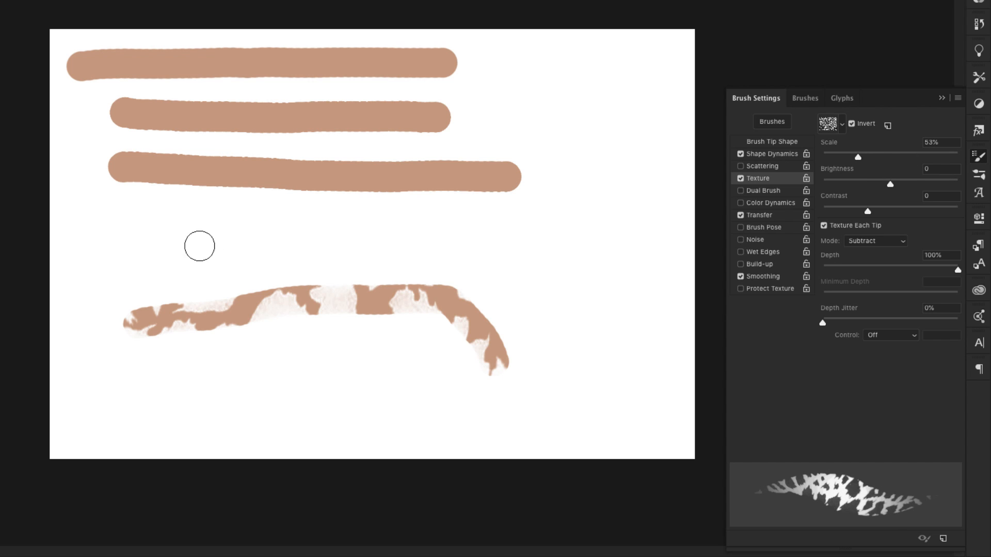
drag(184, 238, 530, 266)
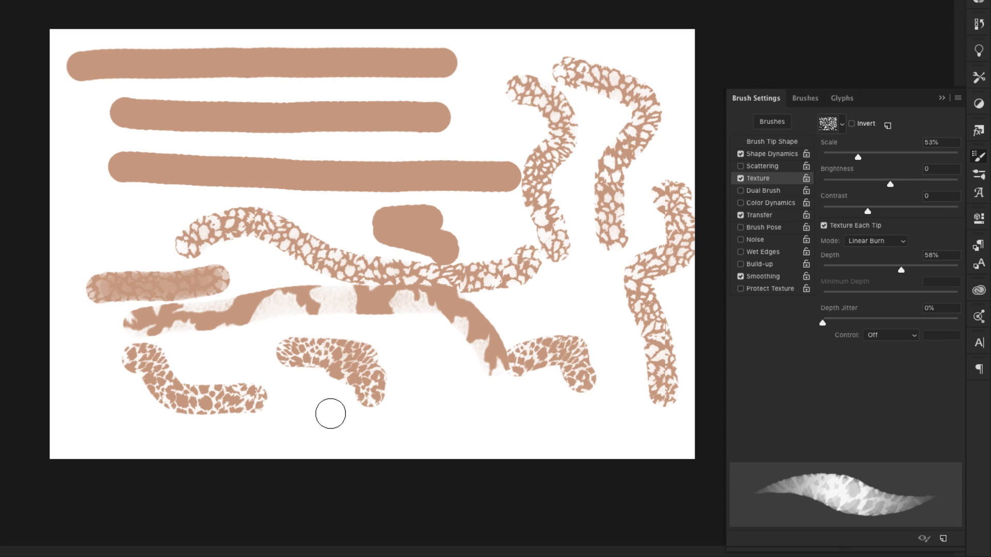
drag(329, 414, 467, 435)
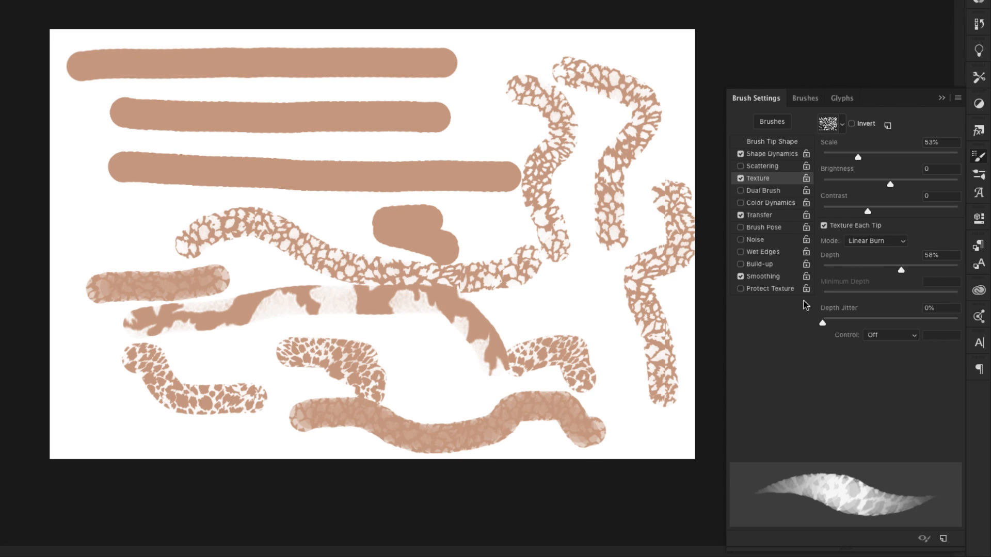
drag(823, 323, 886, 323)
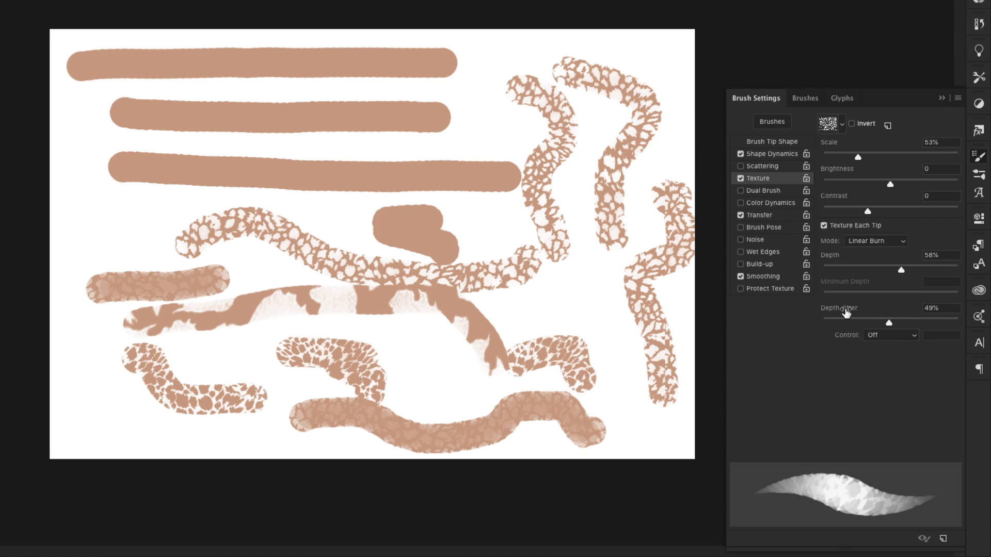
mouse_move(505, 273)
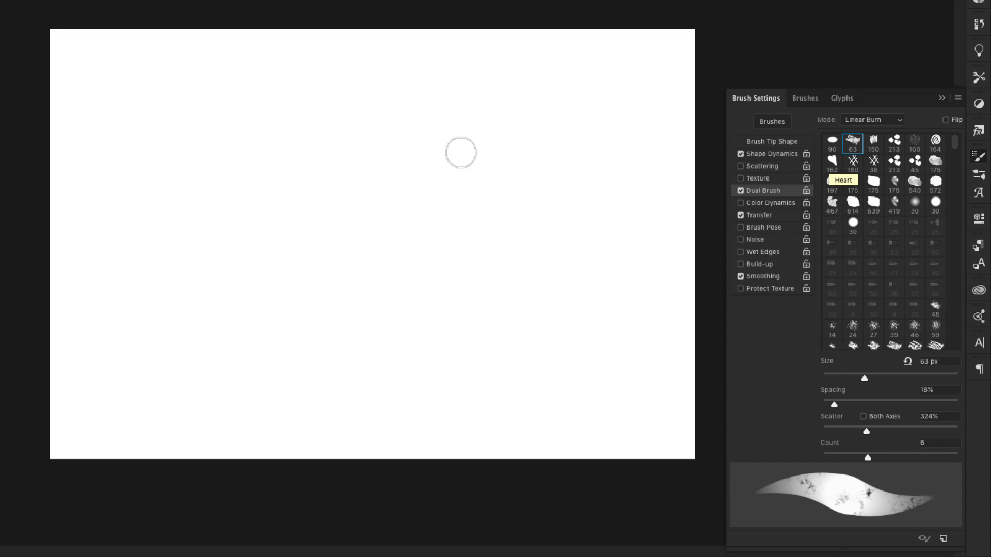
Compare a plain dab with Dual Brush off, re-enable it and blend the dual brush in Multiply mode
click(357, 184)
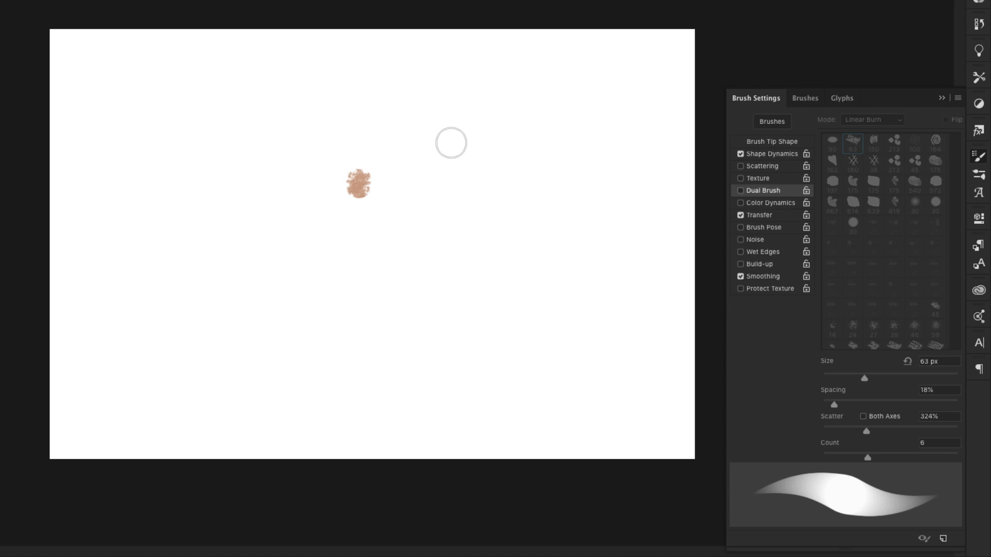
click(447, 140)
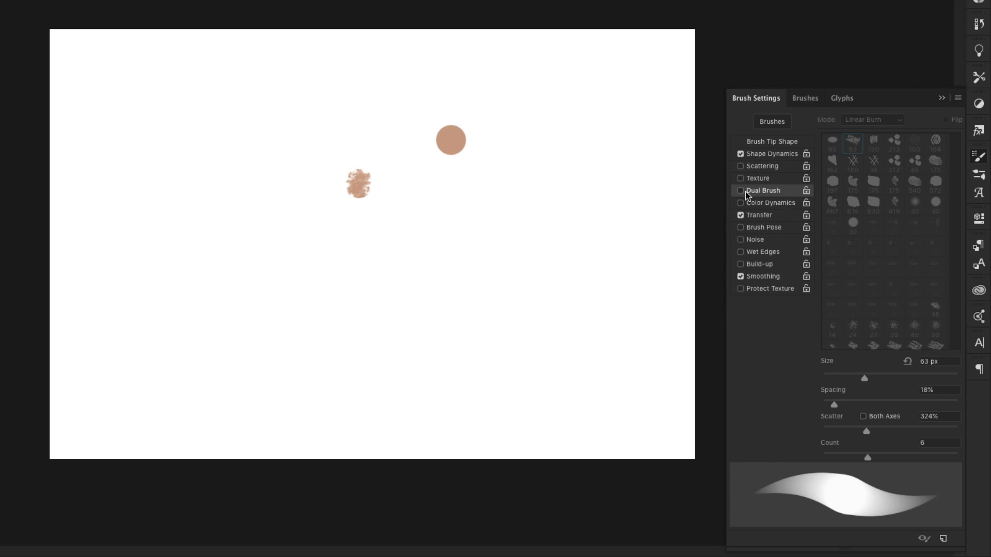
click(741, 190)
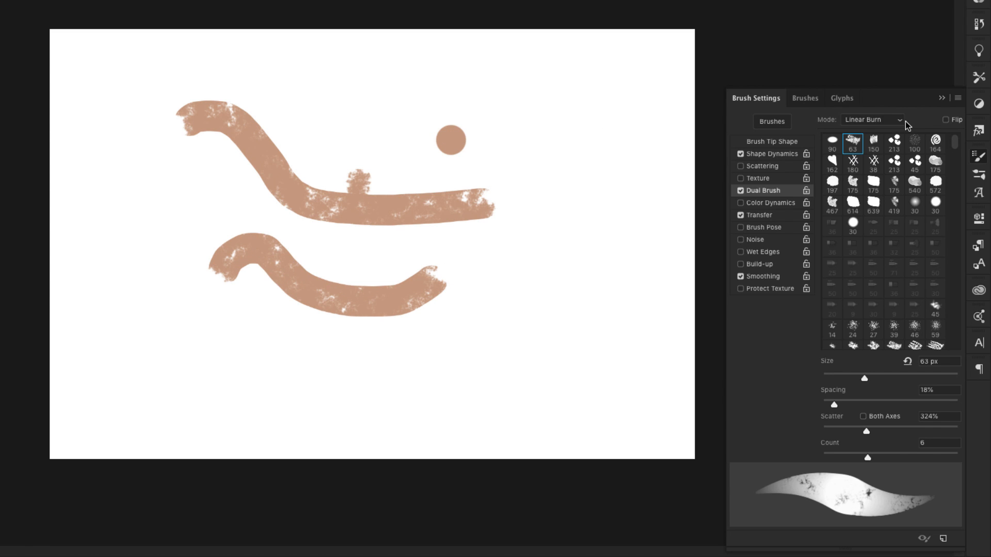
mouse_move(815, 124)
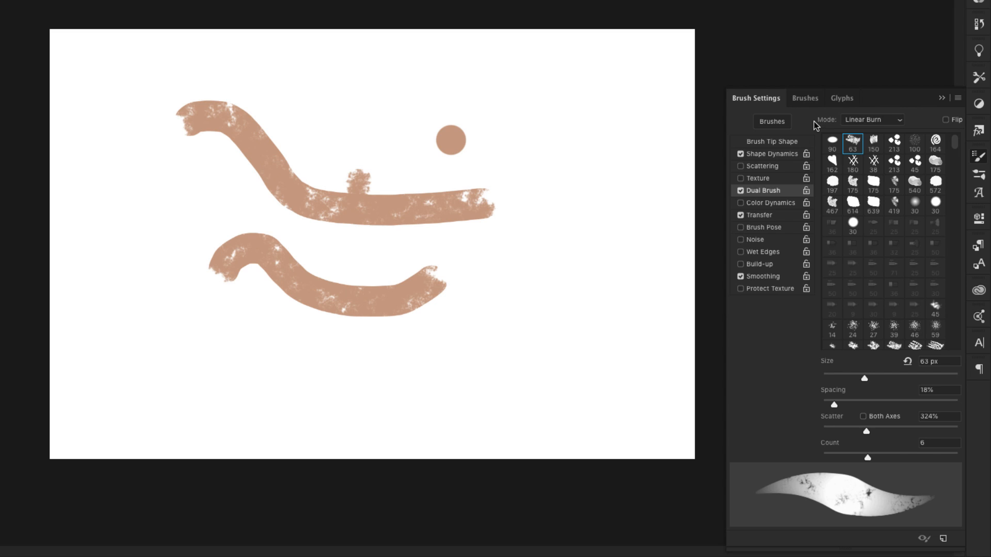
click(872, 120)
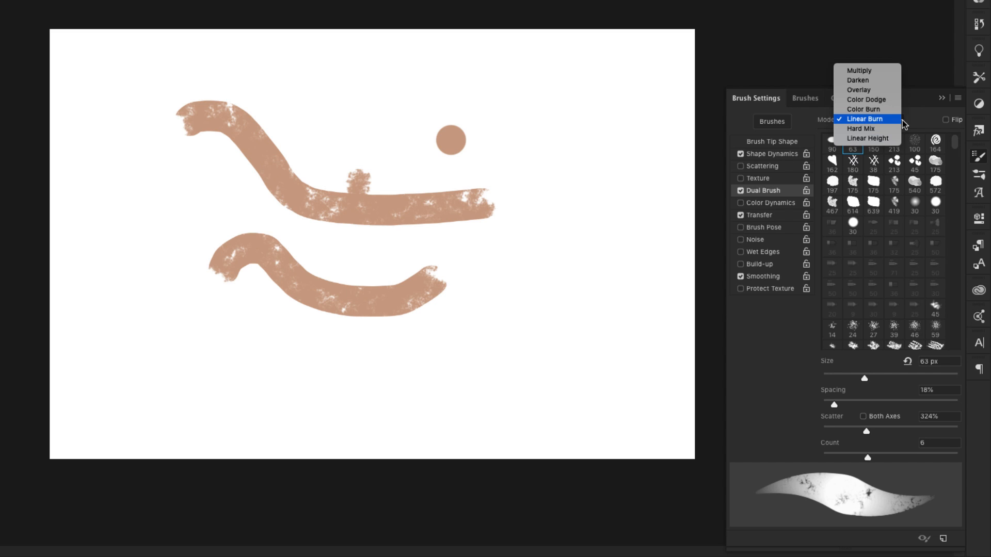
mouse_move(859, 70)
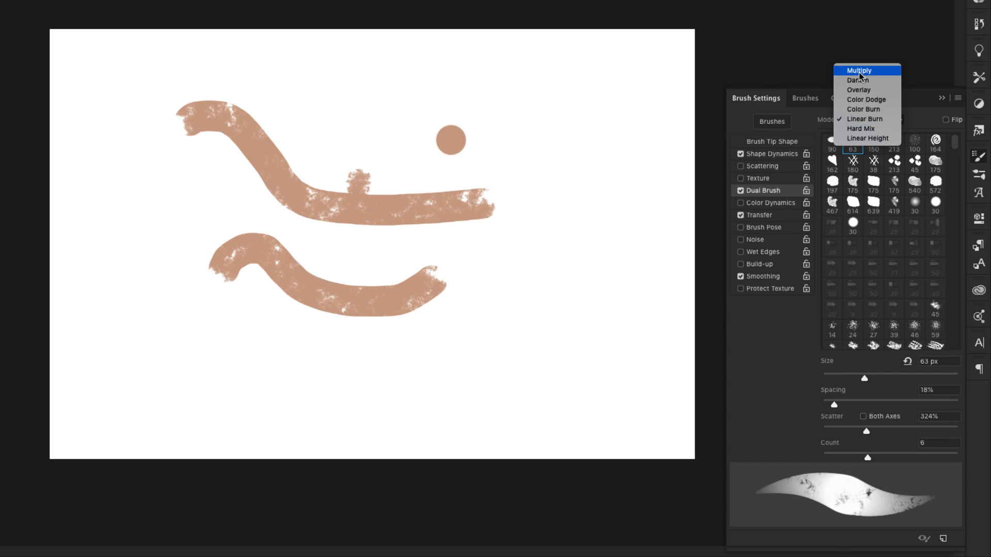
click(858, 70)
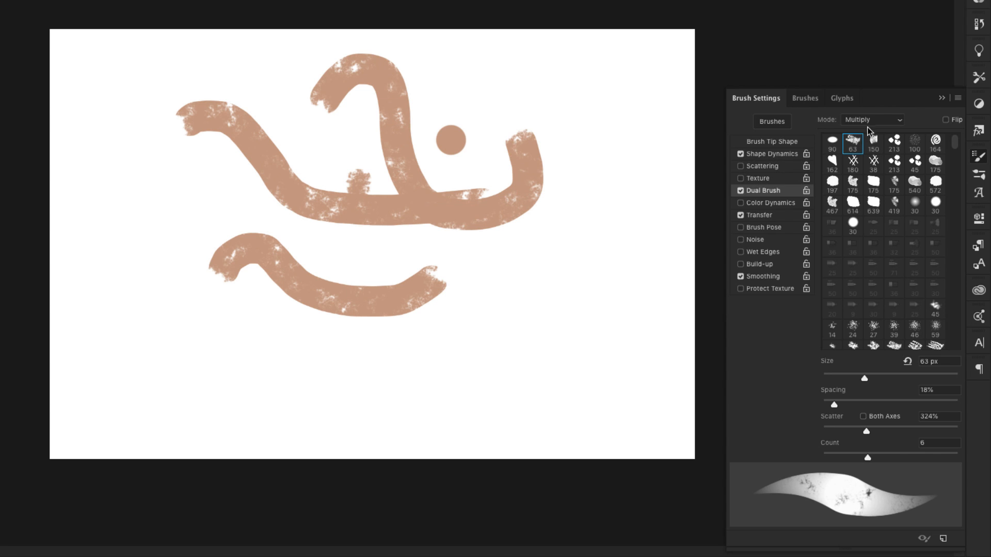
click(872, 119)
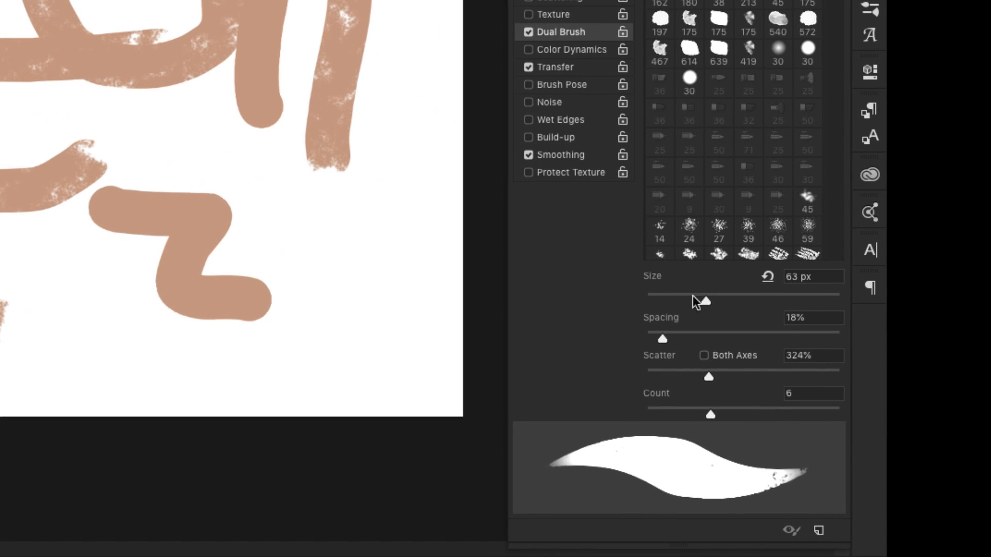
mouse_move(706, 307)
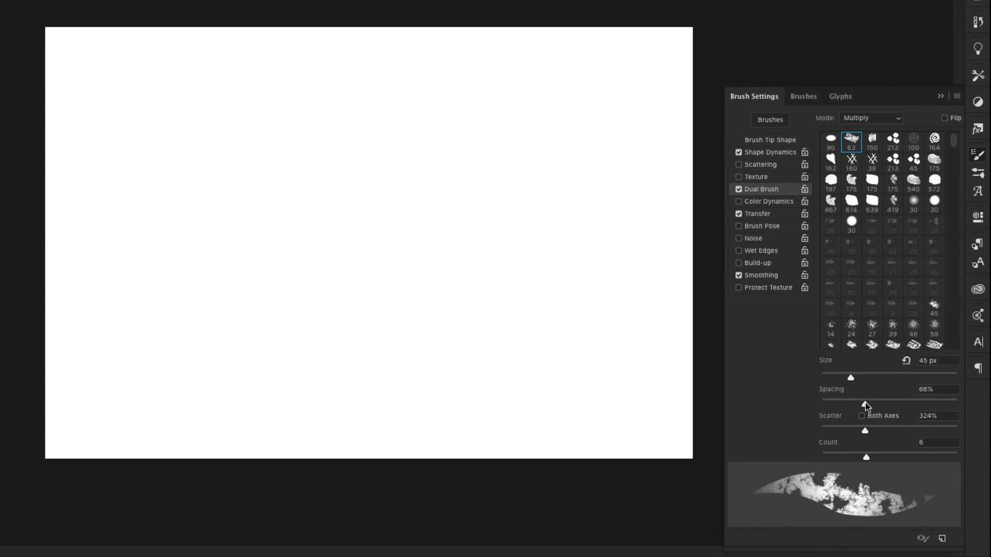
Spread Dual Brush scatter to 576% on both axes, paint a scattered stroke and enable Color Dynamics
drag(184, 202, 579, 361)
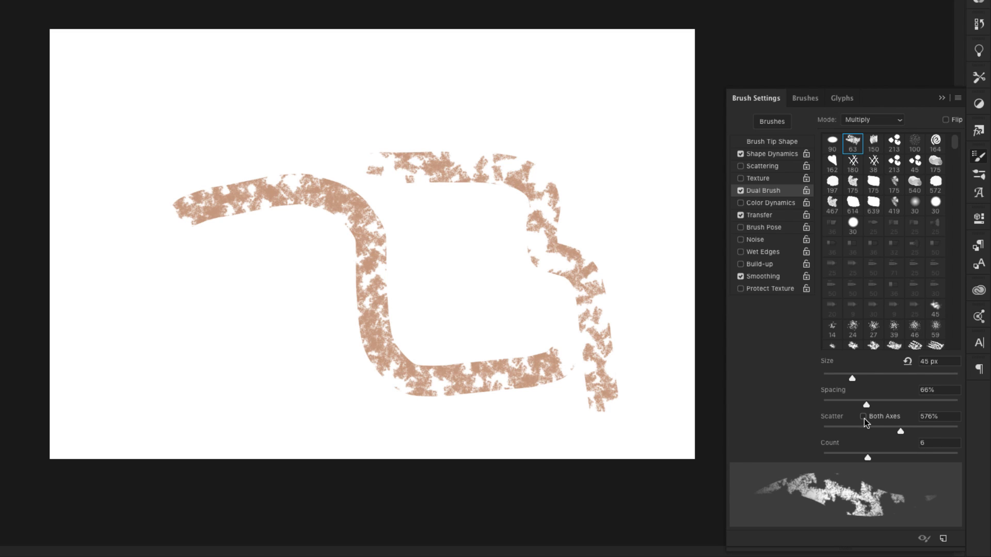
click(864, 416)
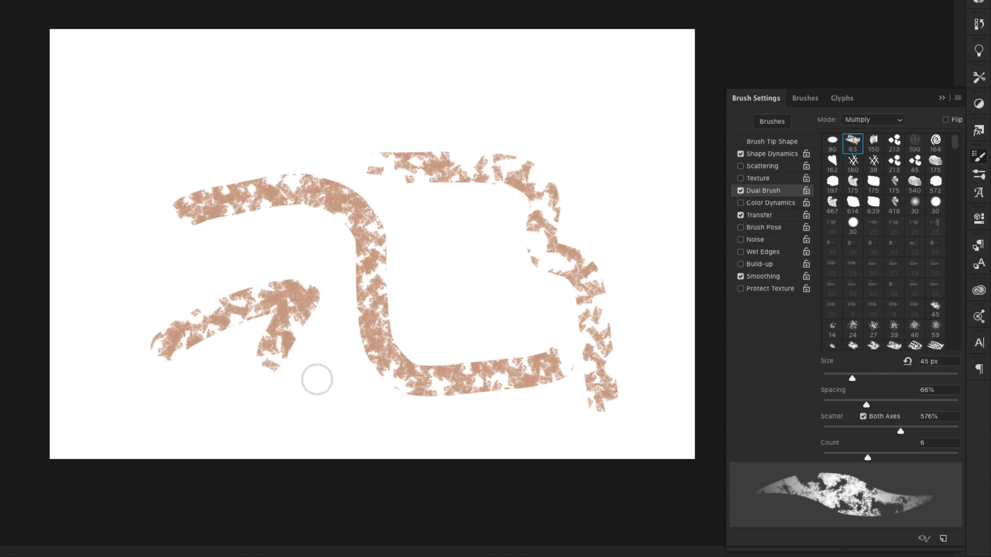
drag(316, 379, 518, 319)
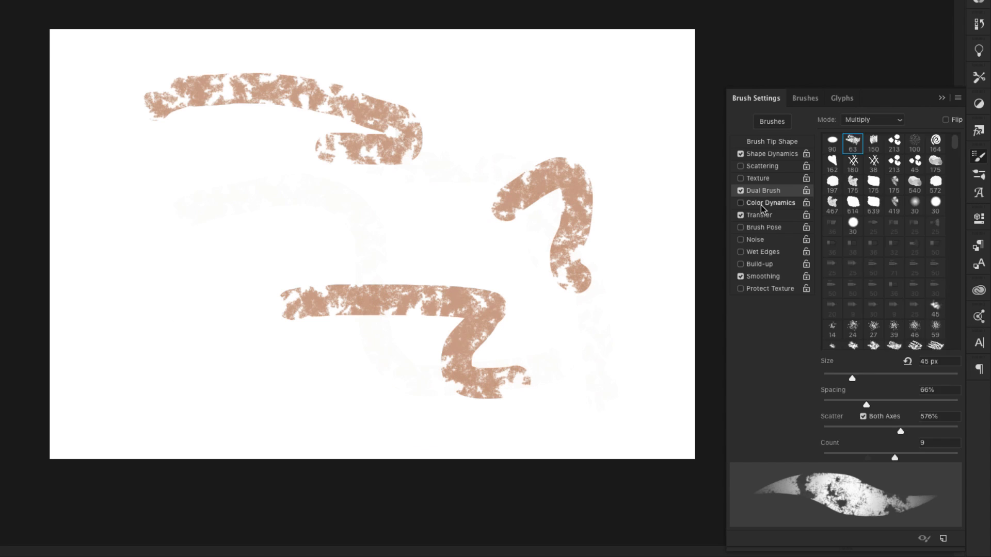
click(770, 203)
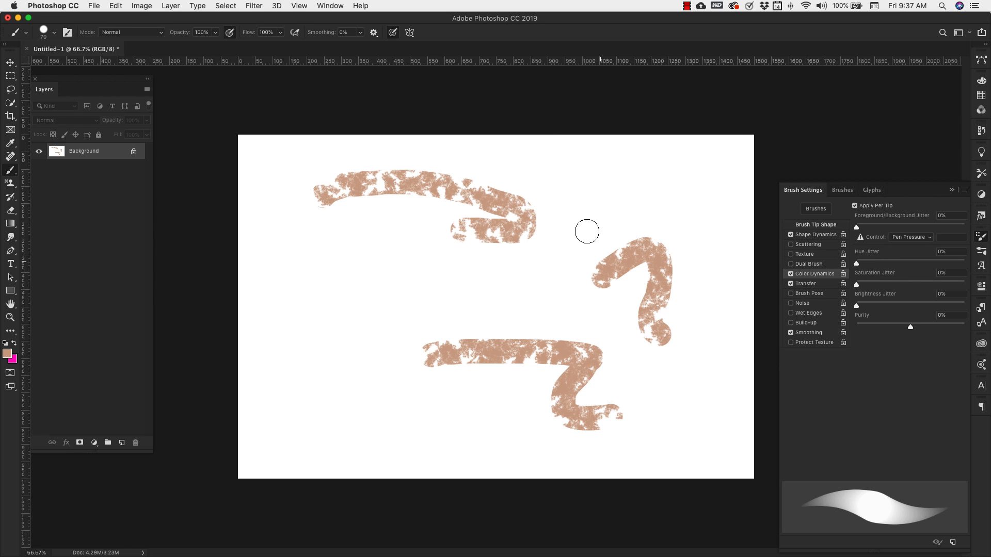
mouse_move(894, 223)
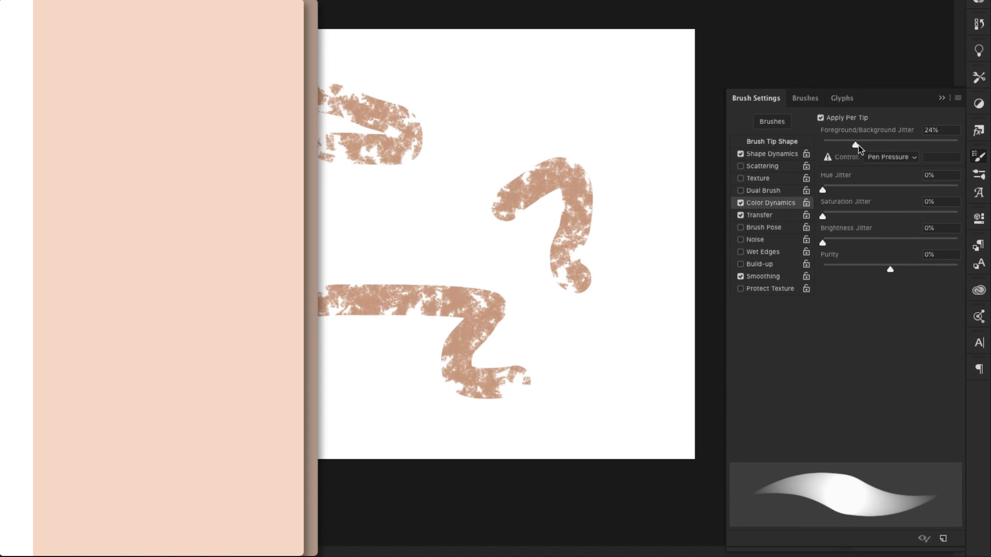
Set Foreground/Background Jitter to 50%, tip spacing to 113%, and paint a dotted pink-and-tan stroke
drag(858, 138, 893, 138)
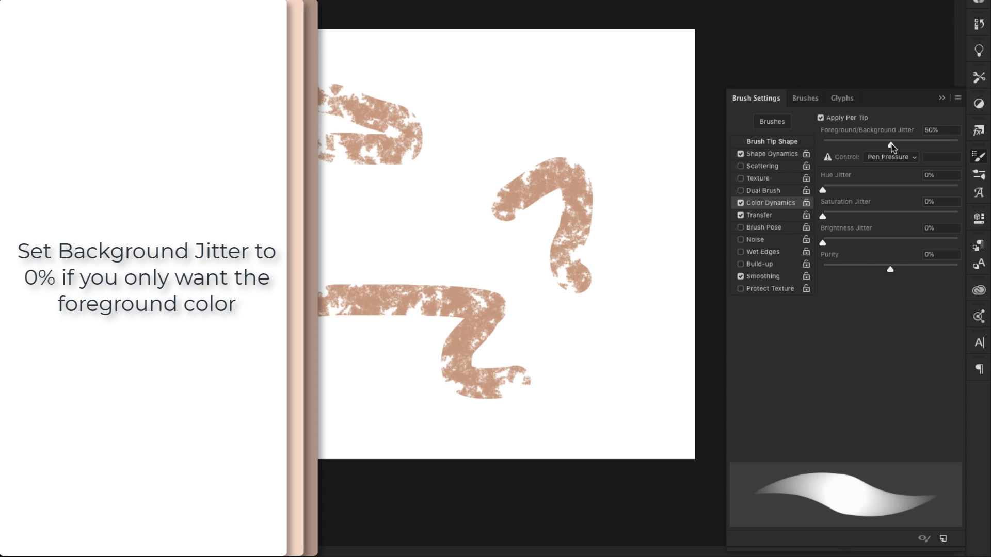
mouse_move(391, 162)
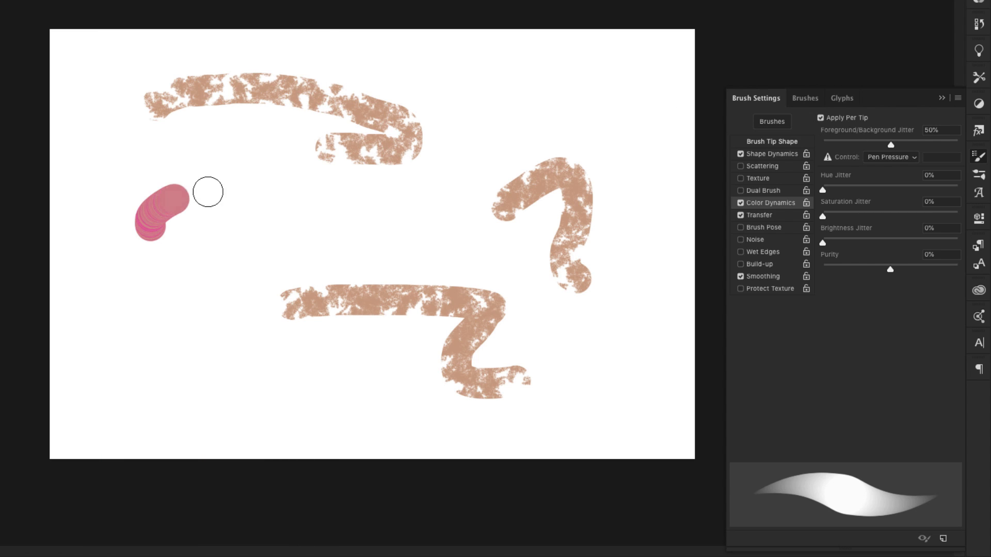
click(770, 142)
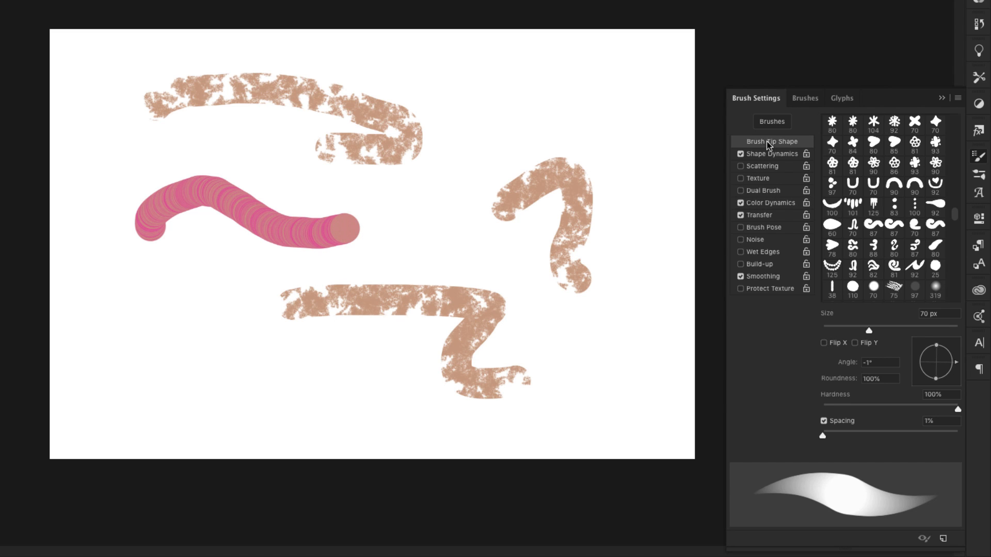
drag(823, 436, 828, 436)
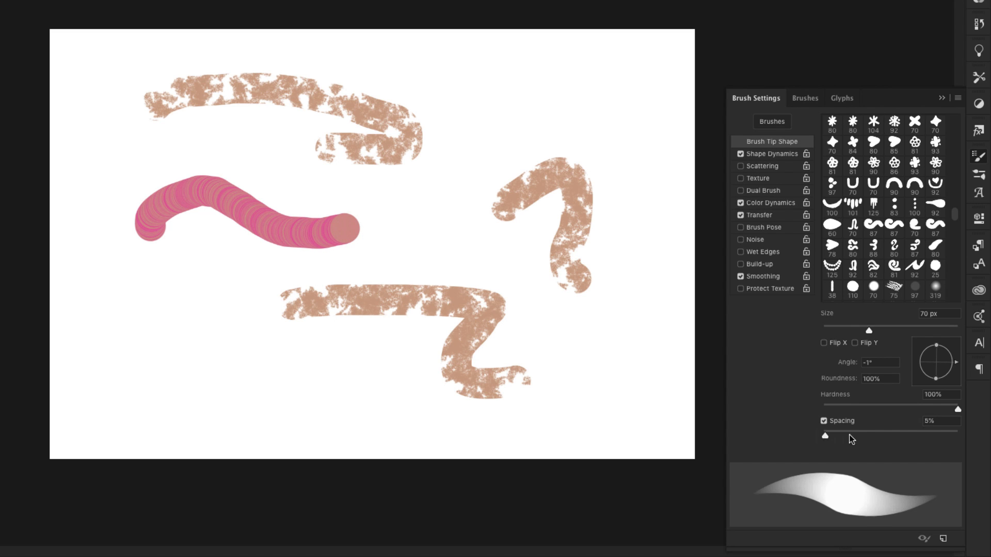
drag(826, 435, 894, 435)
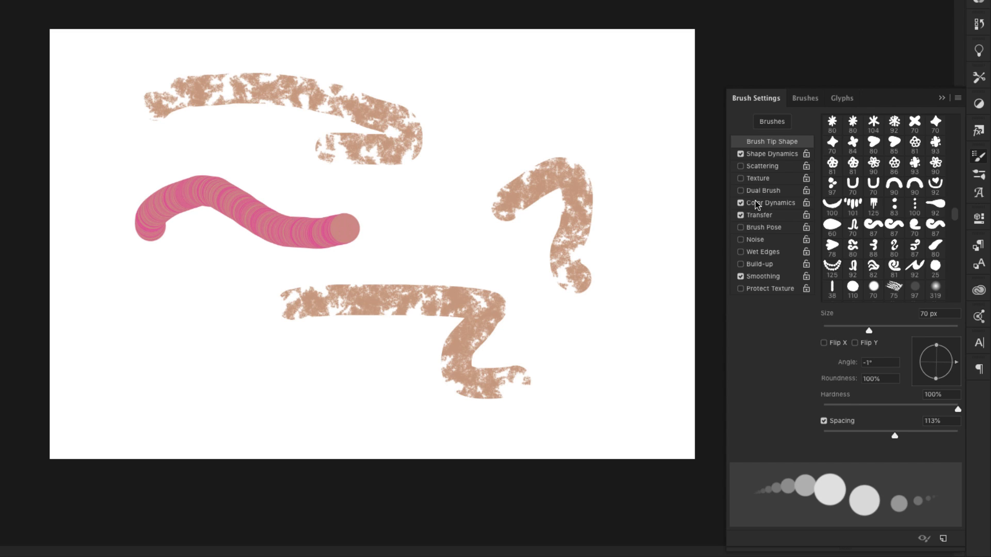
click(770, 204)
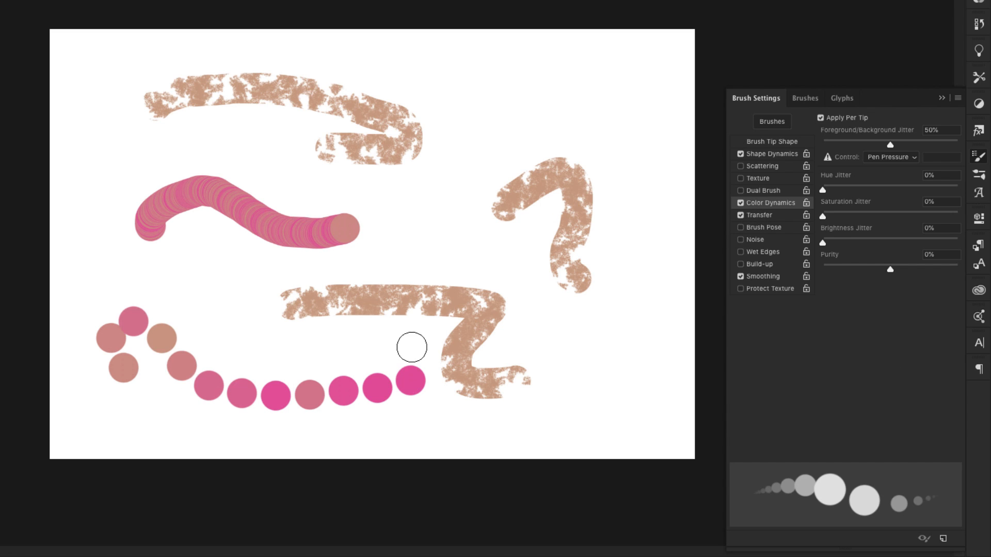
mouse_move(126, 382)
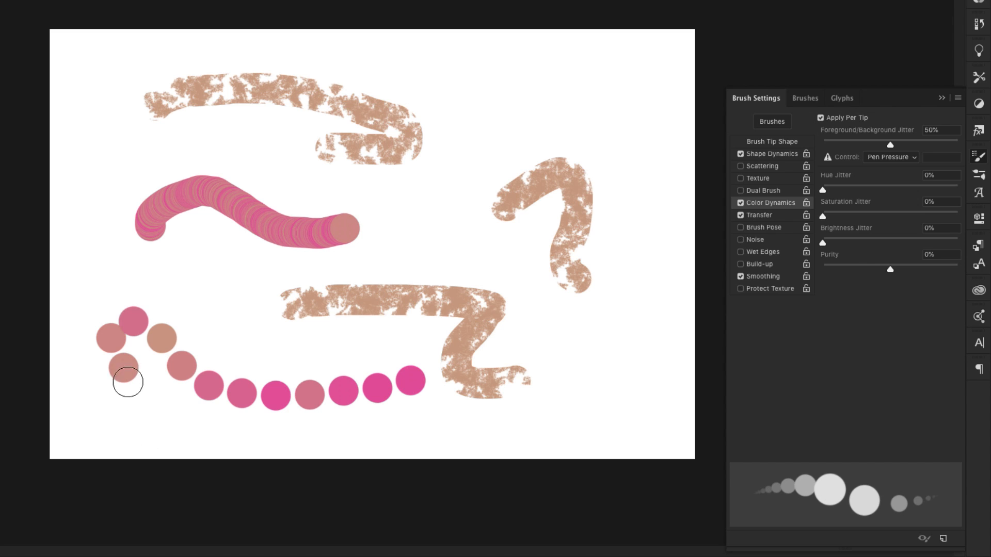
mouse_move(118, 367)
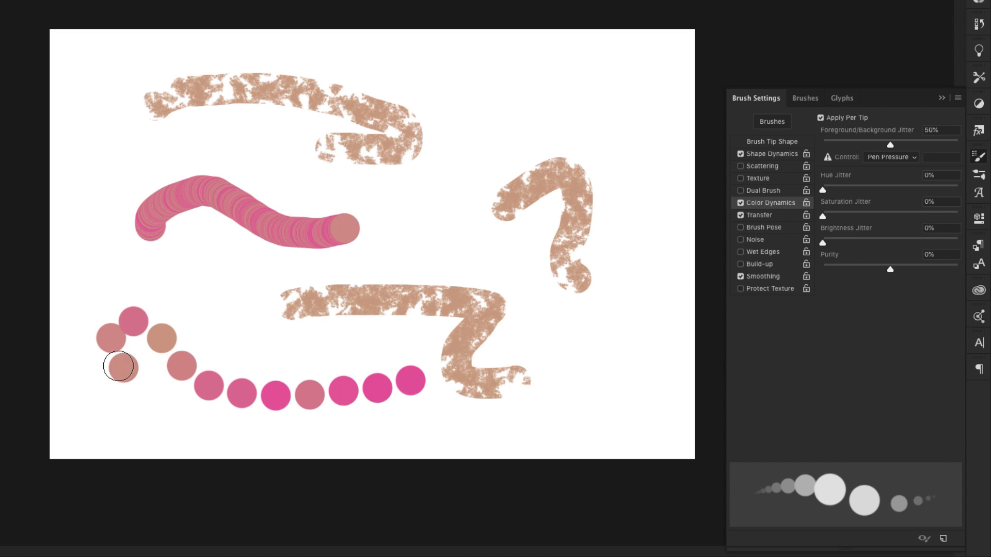
mouse_move(120, 339)
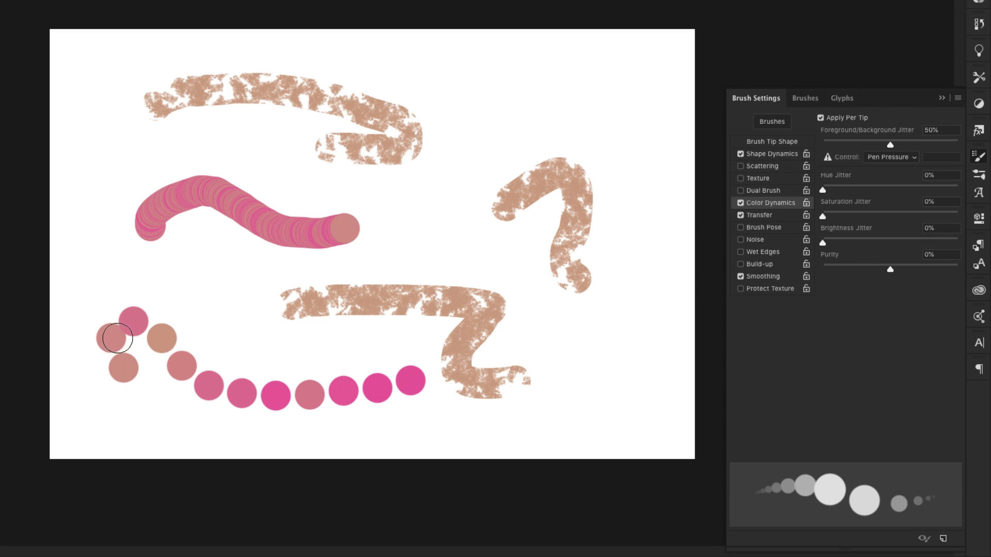
mouse_move(139, 269)
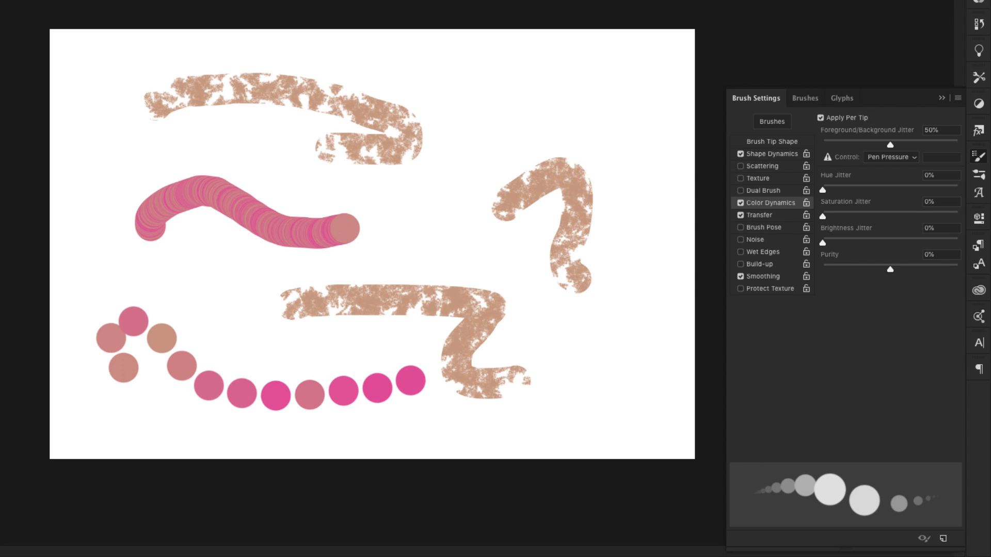
mouse_move(99, 392)
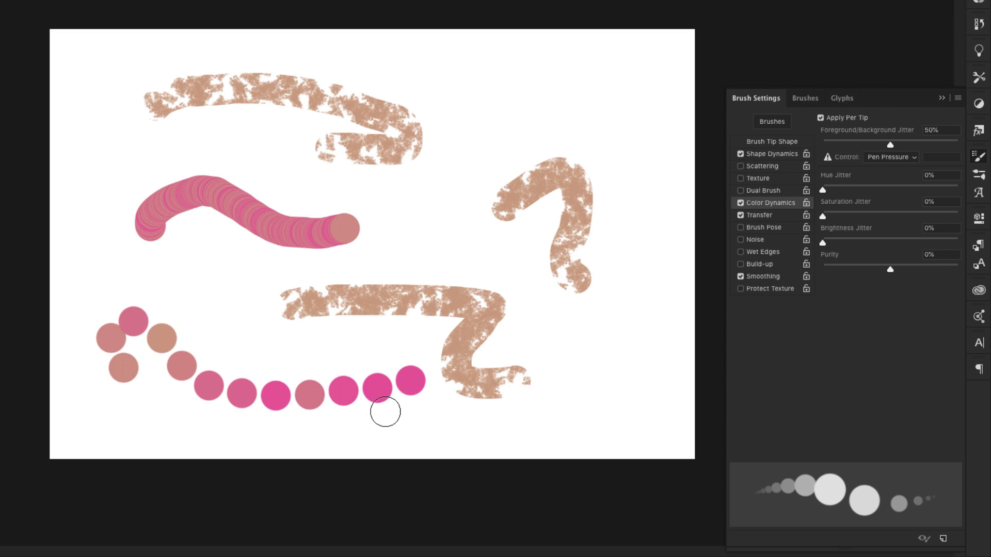
drag(384, 412, 562, 396)
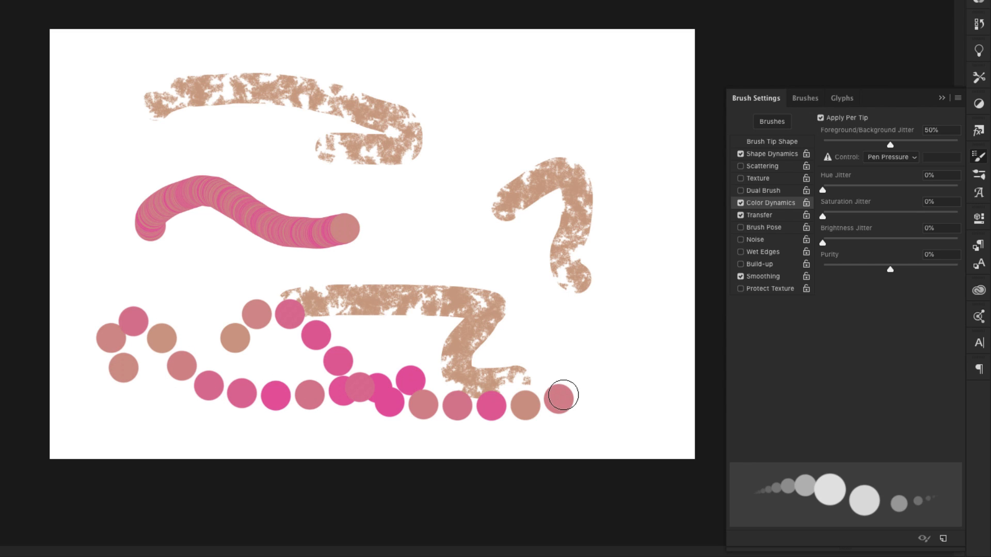
mouse_move(694, 227)
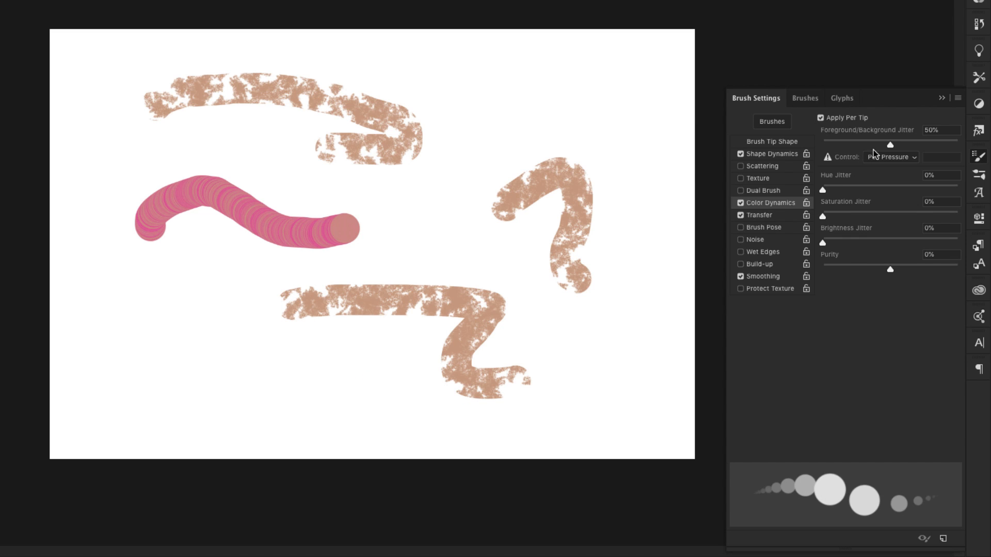
mouse_move(830, 195)
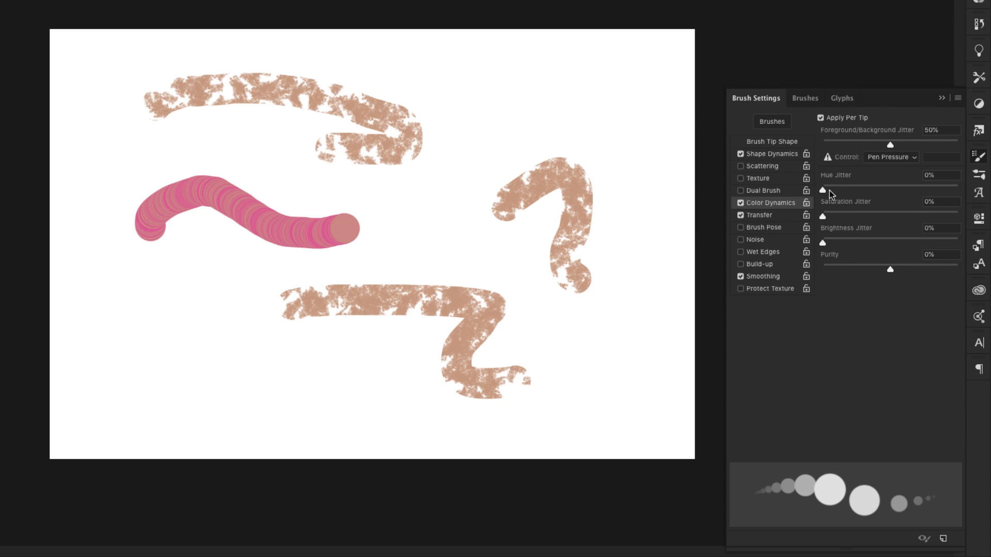
Raise Hue Jitter, paint a line of multicoloured dabs along the bottom, then lower the jitter again
drag(822, 190, 889, 190)
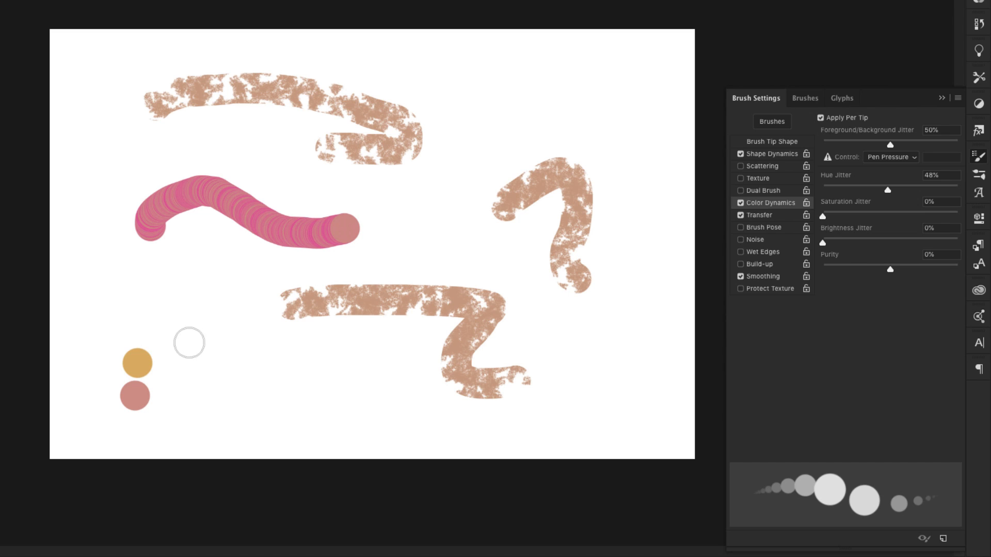
drag(190, 343, 515, 390)
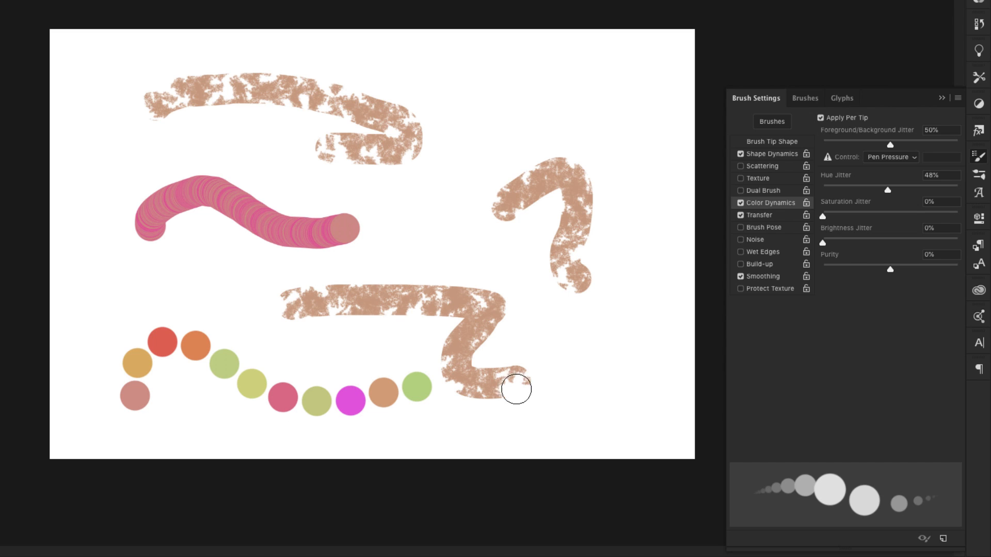
drag(888, 188, 837, 188)
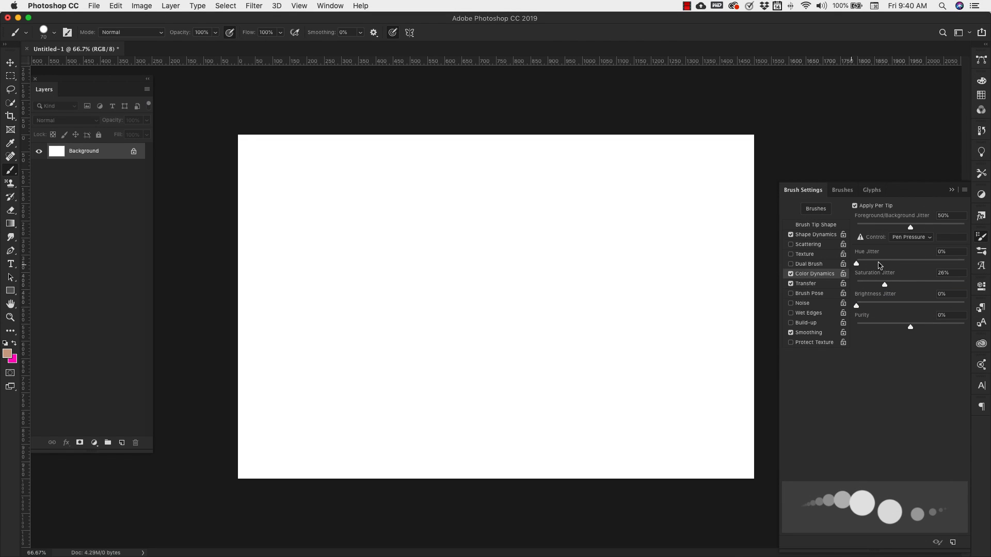
mouse_move(879, 285)
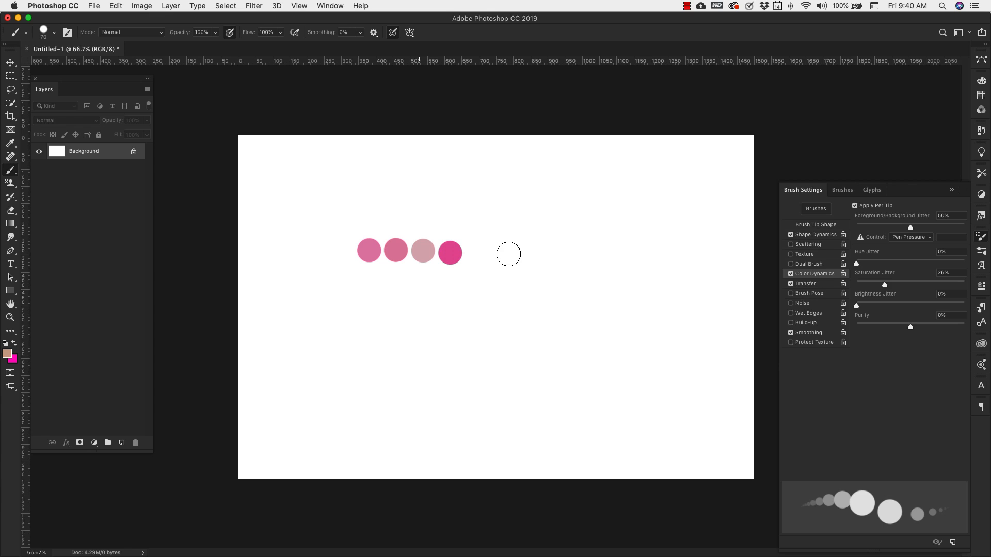
Paint rows of saturation-jittered pink dabs across the canvas
drag(450, 252, 593, 288)
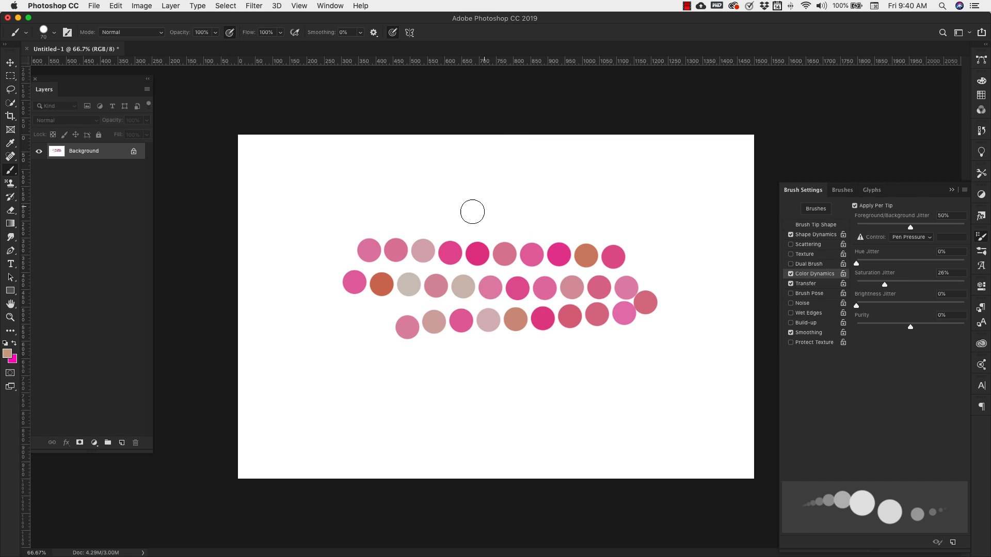
mouse_move(362, 202)
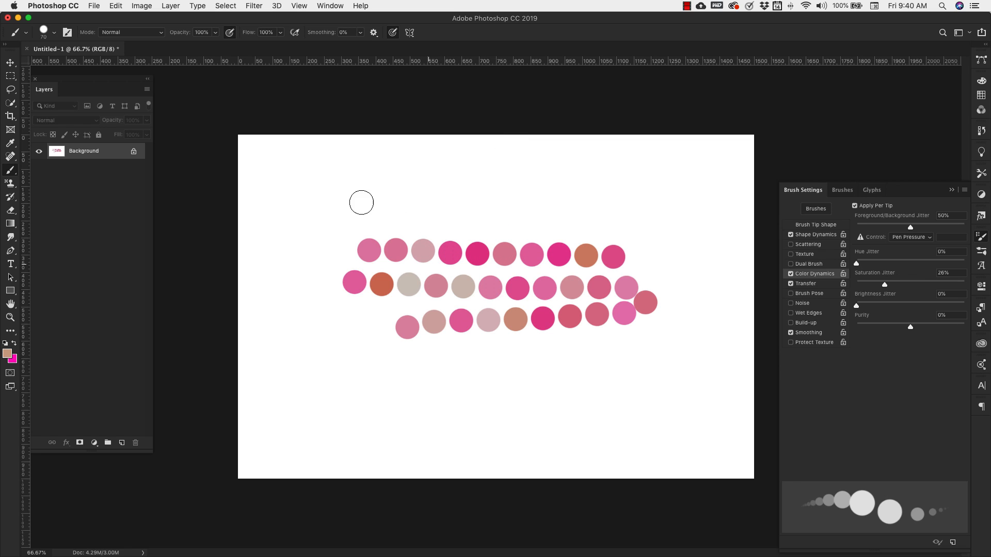
drag(345, 201, 534, 209)
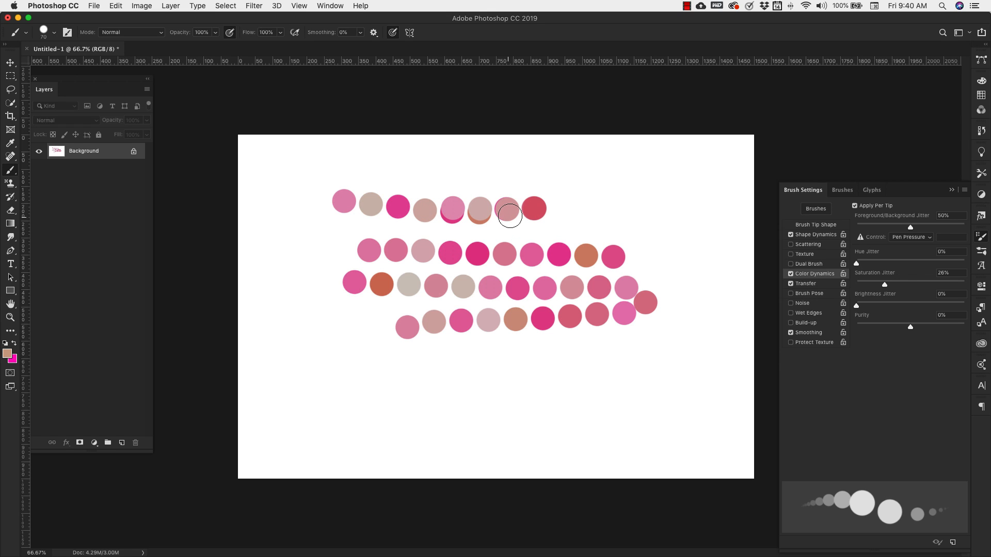
drag(857, 306, 898, 307)
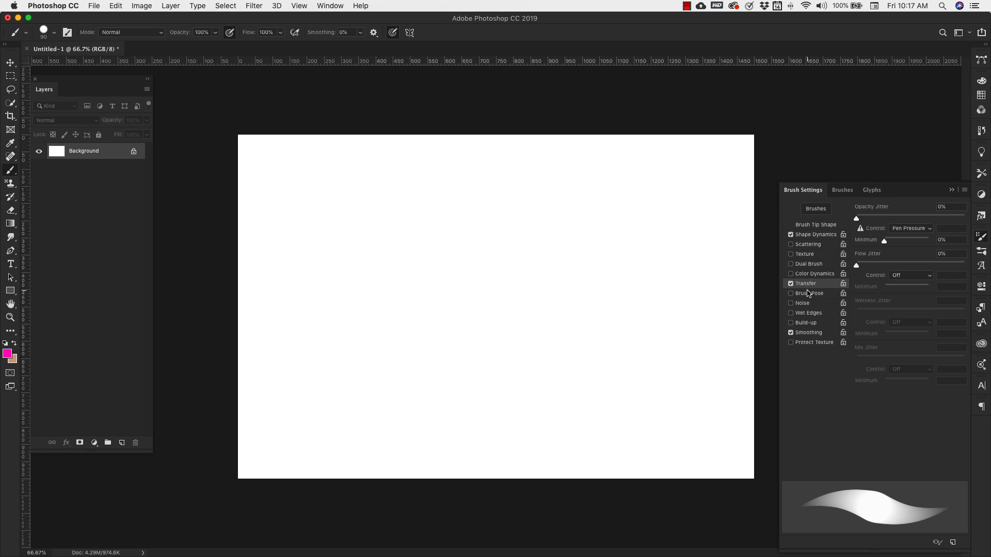
Paint a solid magenta stroke with Transfer off, then two patchy strokes with 50% flow jitter
click(791, 282)
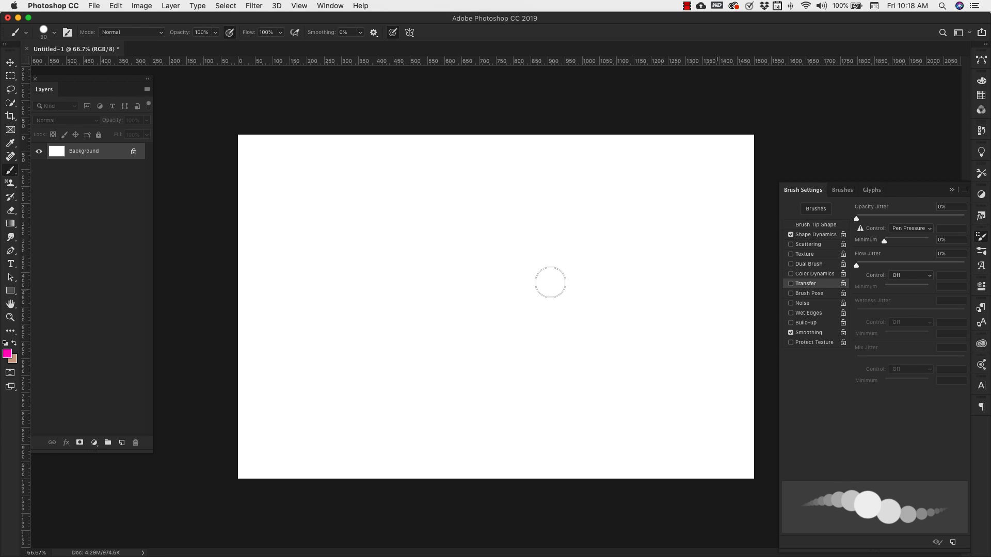
drag(375, 221, 683, 208)
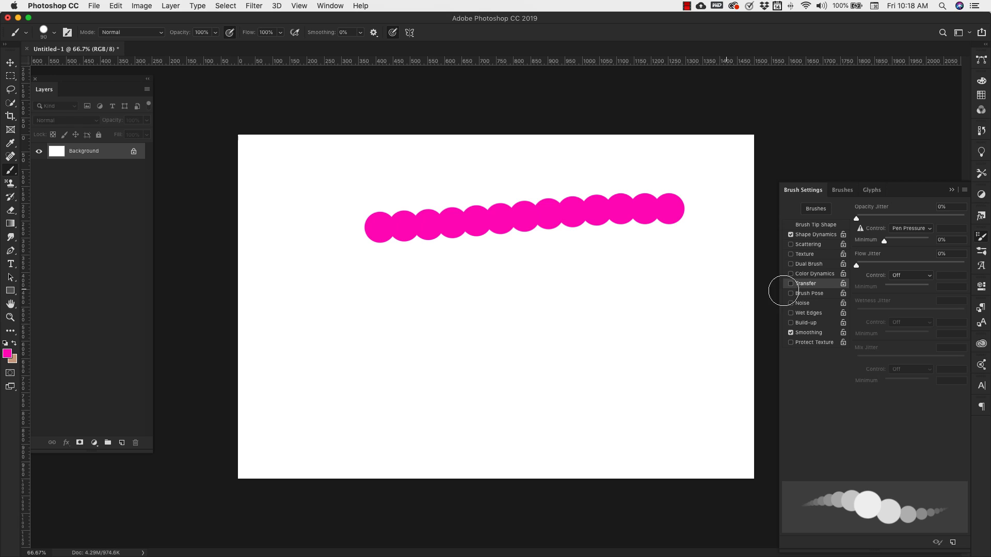
click(789, 283)
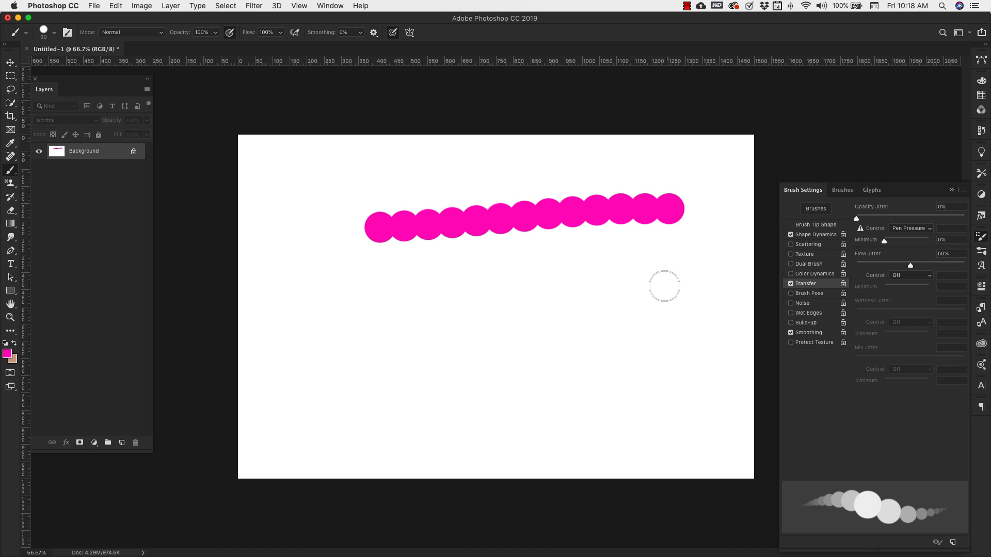
drag(370, 328, 676, 280)
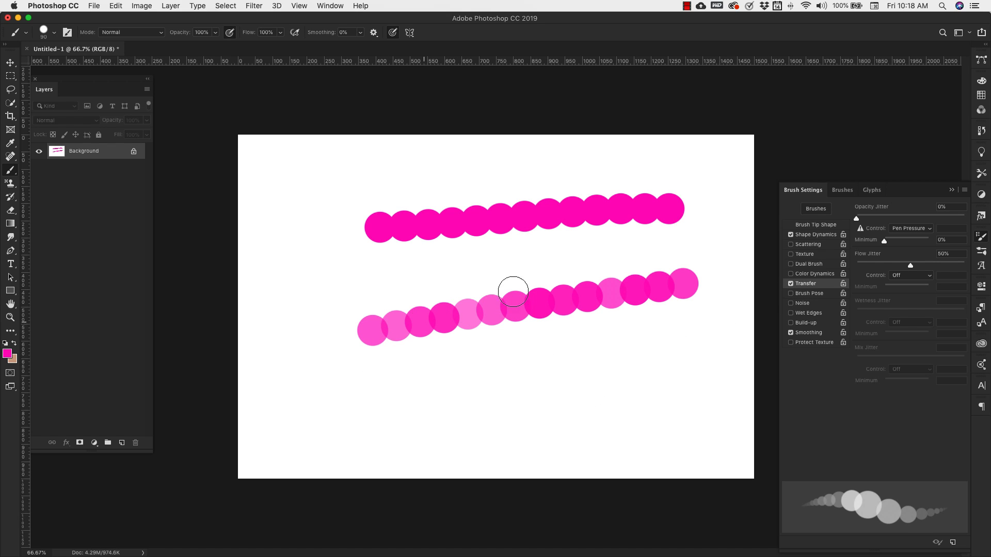
mouse_move(528, 365)
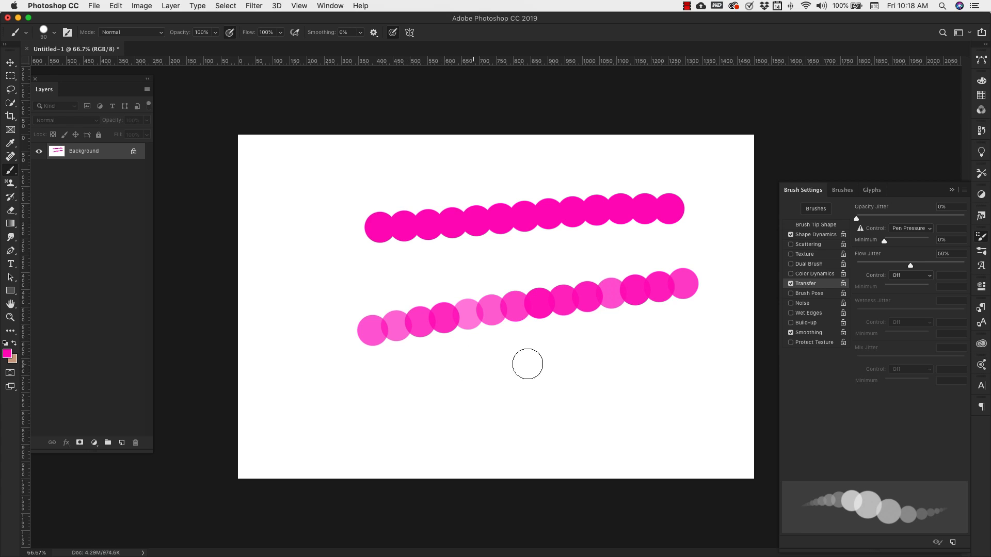
mouse_move(666, 342)
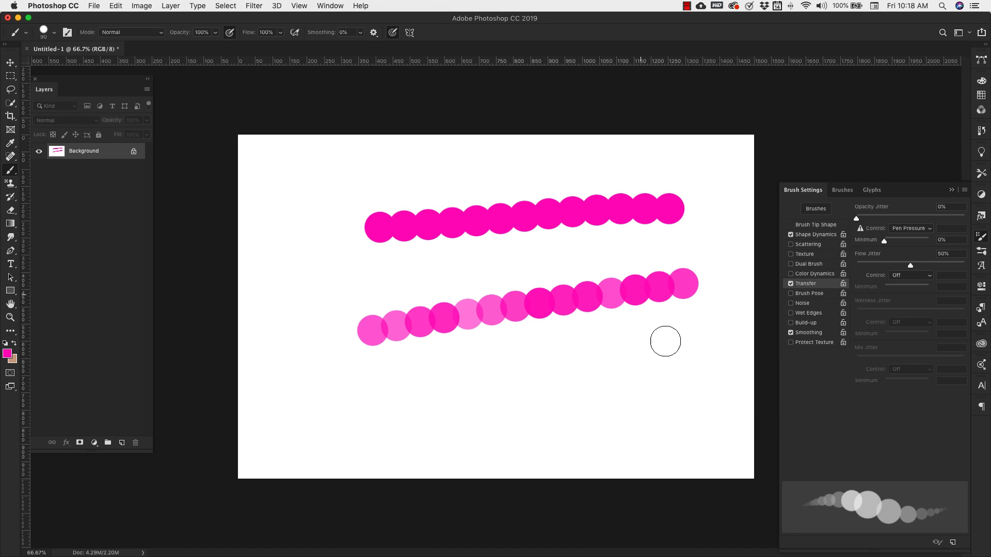
drag(670, 342, 515, 398)
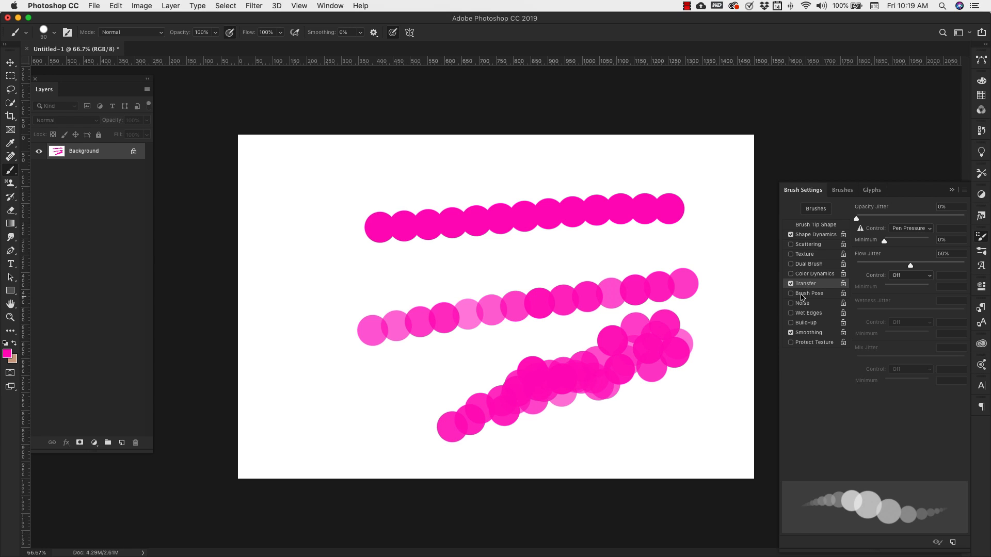
Enable Brush Pose to show its tilt, rotation and pressure options
click(811, 293)
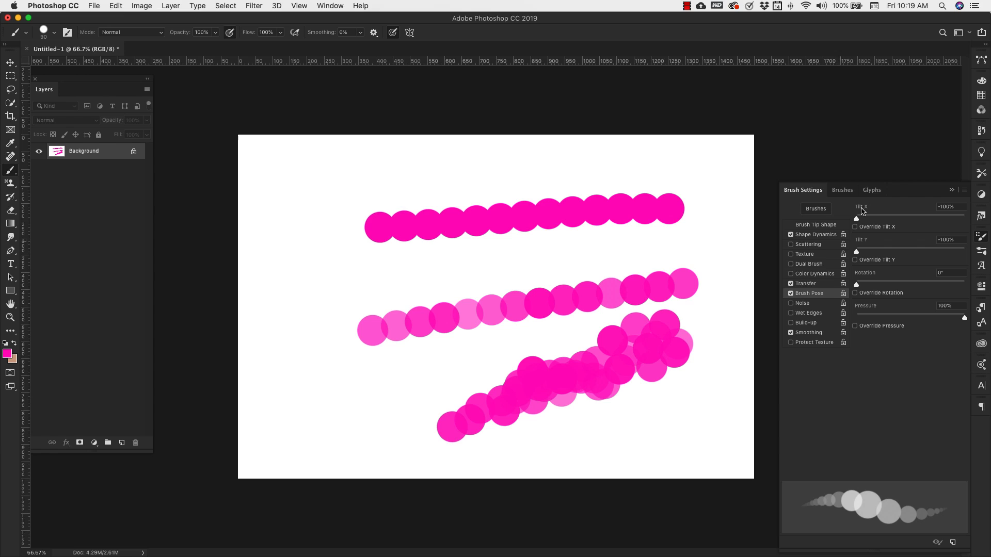
mouse_move(889, 368)
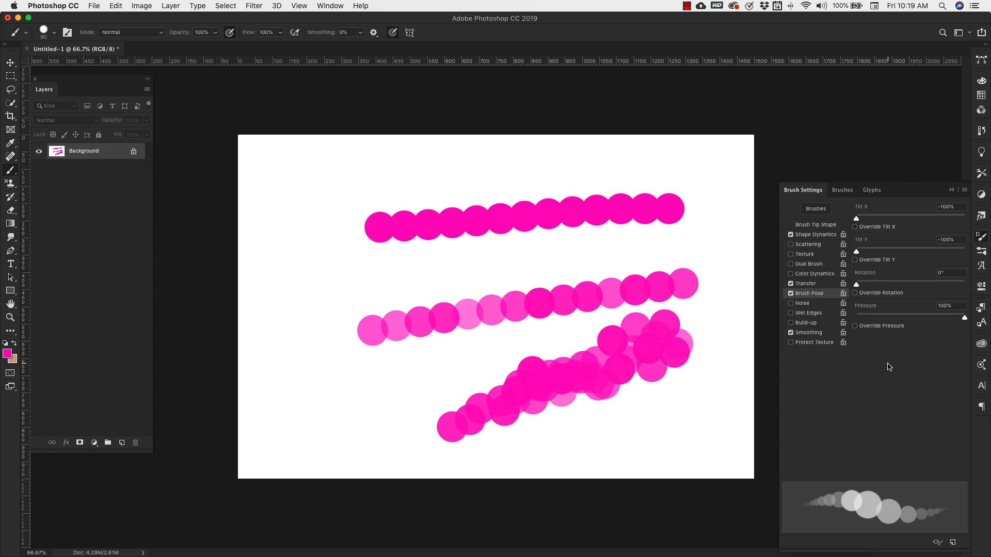
mouse_move(907, 255)
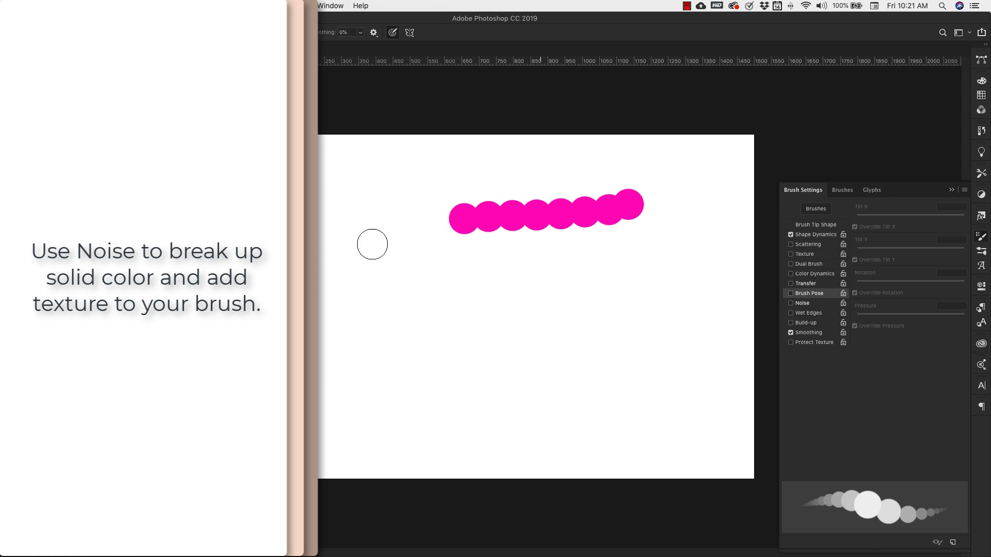
Paint a magenta stroke hooking down at left and enable Noise for grainy edges
drag(373, 244, 378, 262)
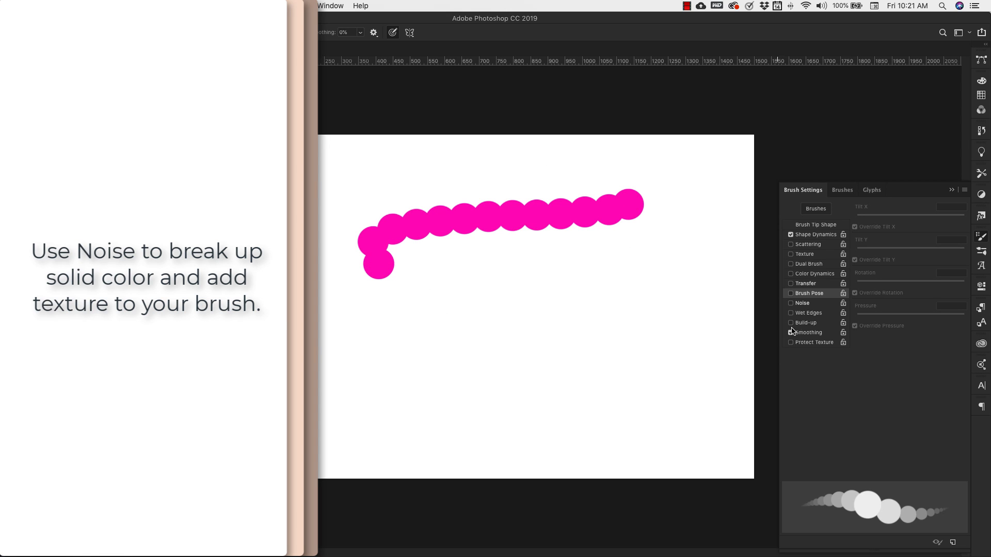
click(790, 303)
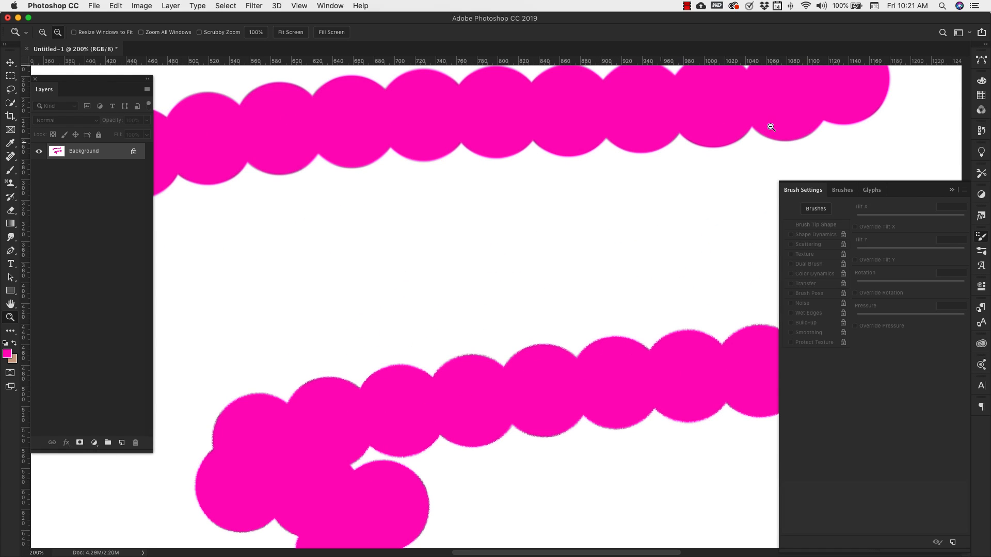
mouse_move(333, 415)
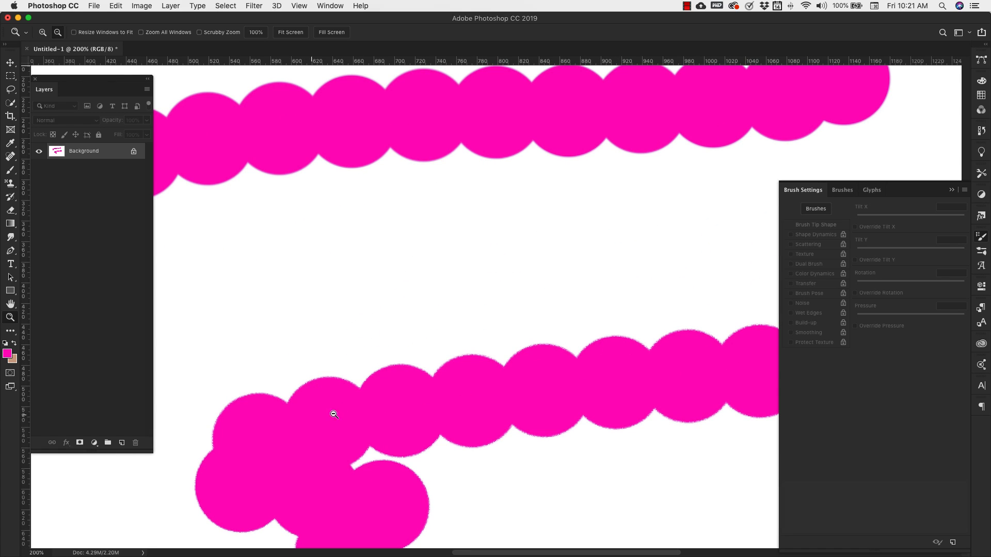
mouse_move(518, 363)
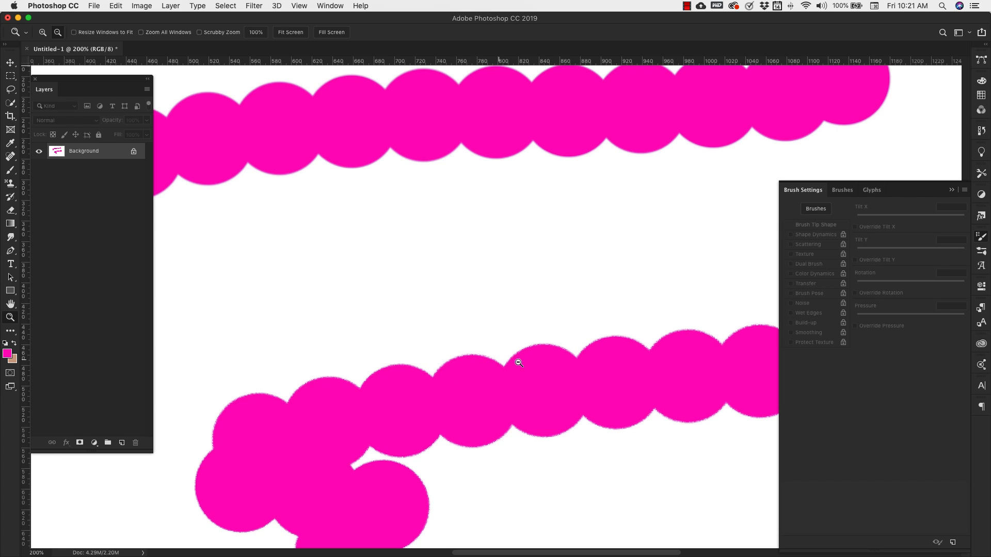
mouse_move(632, 347)
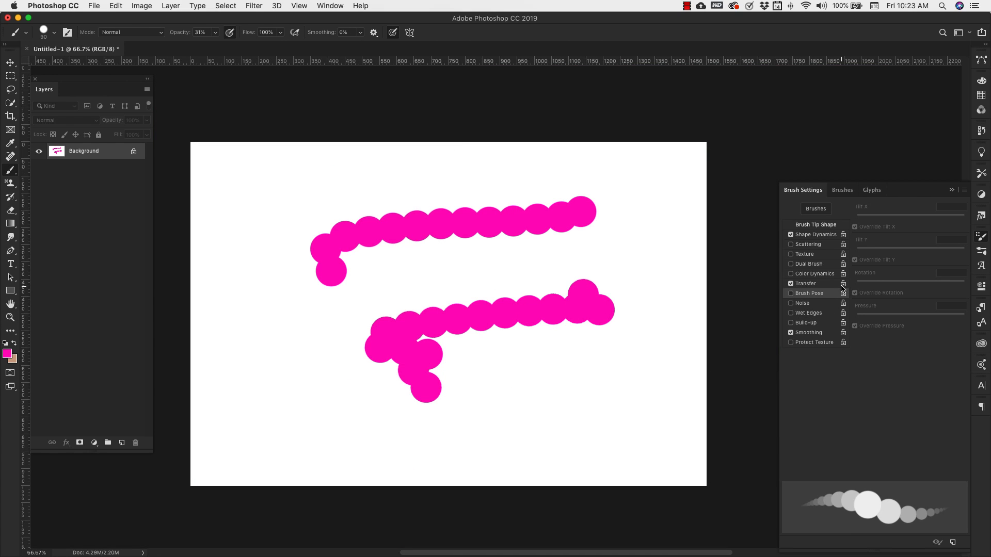
Switch on Wet Edges for the brush alongside Transfer and Build-up
click(790, 313)
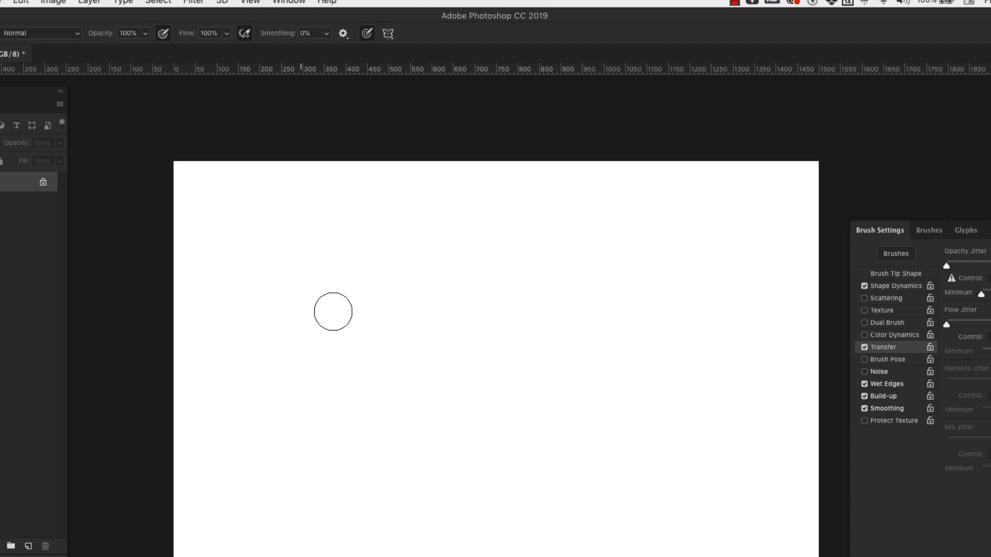
Paint a pink ring, raise Smoothing to 100%, and enable Protect Texture
drag(334, 312, 405, 452)
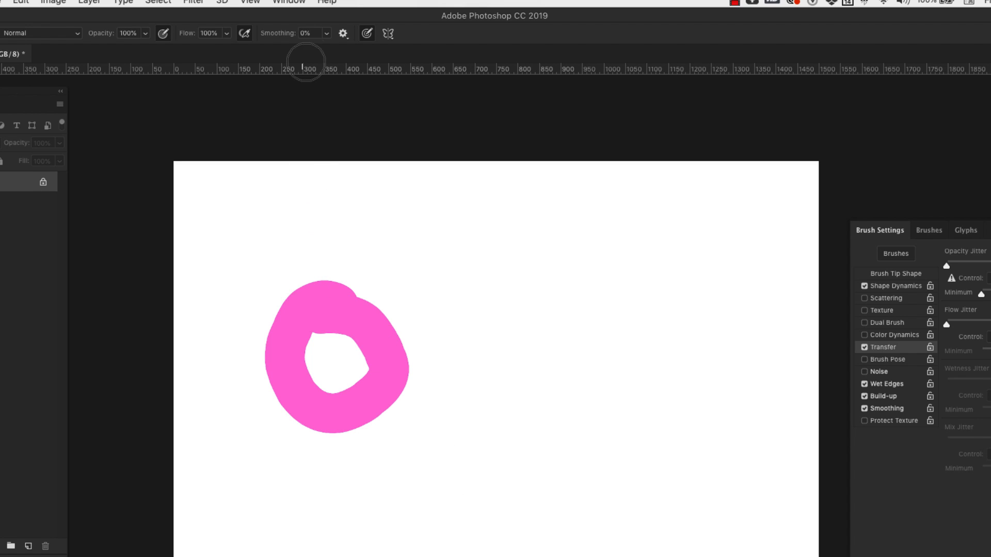
drag(323, 49, 370, 48)
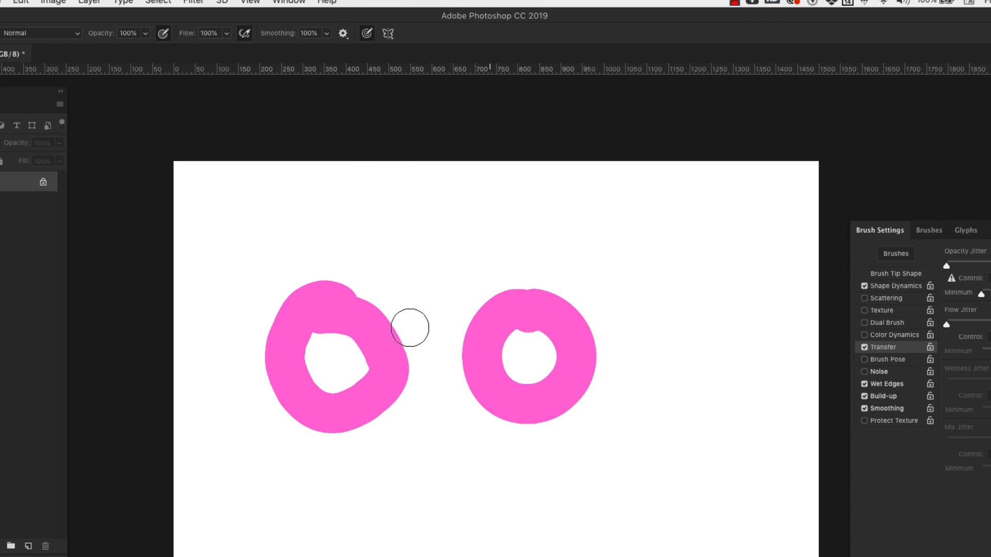
click(864, 421)
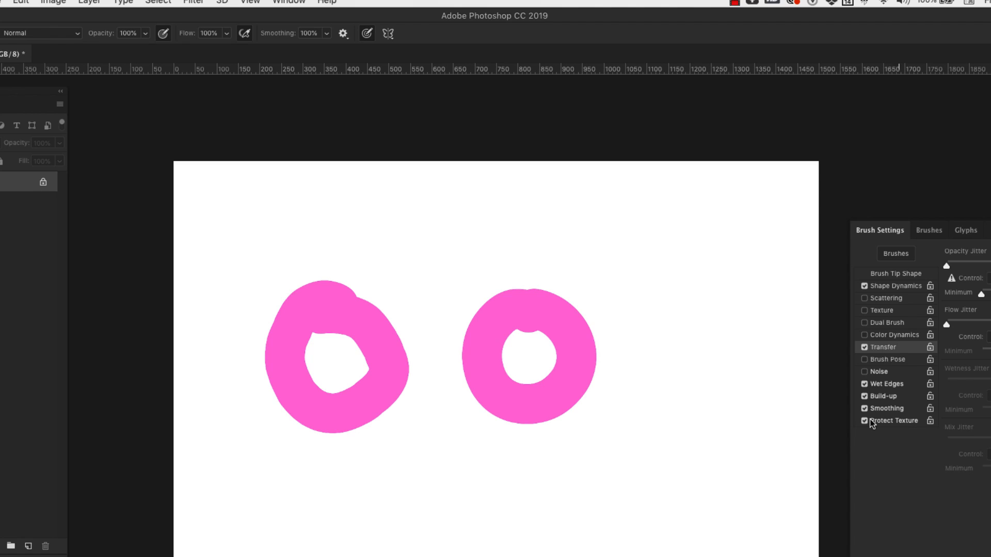
mouse_move(888, 457)
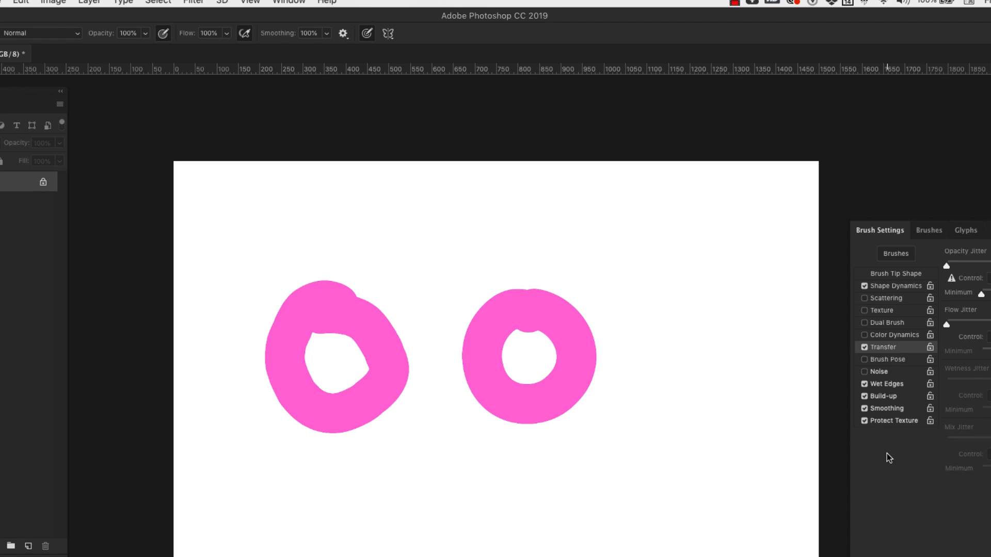